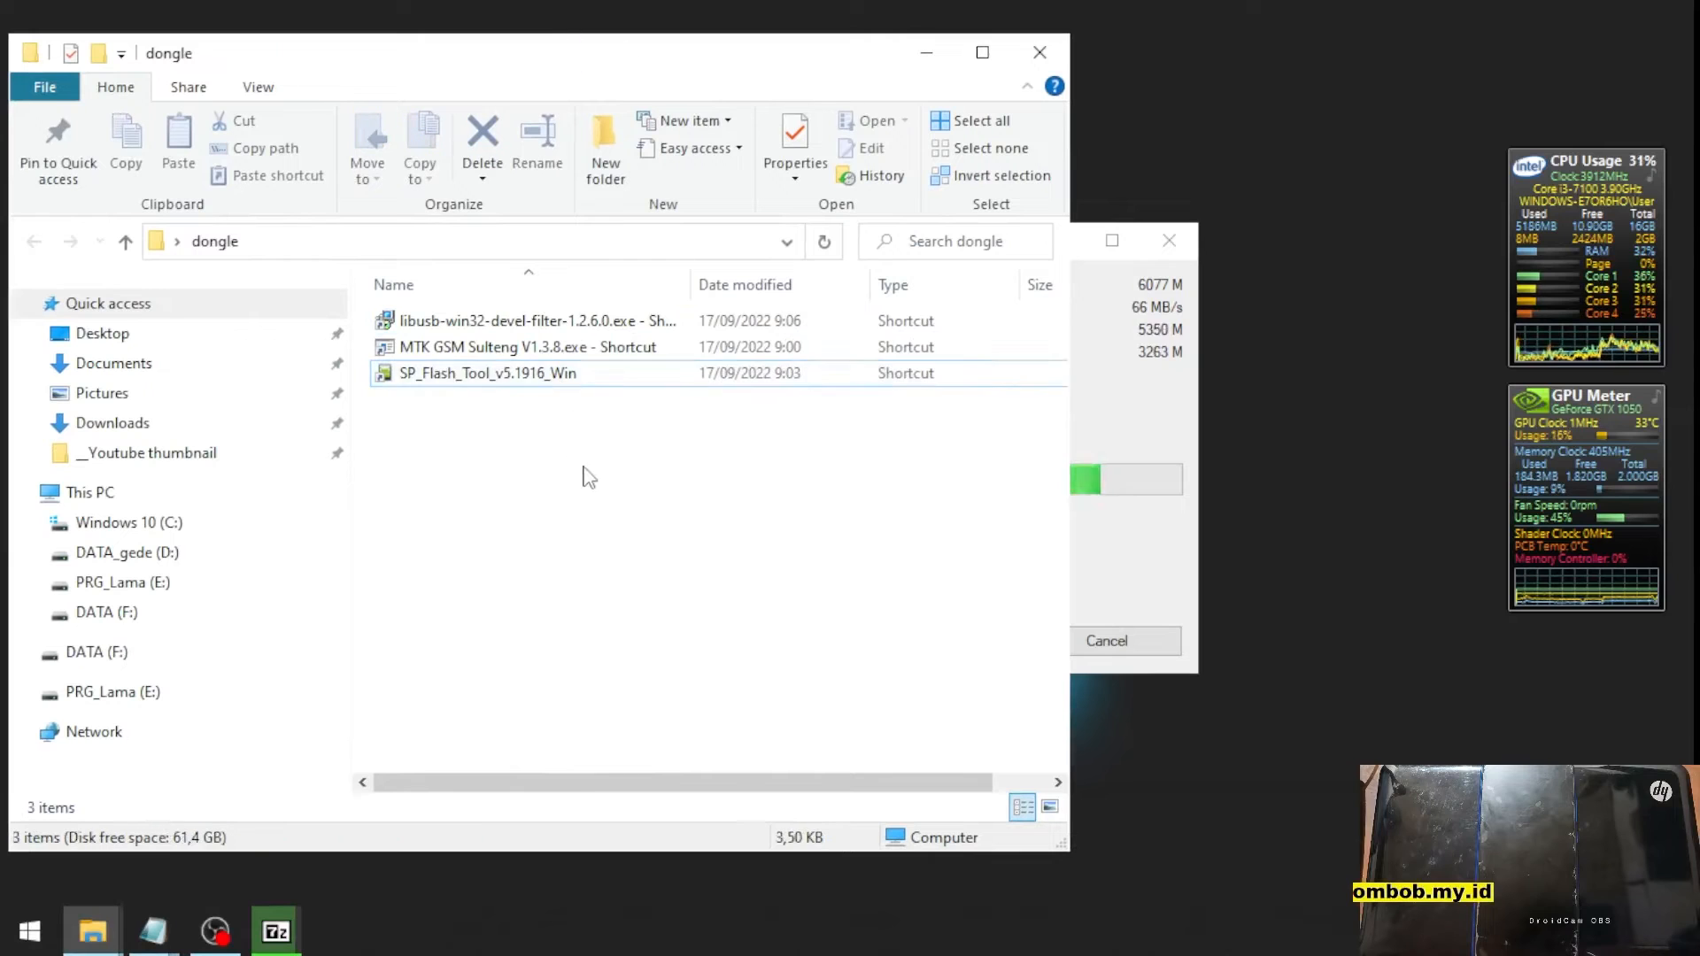
- Launch and minimize MTK GSM Sulteng, start SP Flash Tool, and open the dandelion STOCK ROM folder
{"action": "left_click", "coordinate": [487, 372]}
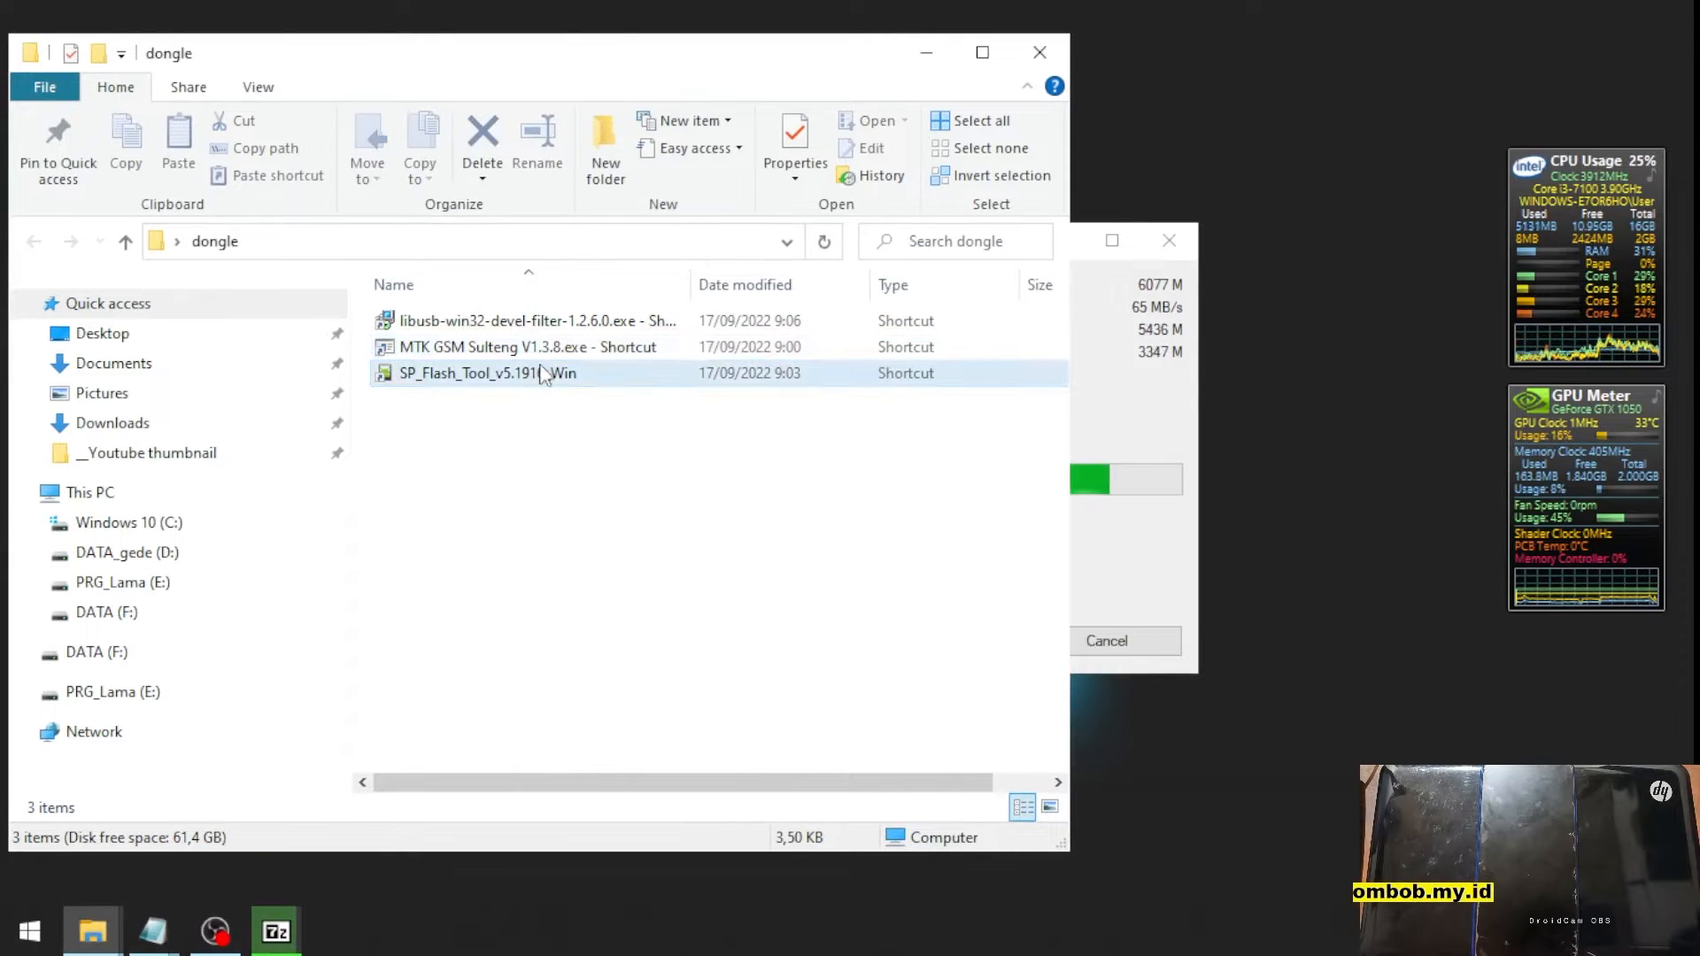
{"action": "left_click", "coordinate": [520, 347]}
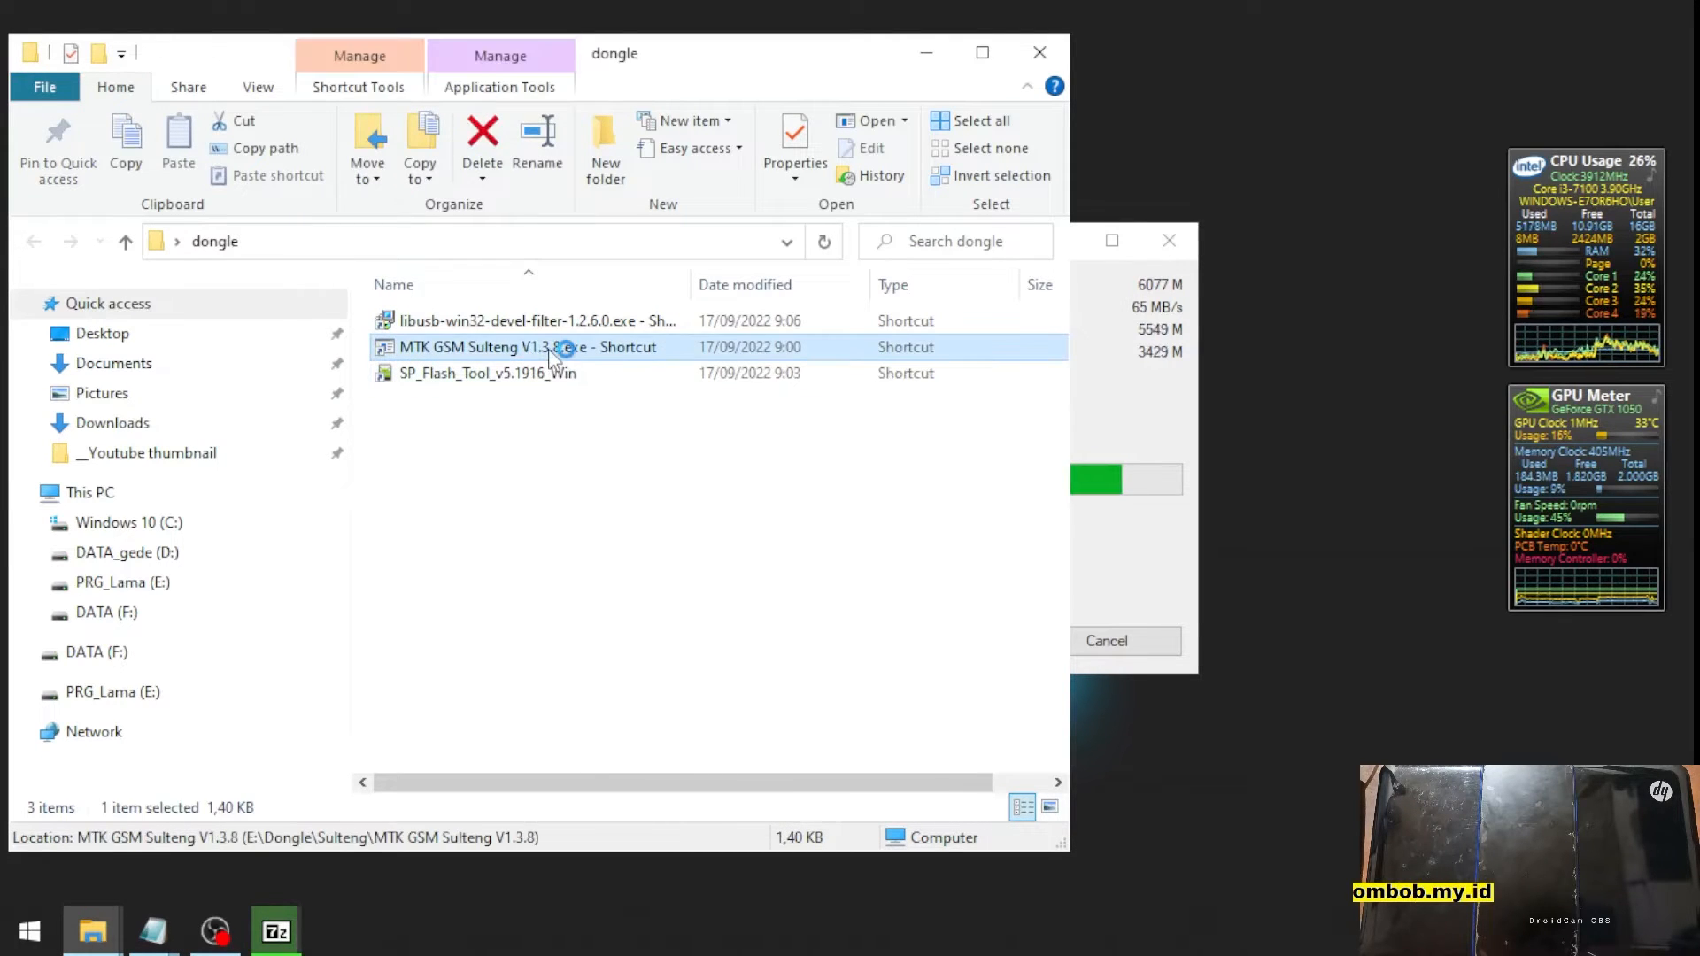
{"action": "double_click", "coordinate": [523, 348]}
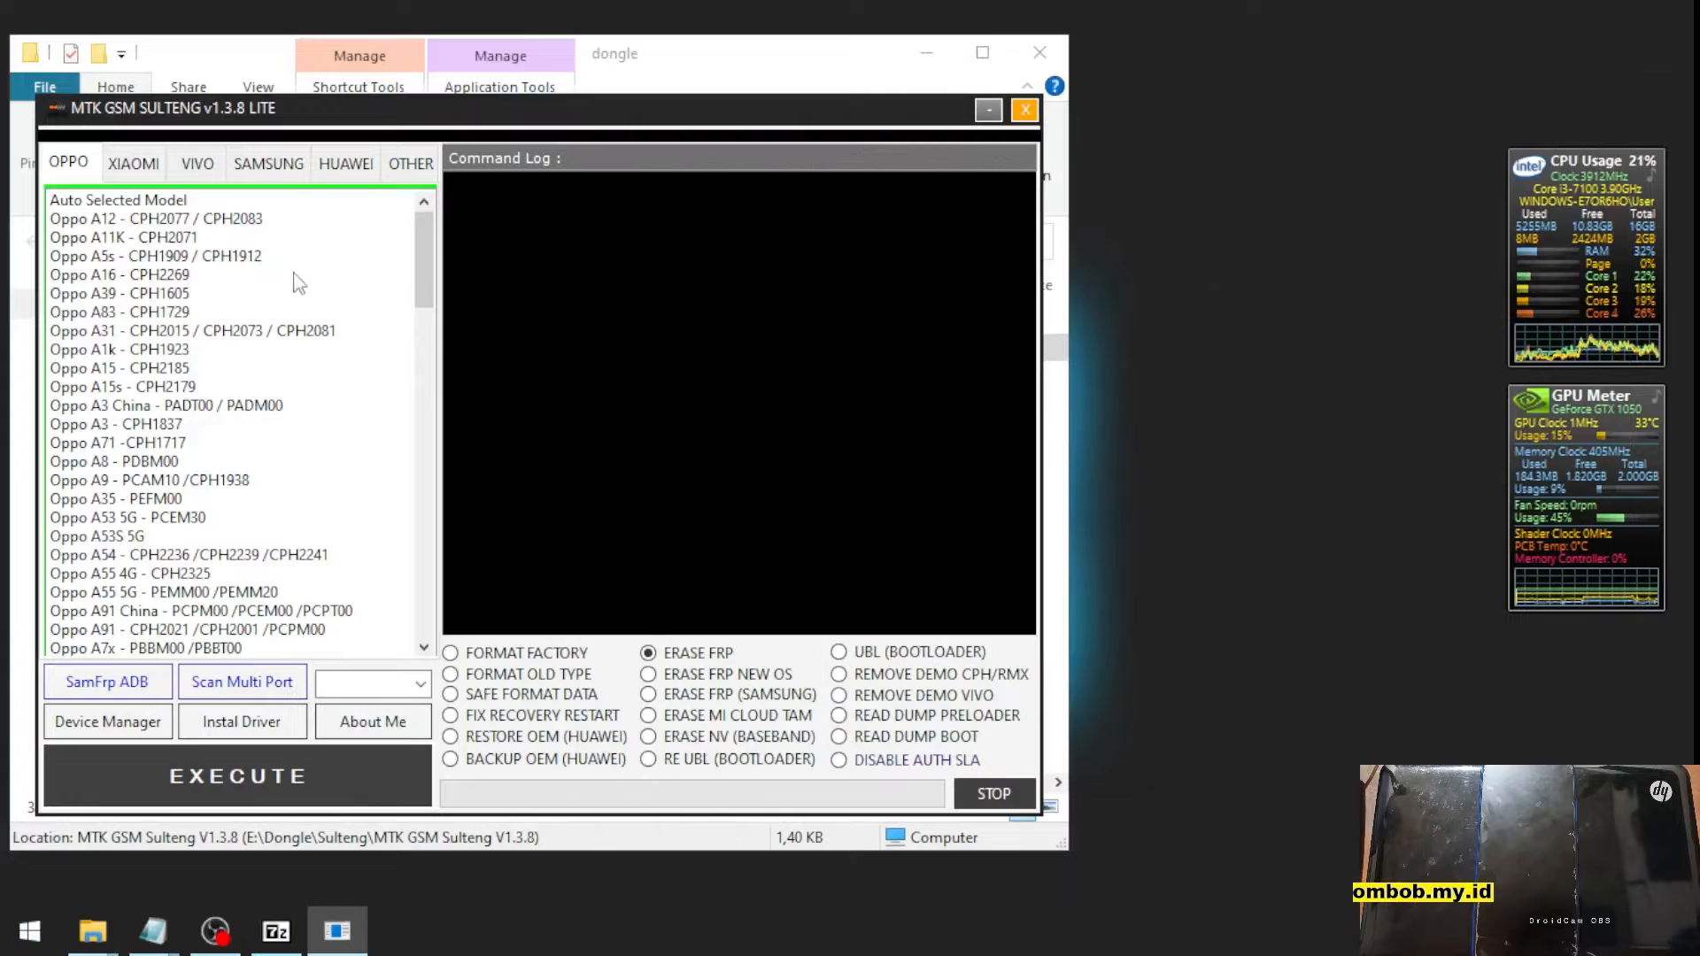
{"action": "left_click", "coordinate": [1023, 108]}
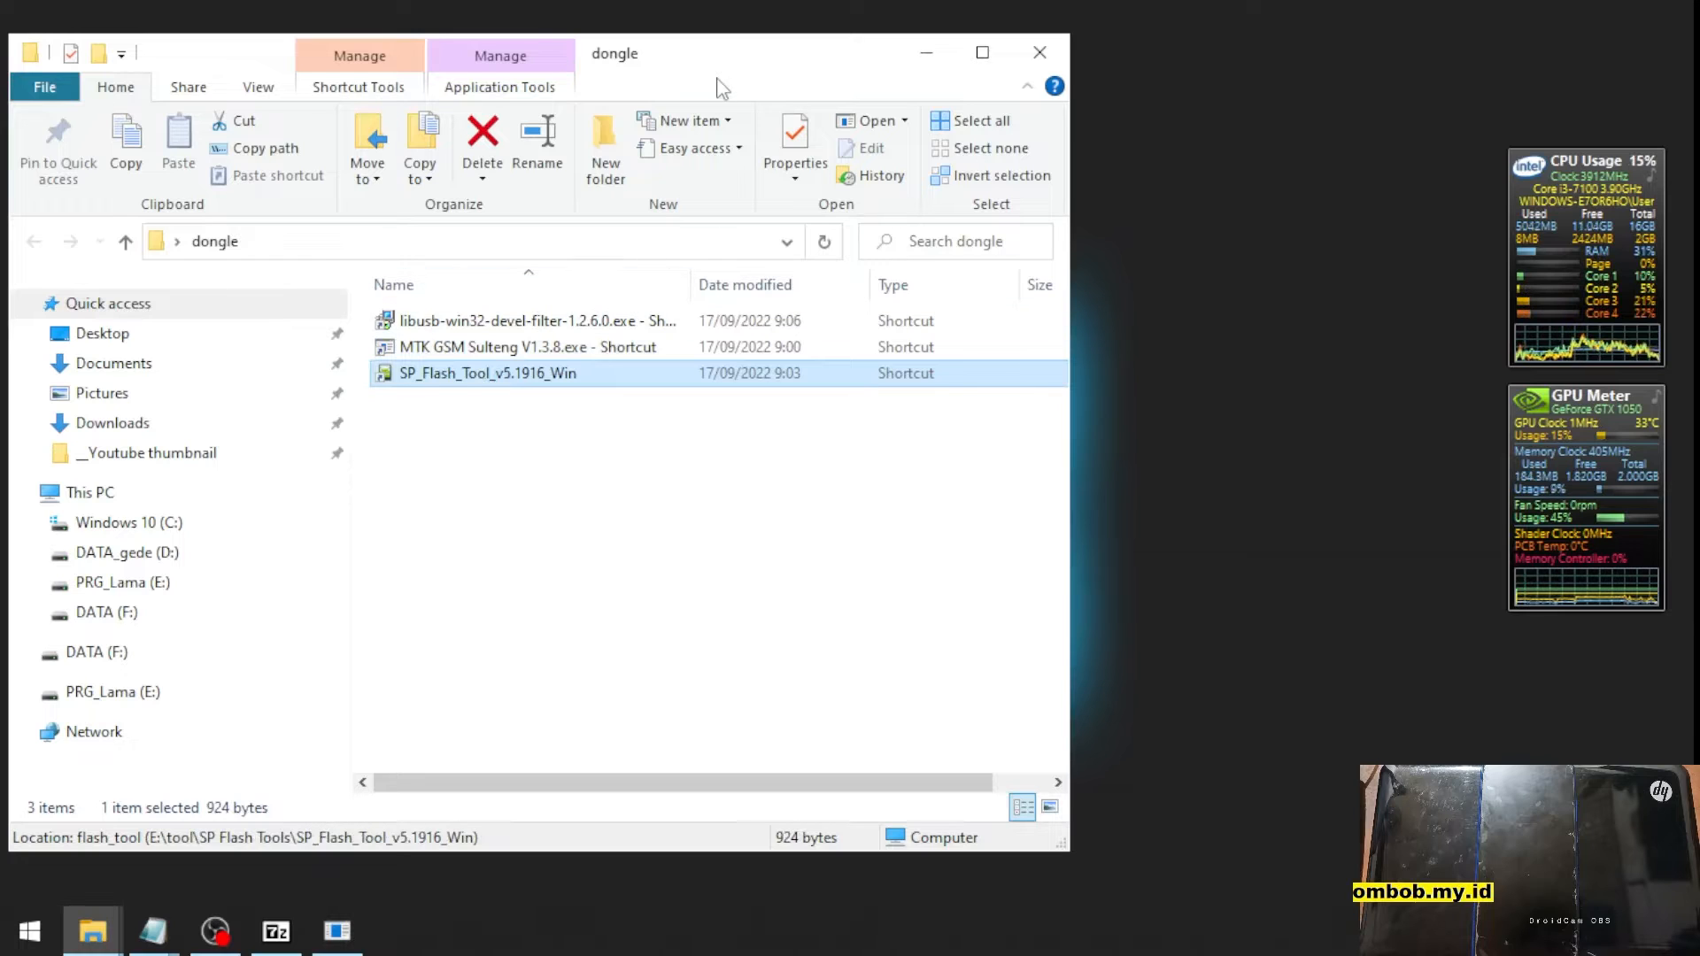
{"action": "left_click", "coordinate": [536, 320]}
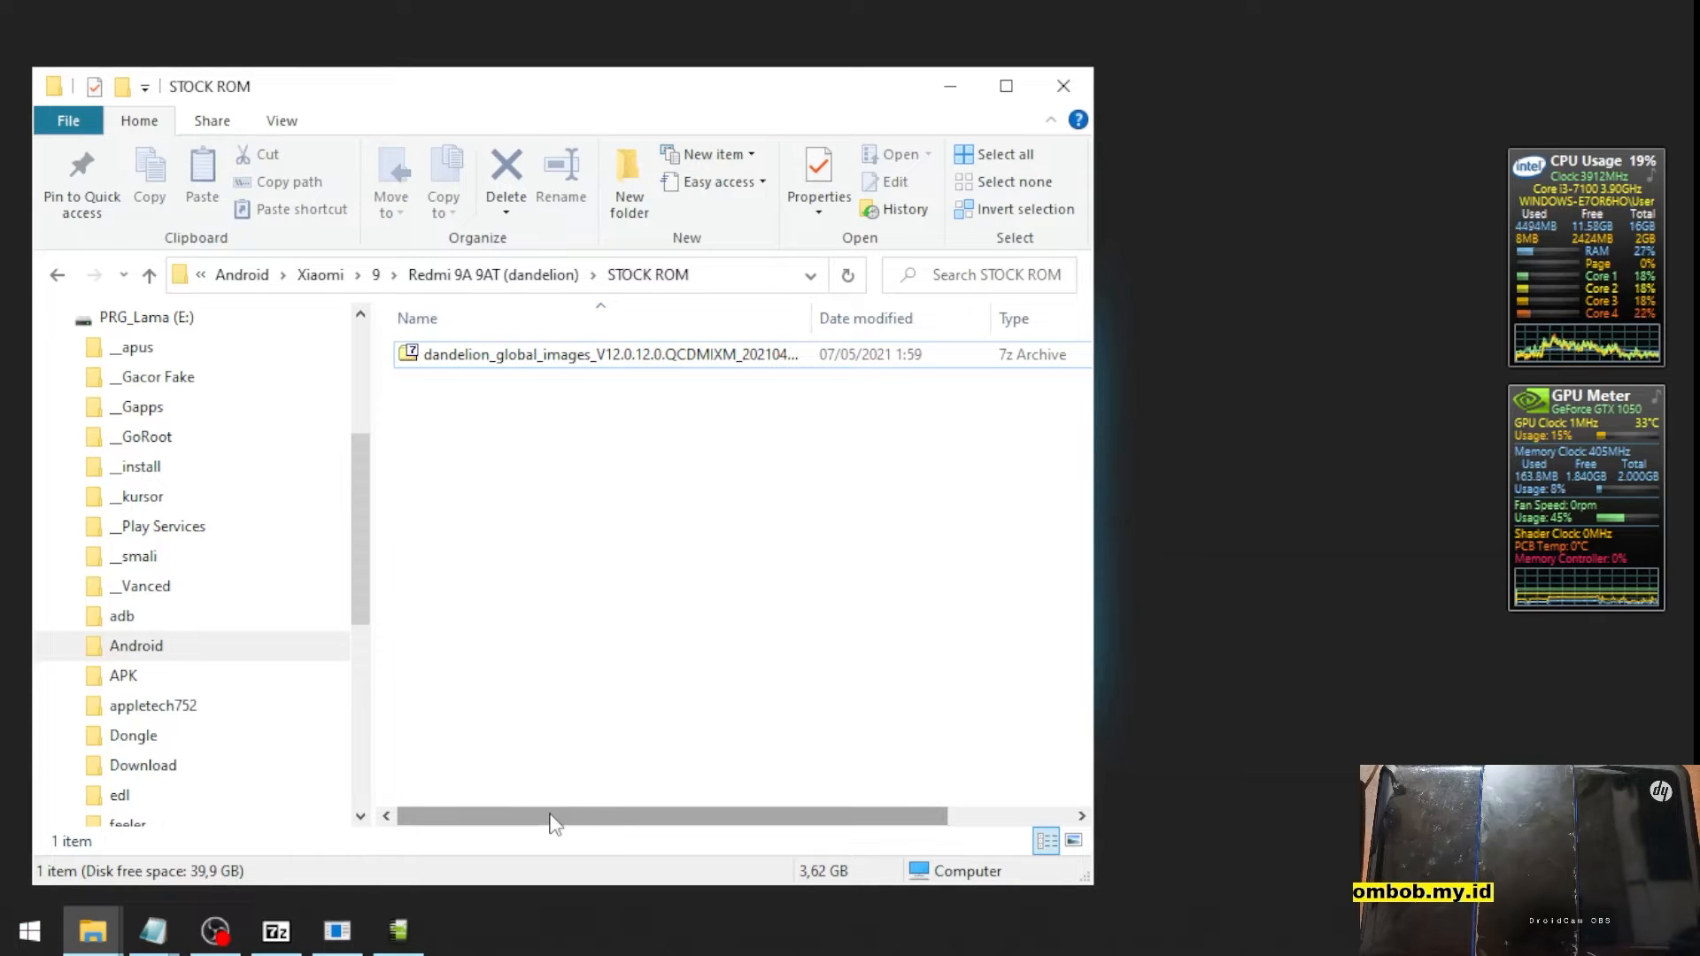
- Open the dandelion stock ROM archive in 7-Zip, view its extracted firmware folder, then close the windows
{"action": "left_click", "coordinate": [607, 354]}
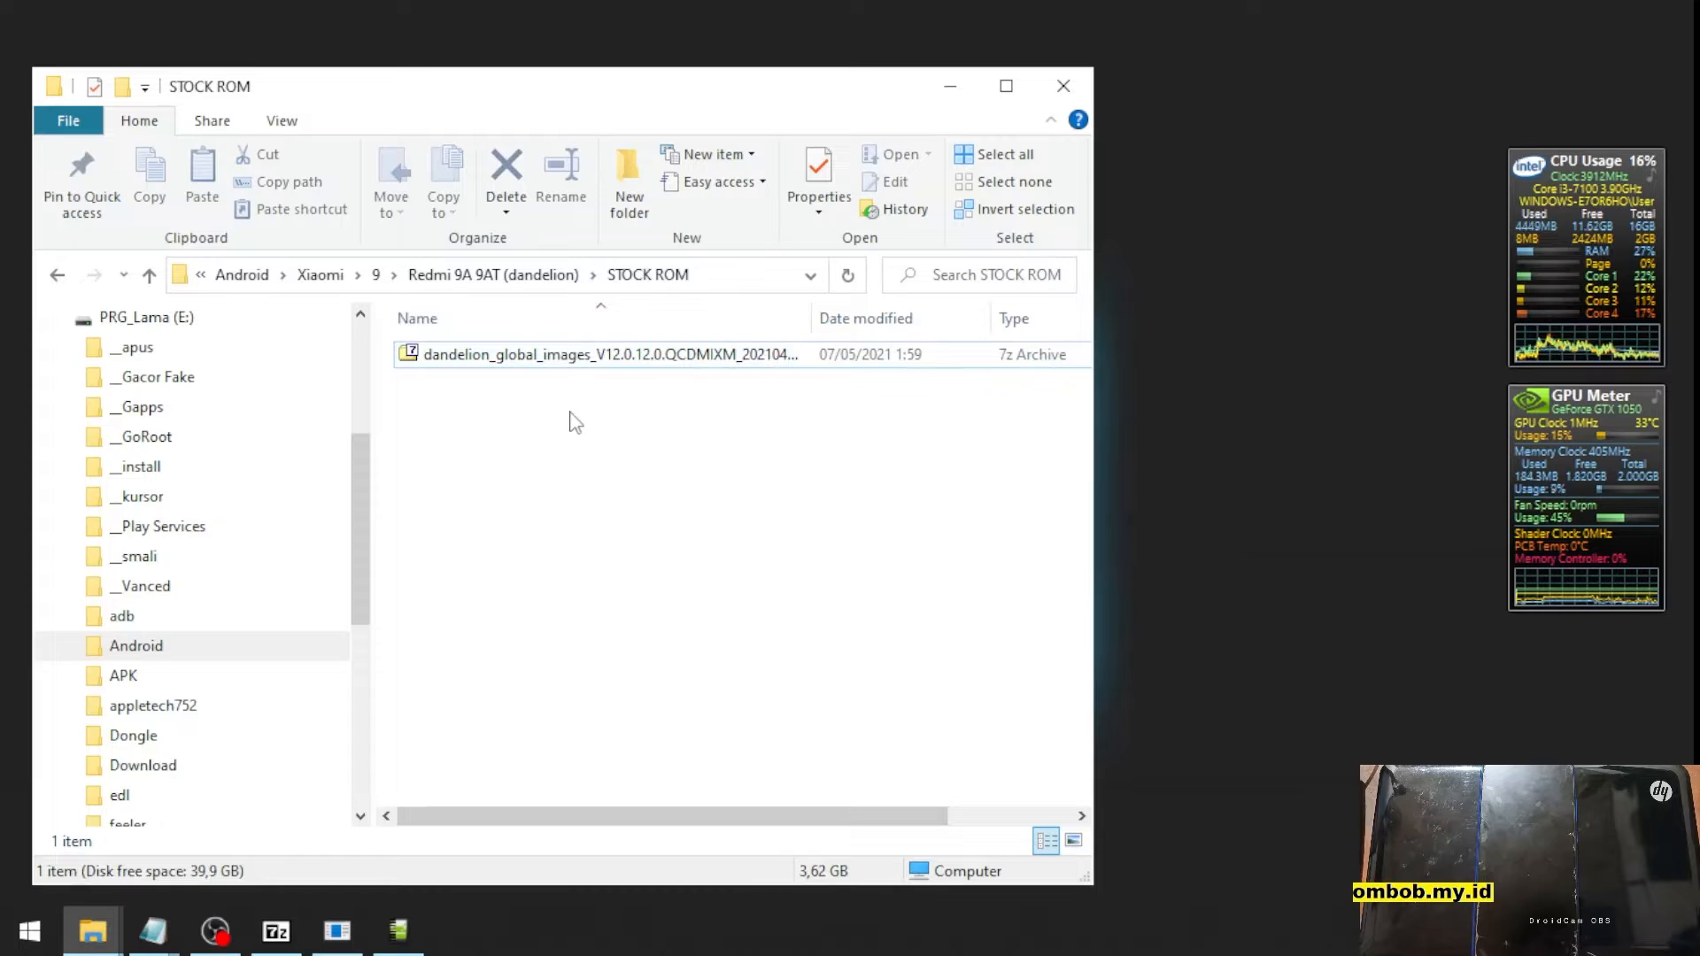
{"action": "left_click", "coordinate": [607, 354]}
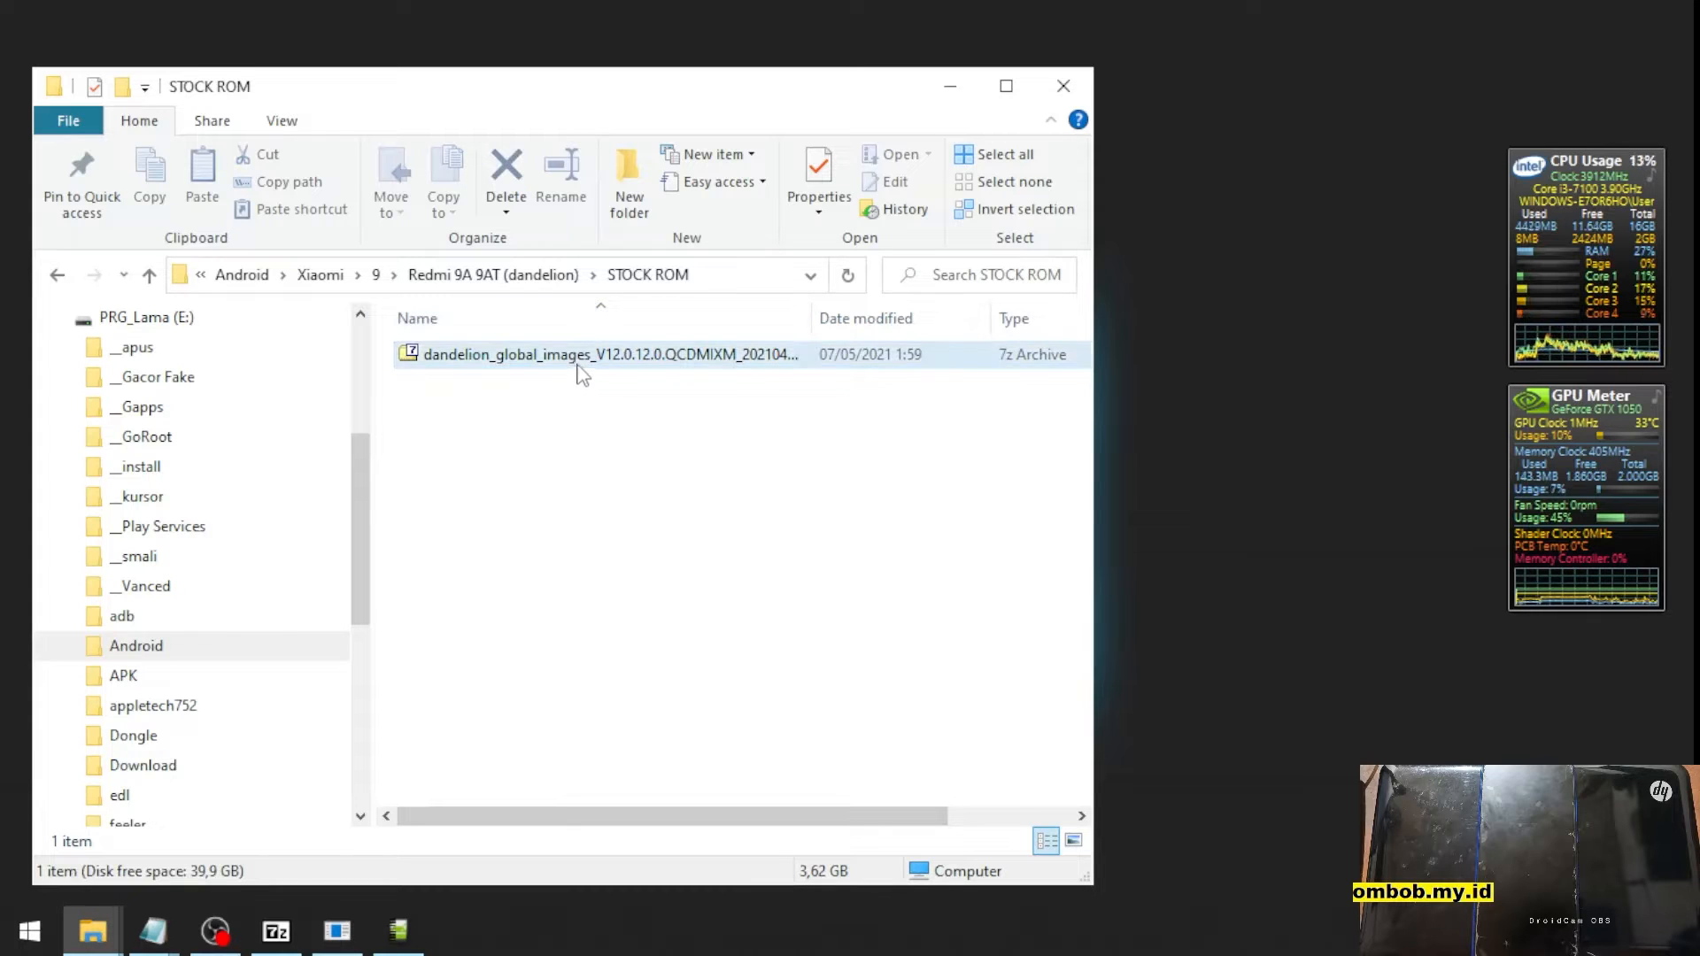
{"action": "mouse_move", "coordinate": [541, 360]}
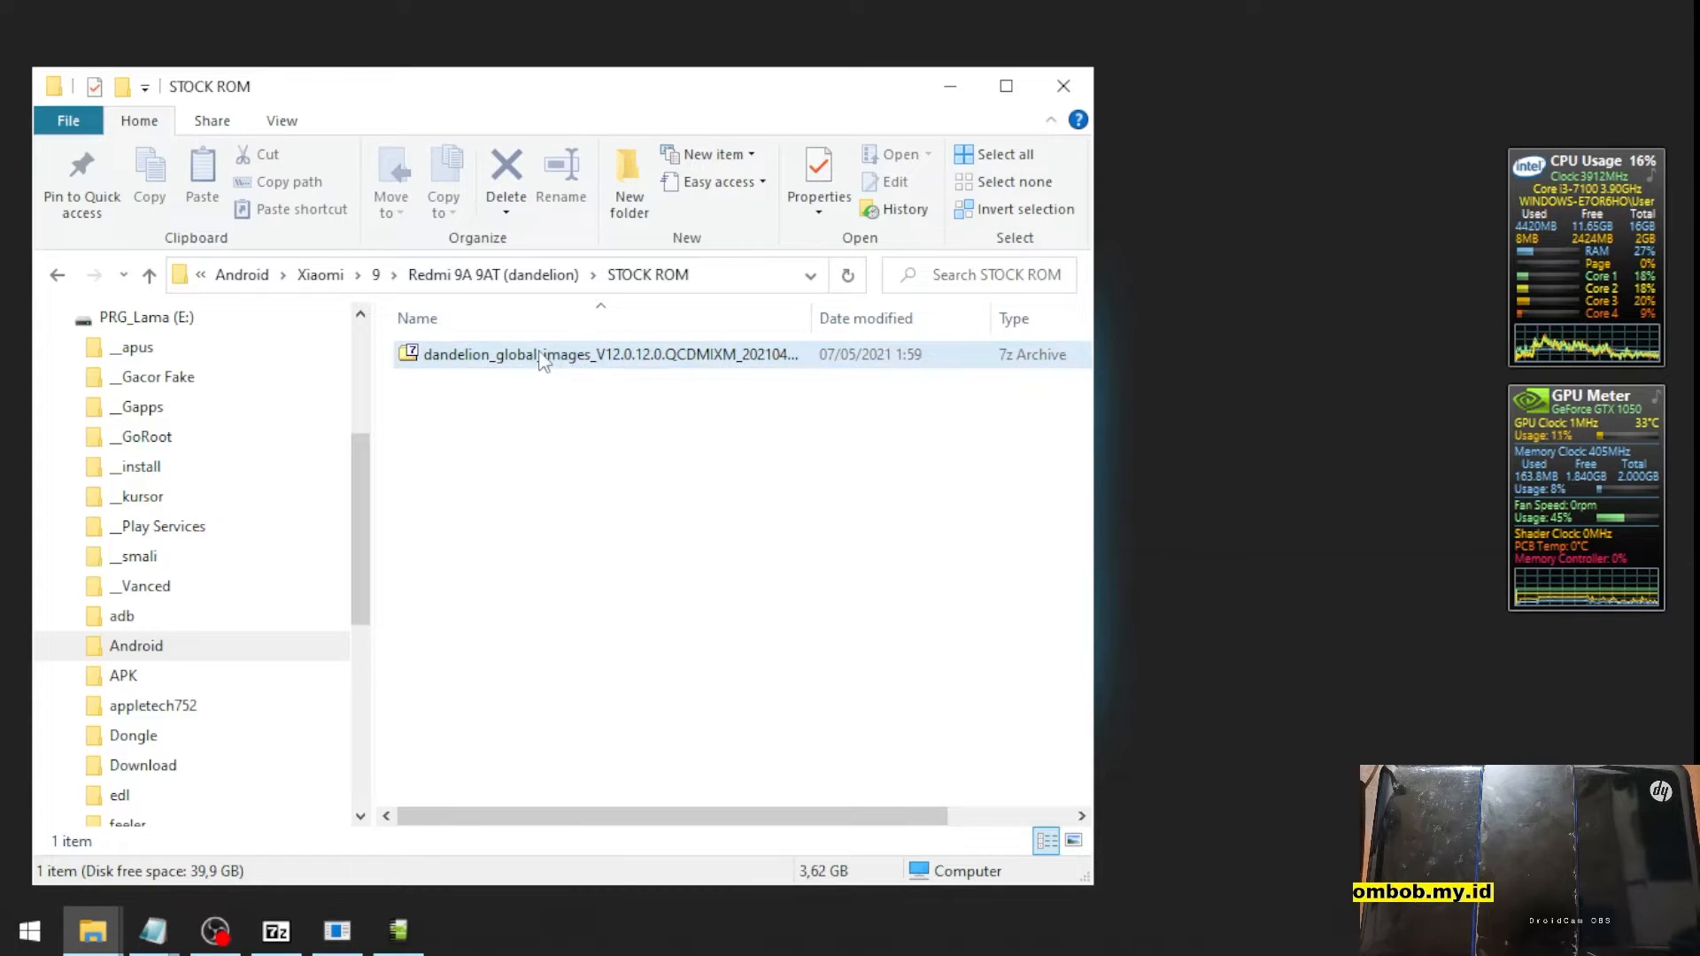
{"action": "left_click", "coordinate": [613, 385]}
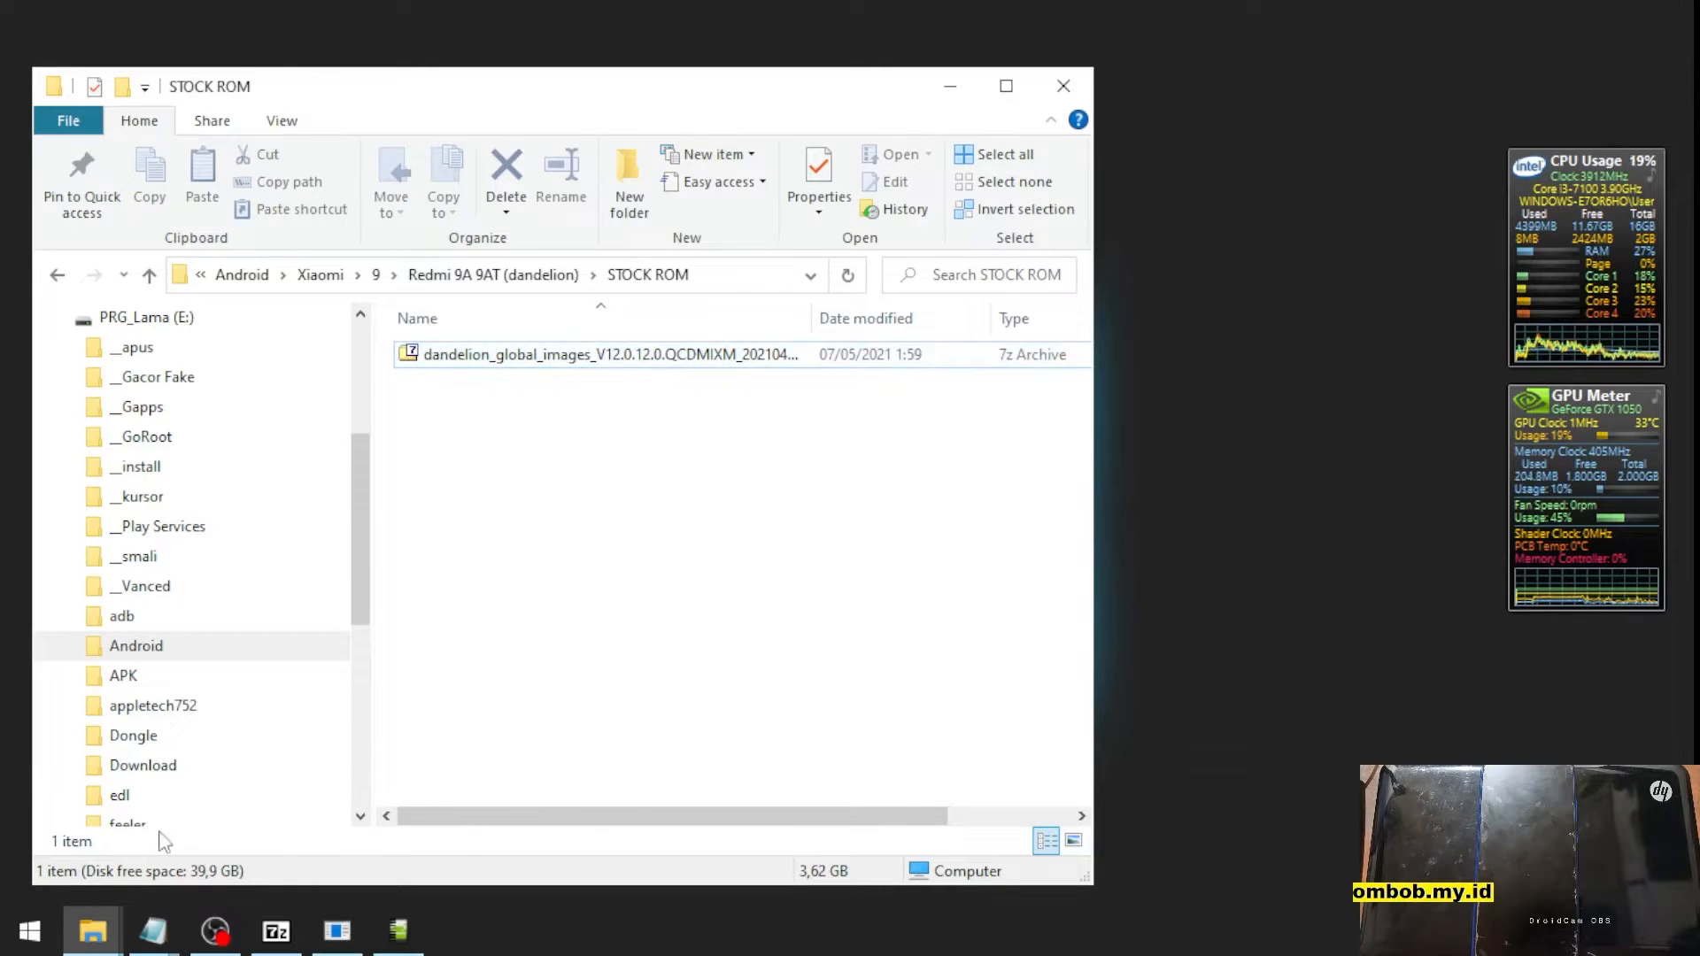
{"action": "double_click", "coordinate": [608, 354]}
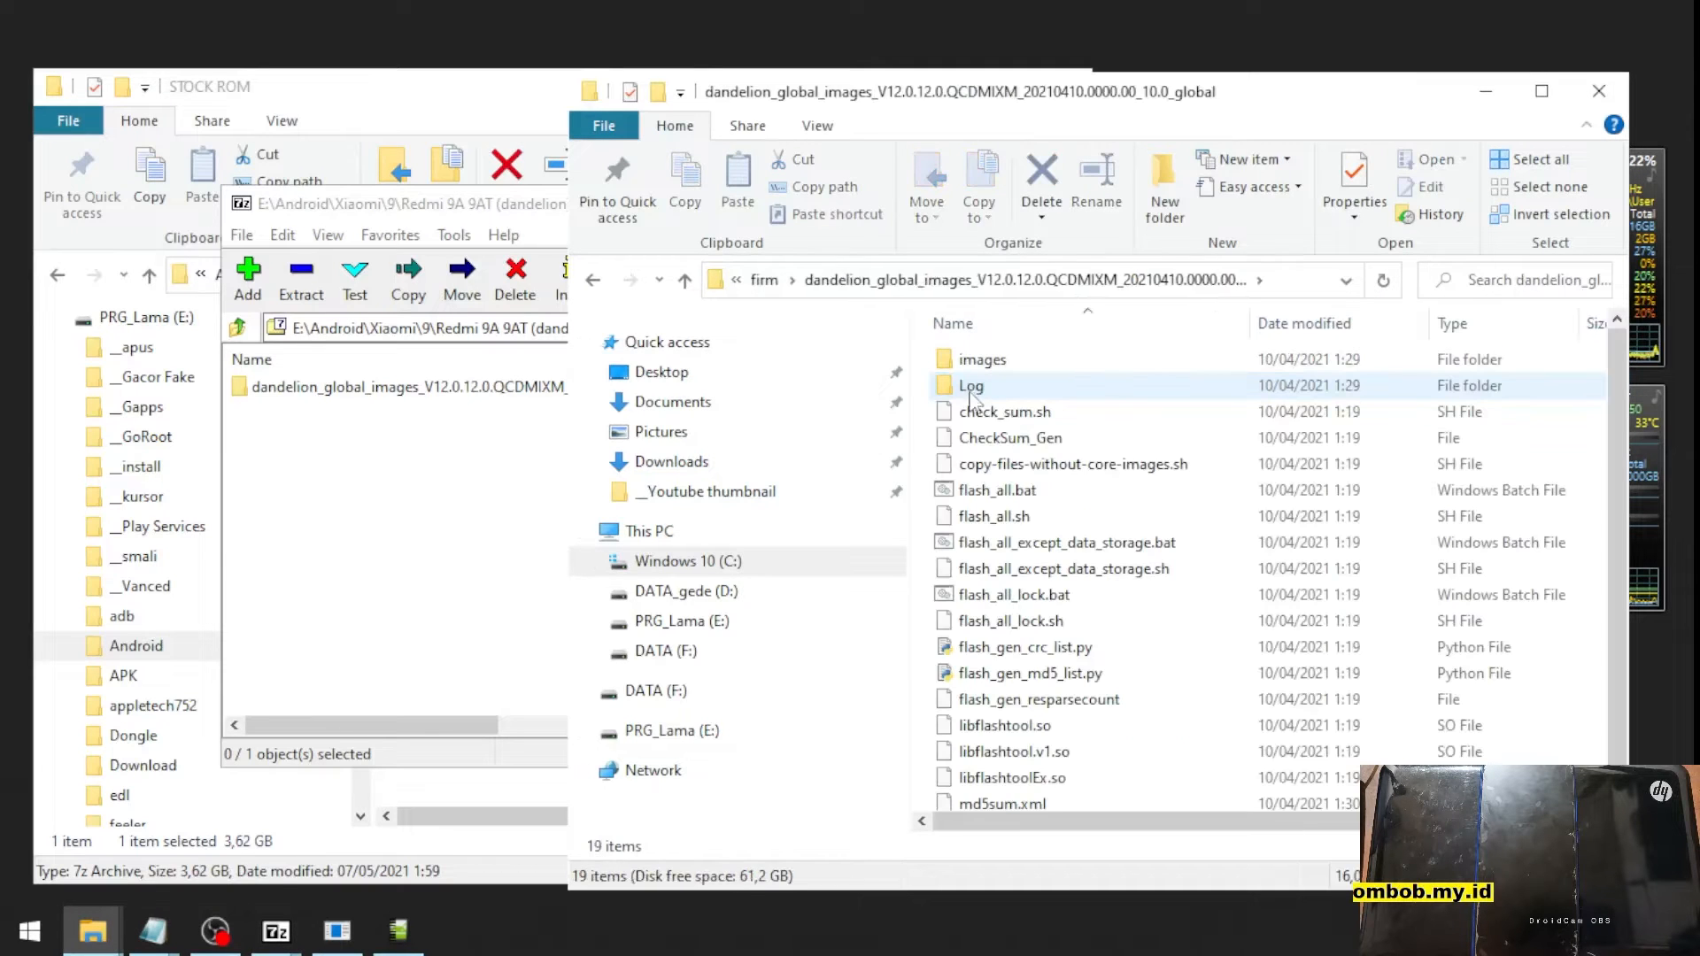
{"action": "double_click", "coordinate": [981, 358]}
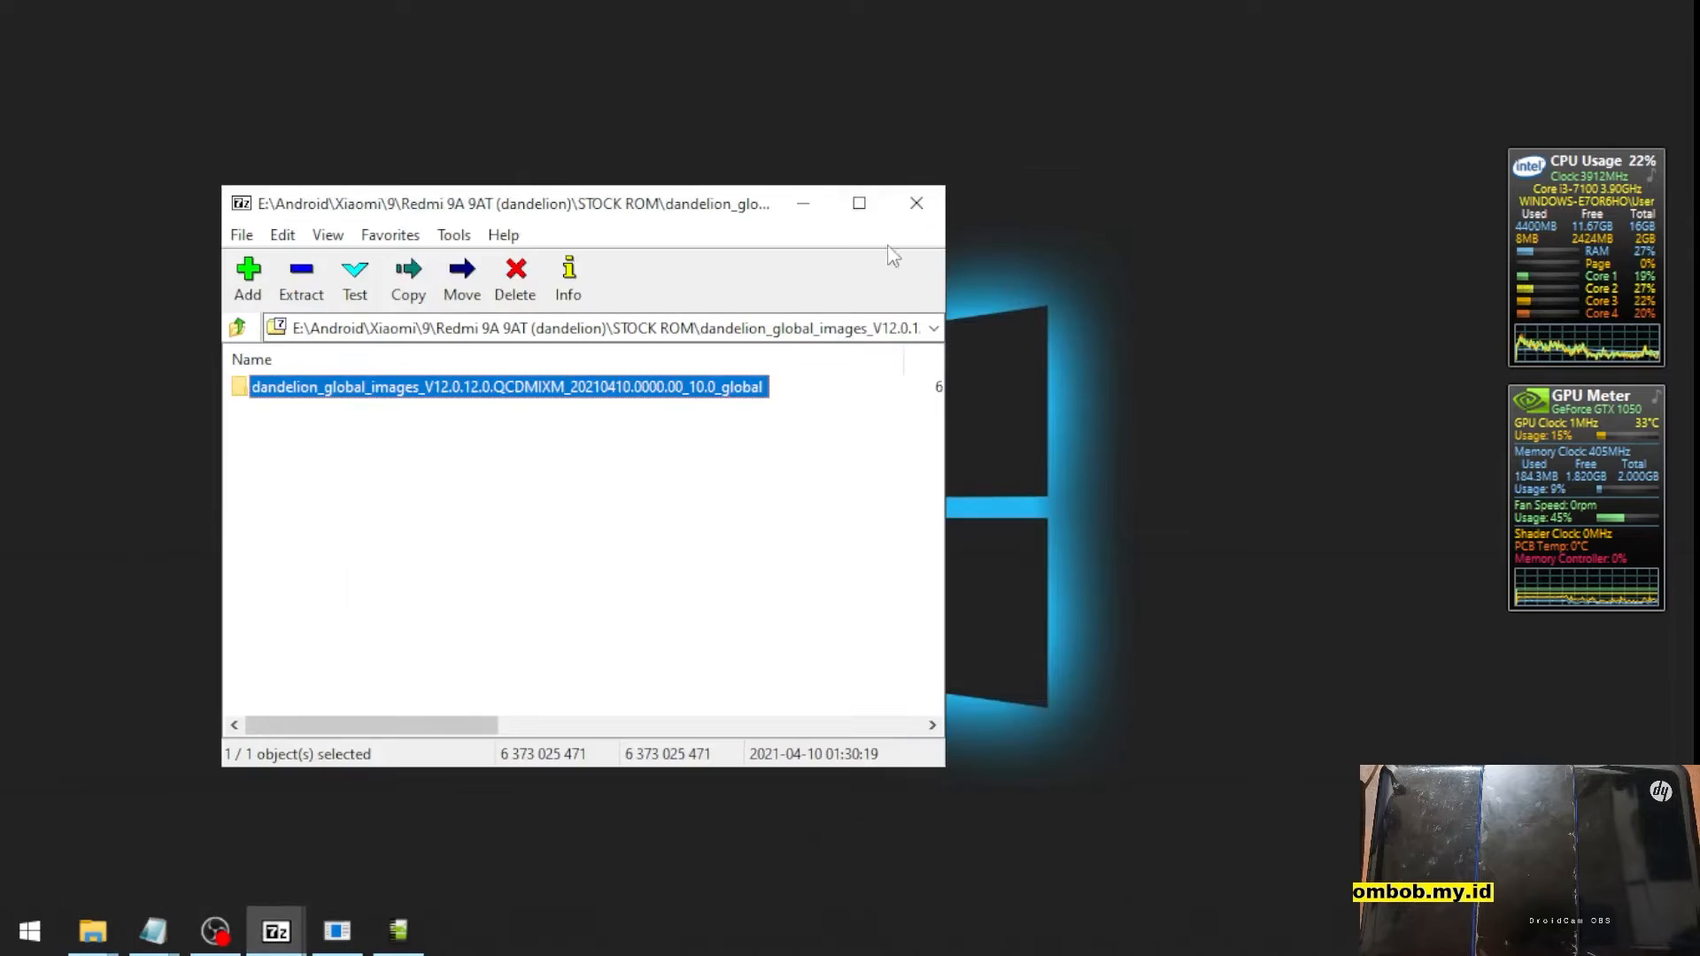
{"action": "left_click", "coordinate": [336, 930]}
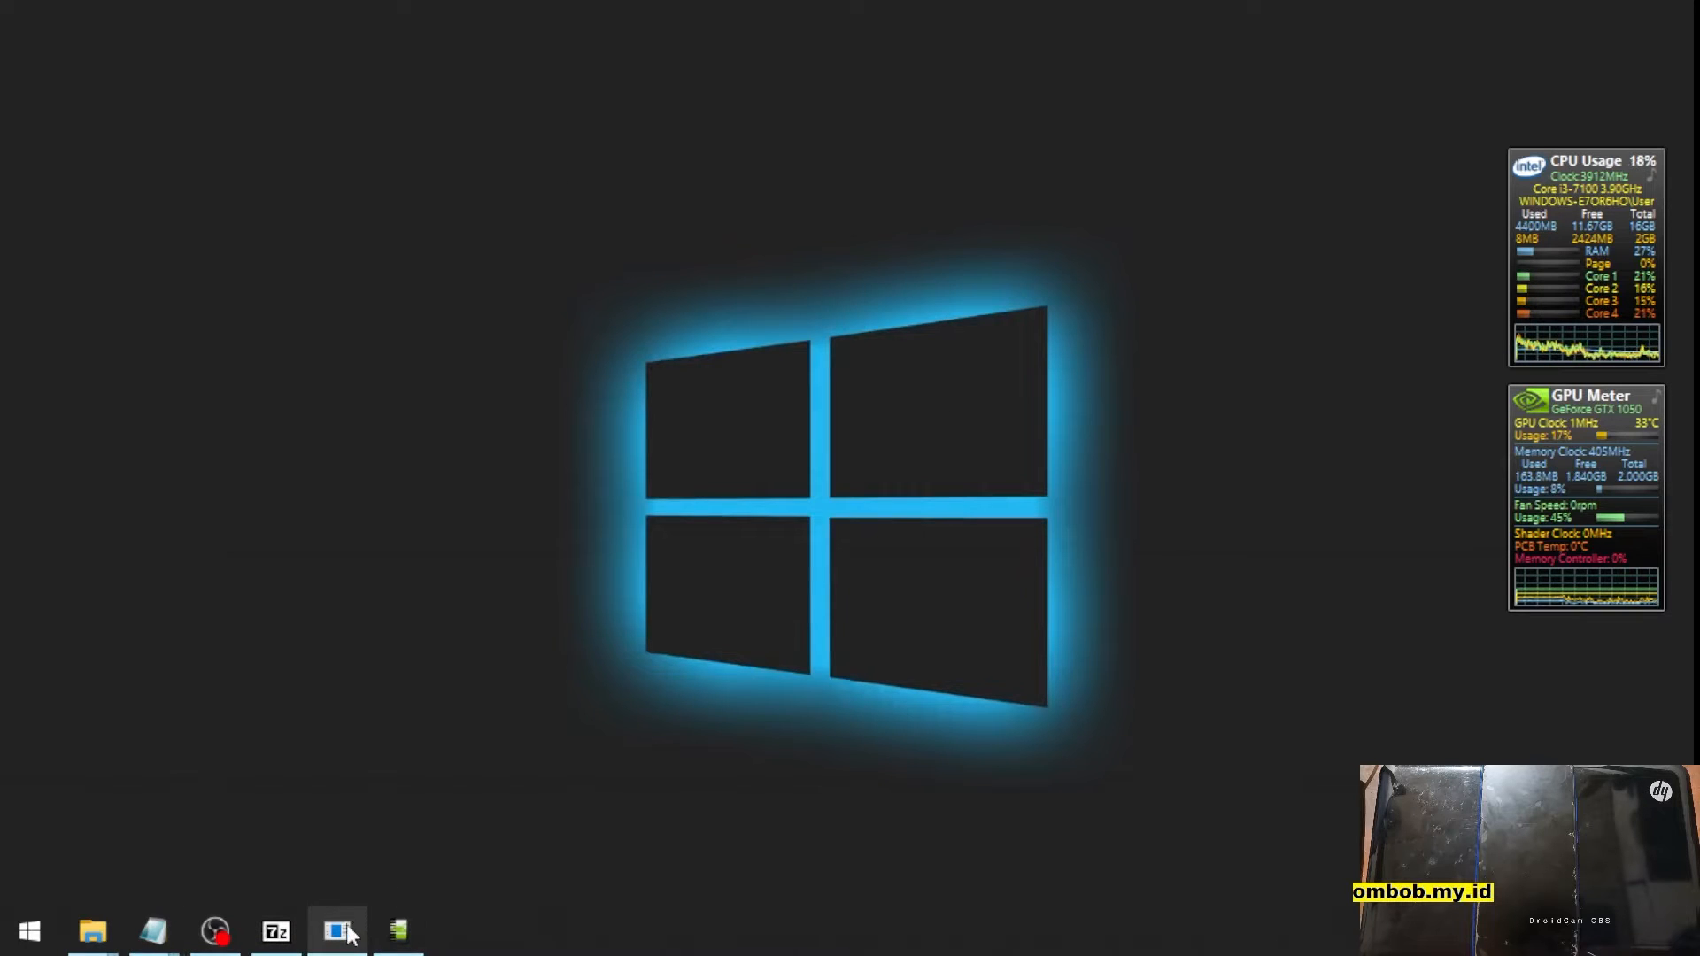
- In MTK GSM Sulteng, select Xiaomi Redmi 9A / 9T / 9i, tick Disable Auth SLA, and execute
{"action": "left_click", "coordinate": [338, 930]}
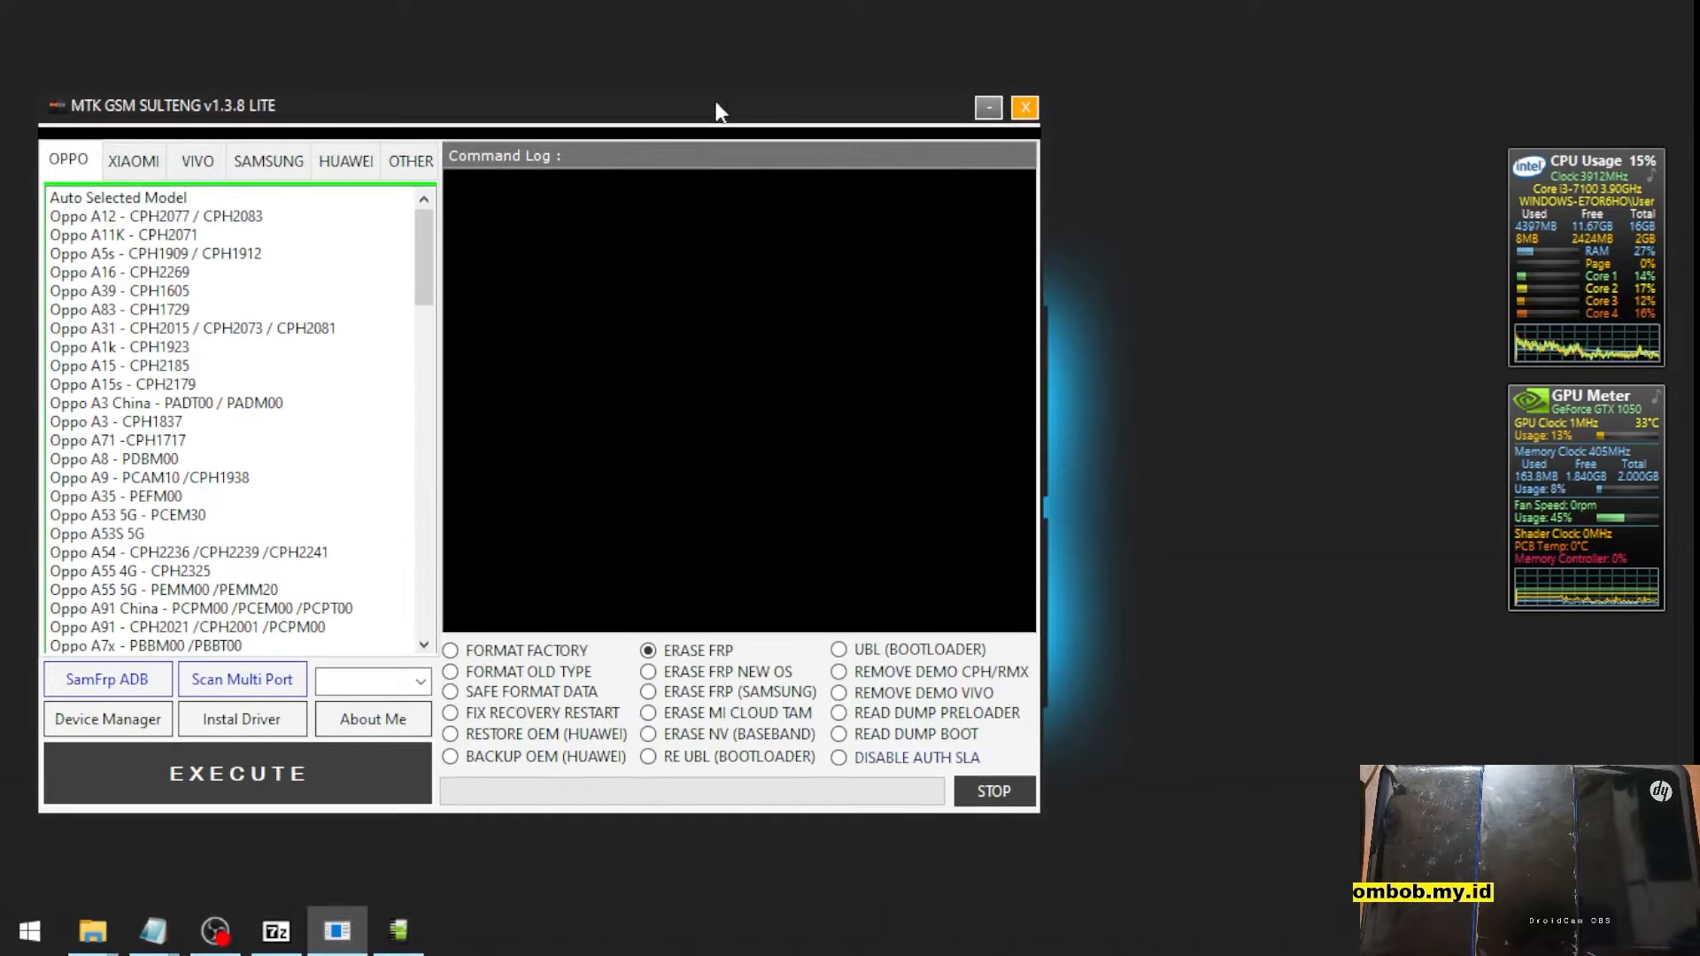
{"action": "left_click", "coordinate": [134, 160]}
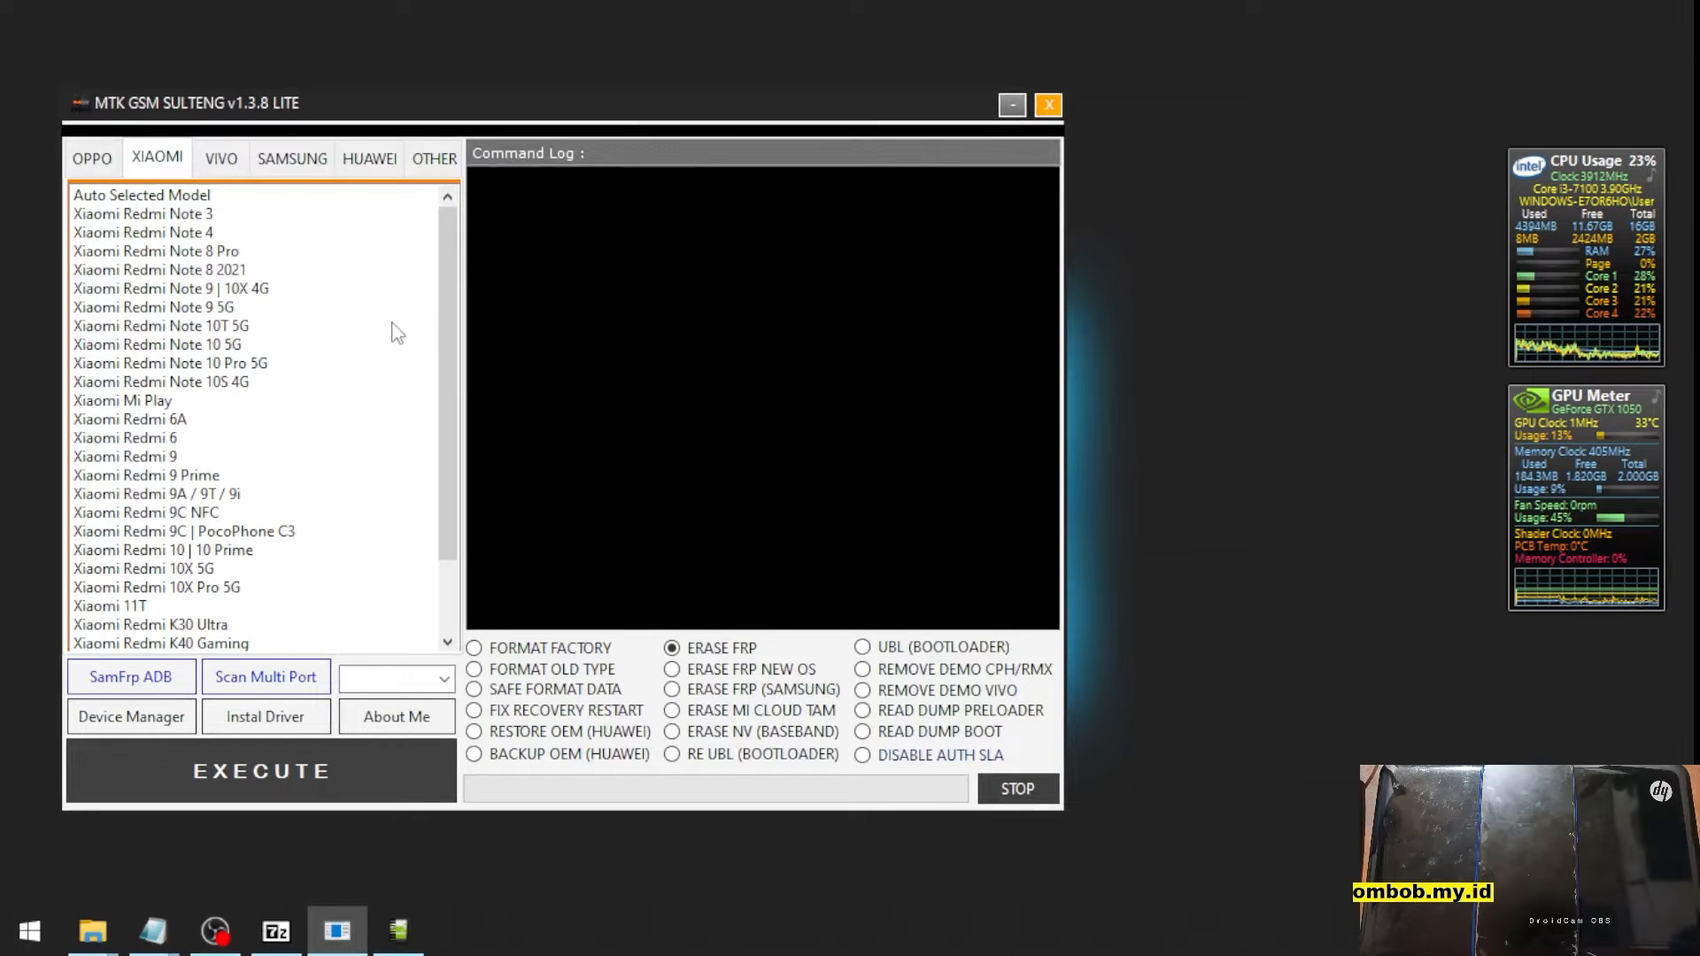
{"action": "scroll", "scroll_direction": "down", "scroll_amount": 3}
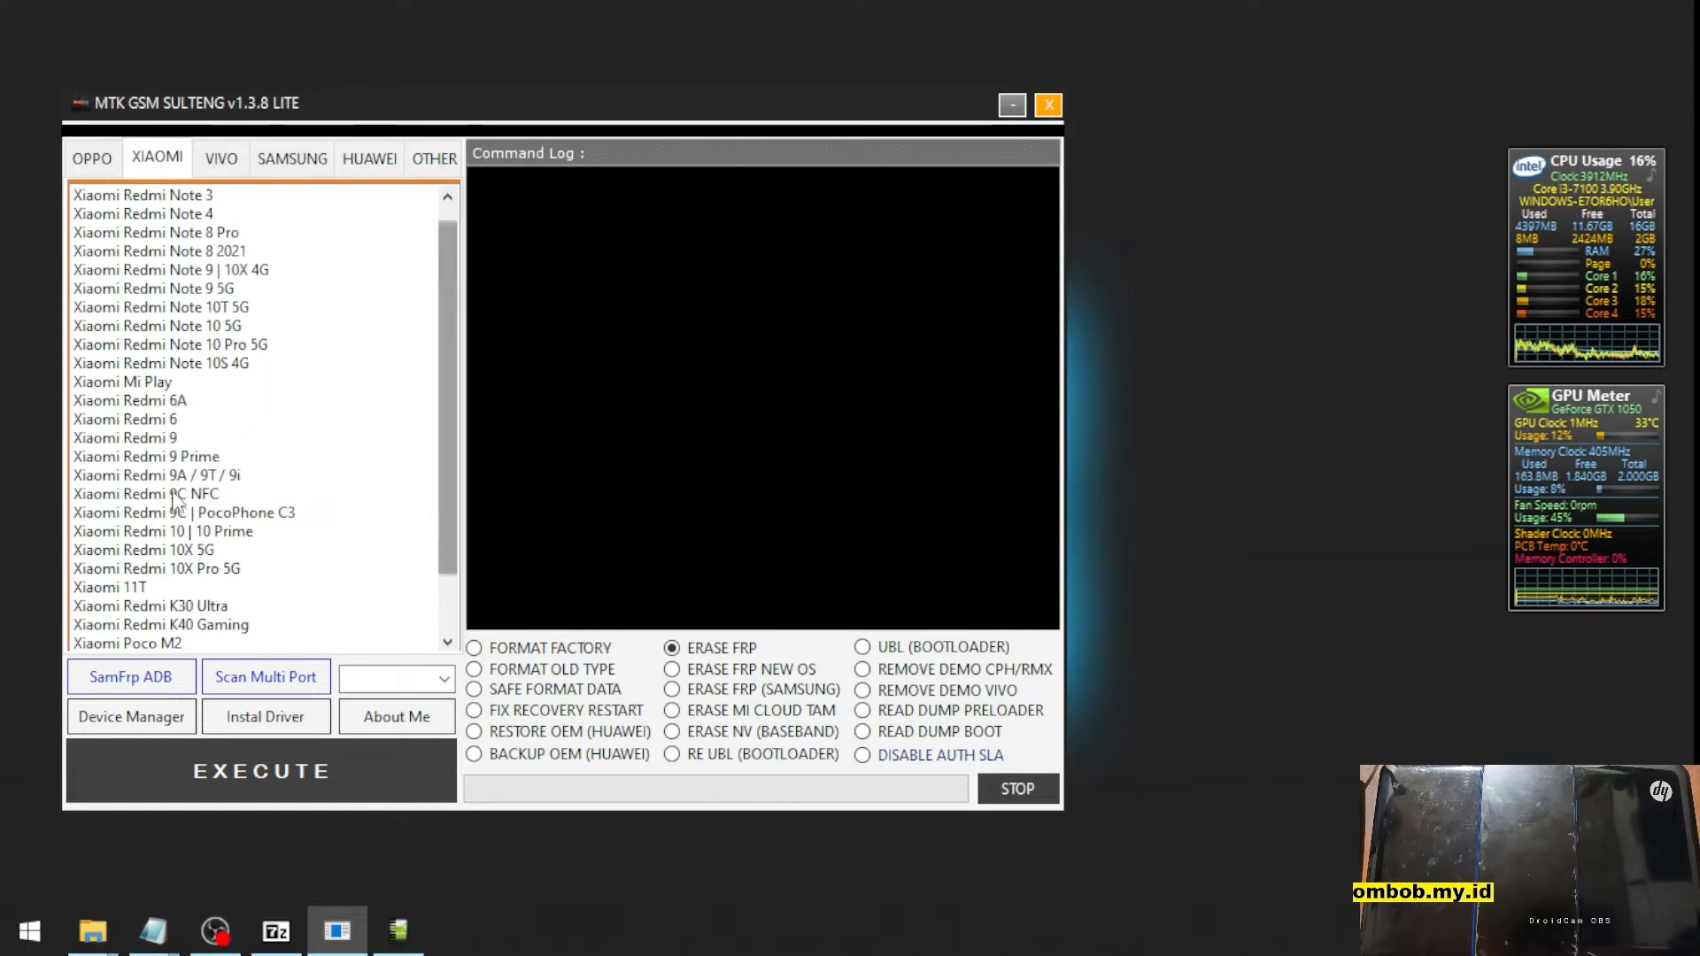
{"action": "left_click", "coordinate": [156, 400]}
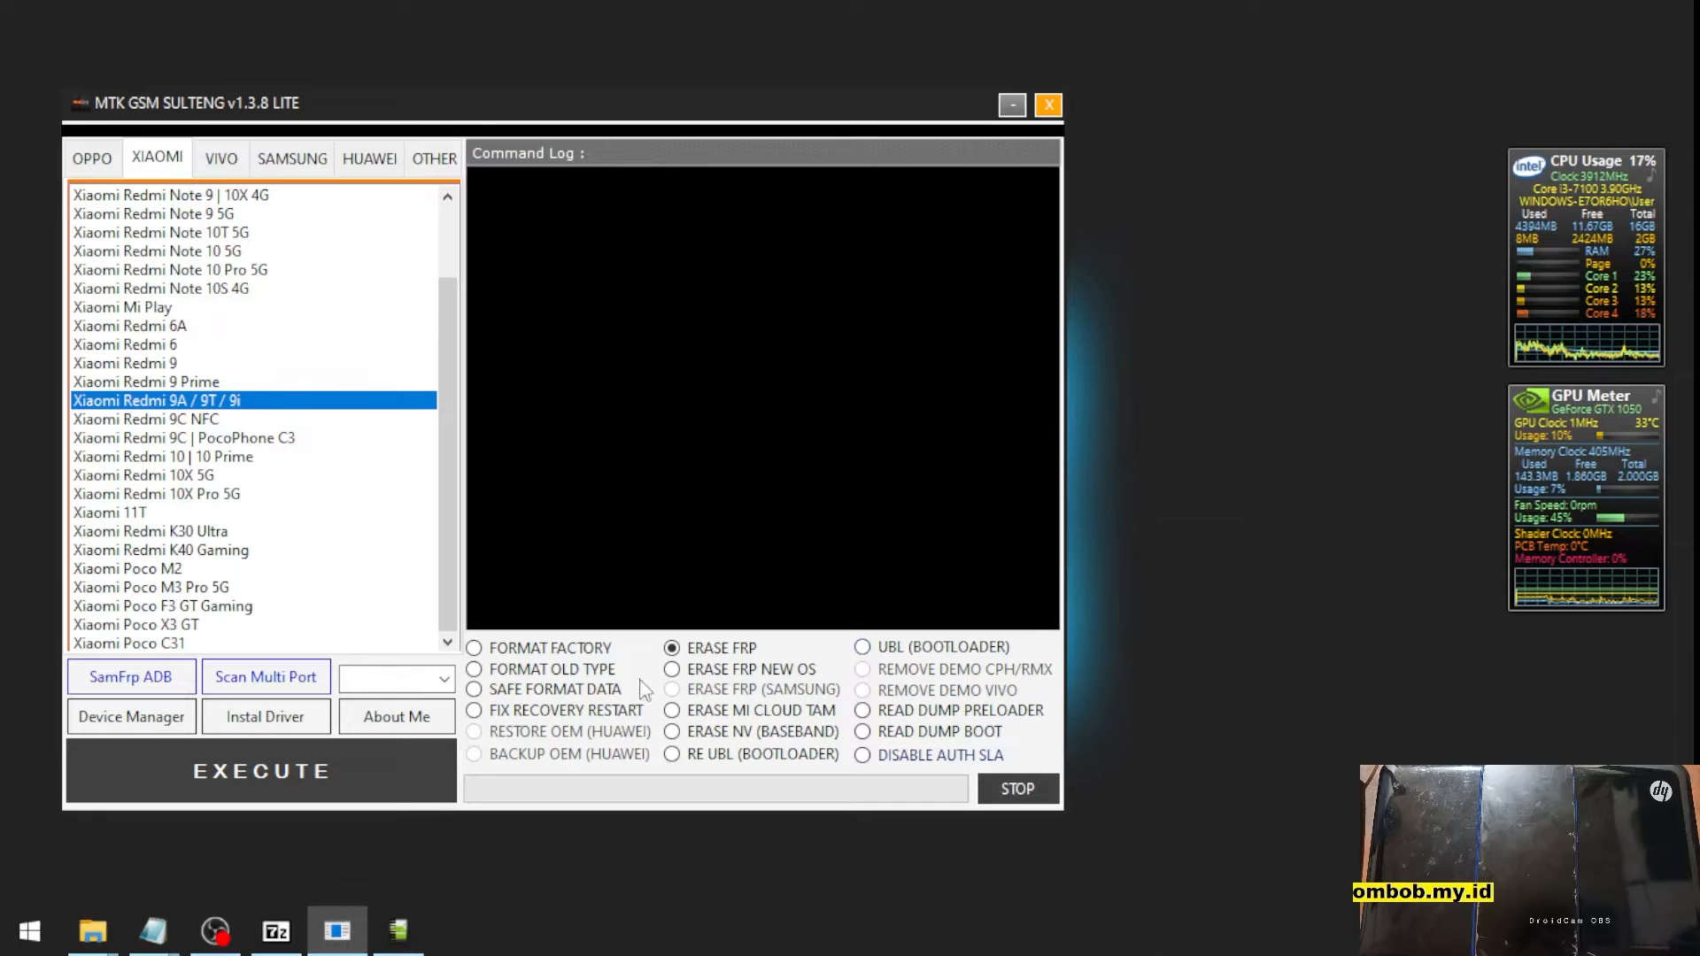
{"action": "left_click", "coordinate": [862, 754]}
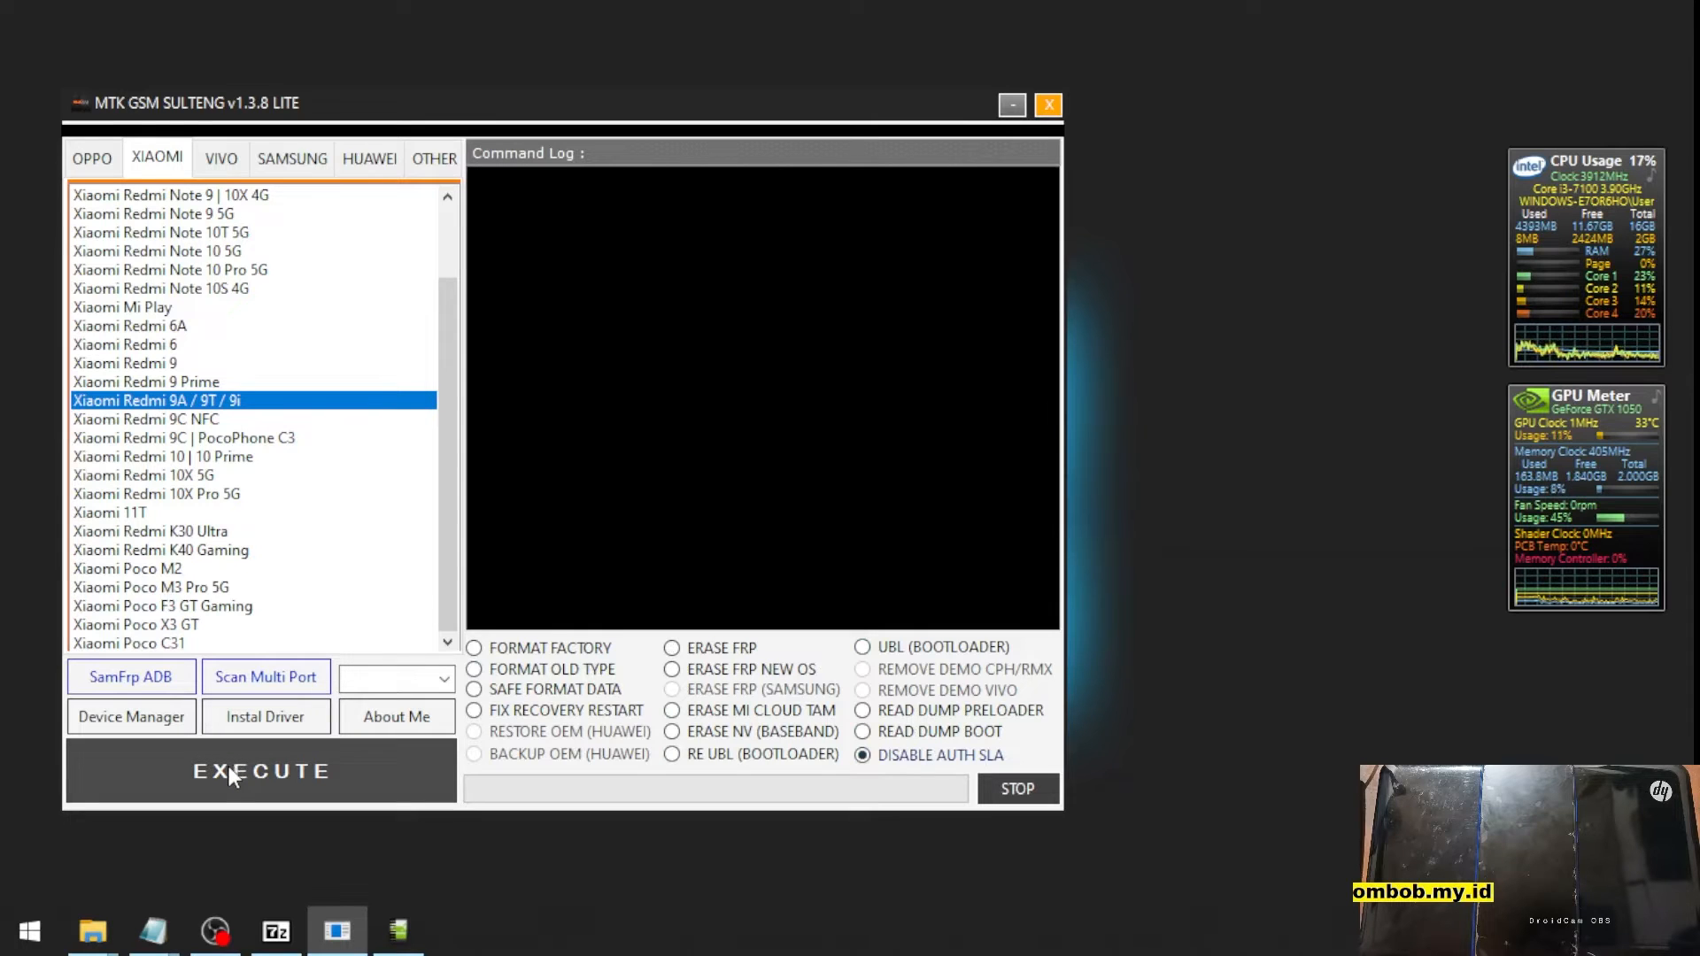
{"action": "left_click", "coordinate": [260, 771]}
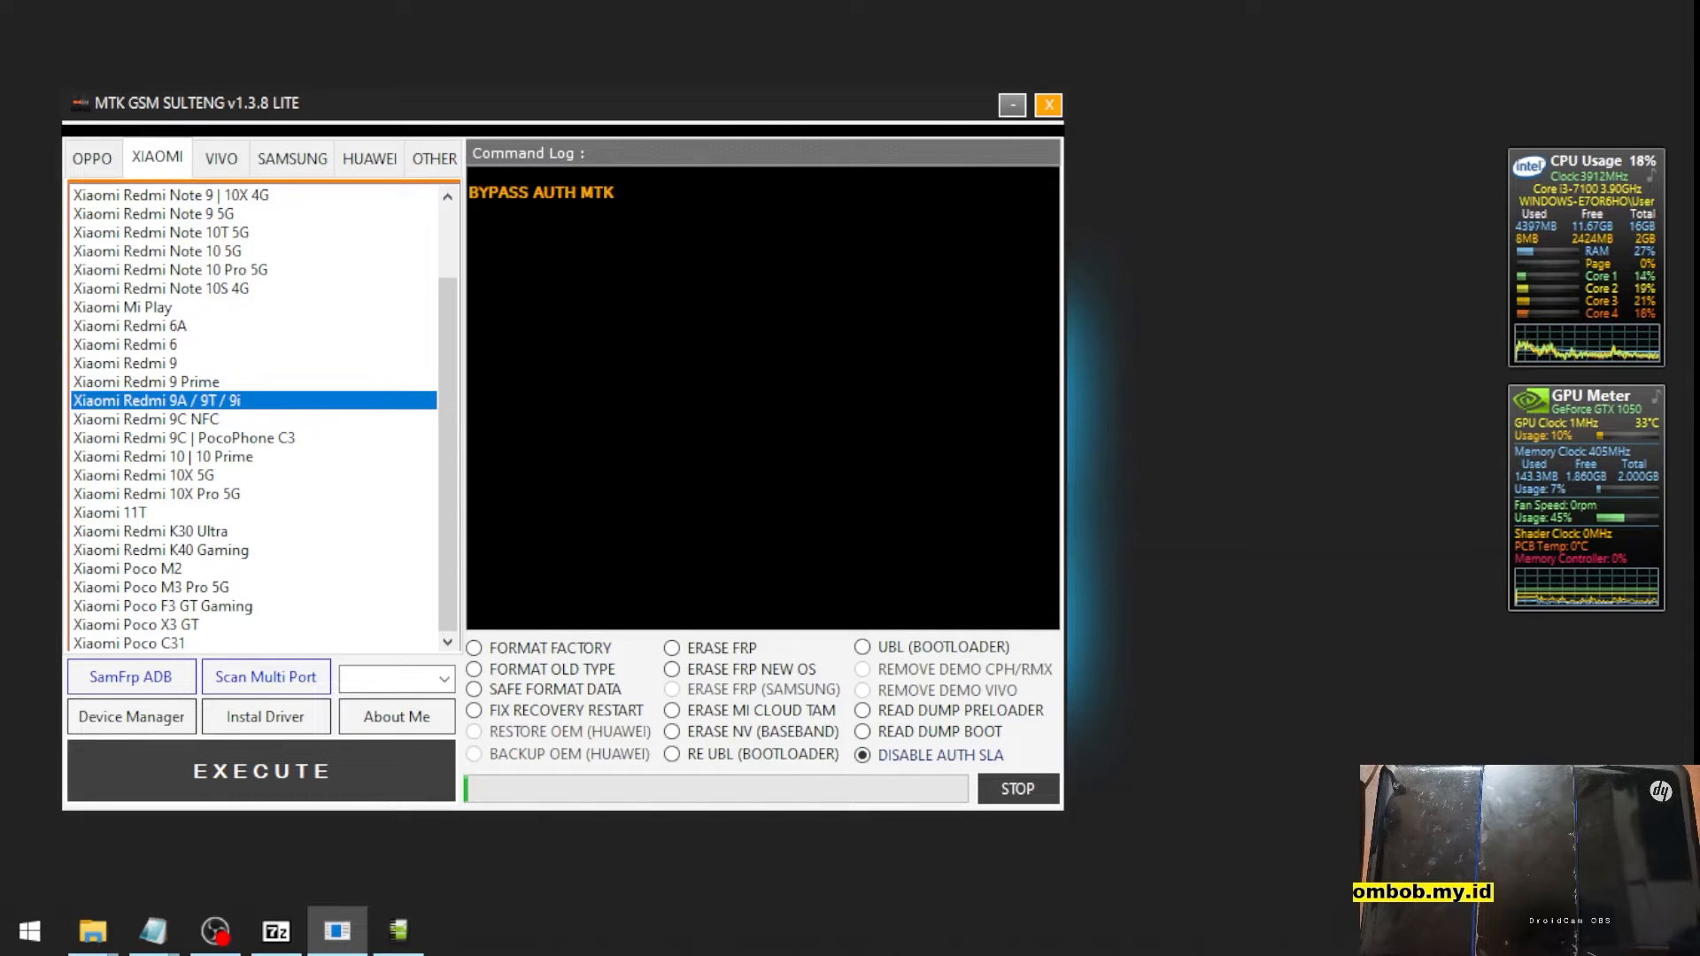
- Wait for Auth Bypass OK on the MT6765 phone, then minimize MTK GSM Sulteng
{"action": "left_click", "coordinate": [261, 772]}
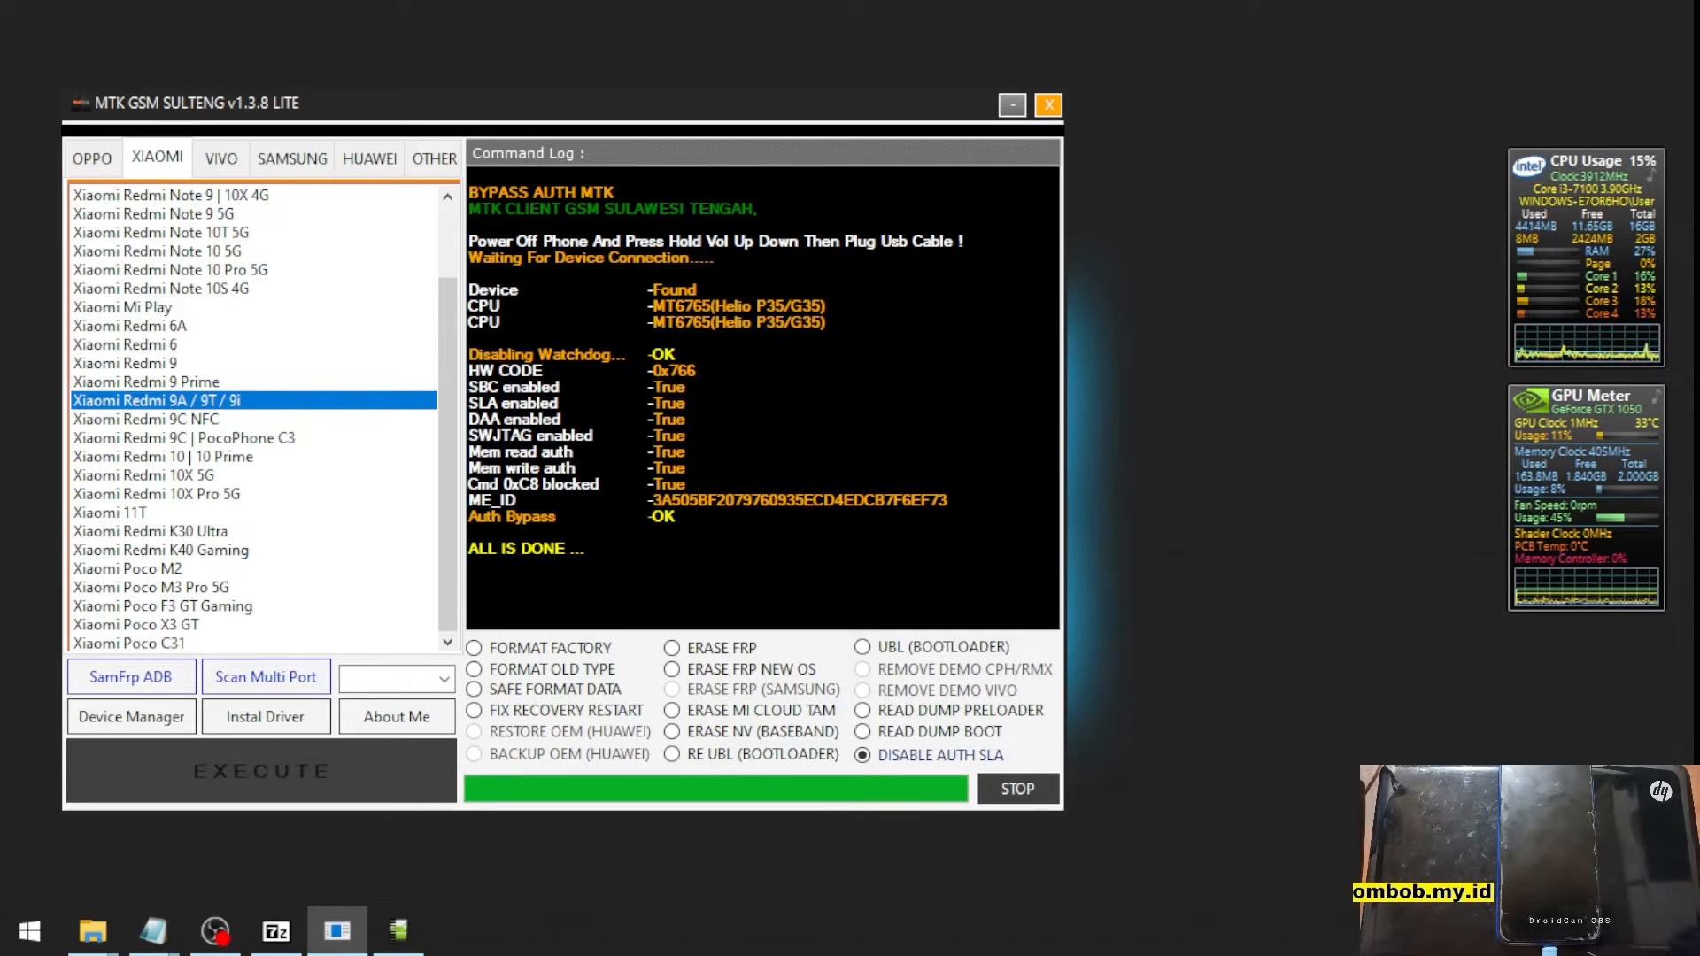
{"action": "left_click", "coordinate": [1011, 104]}
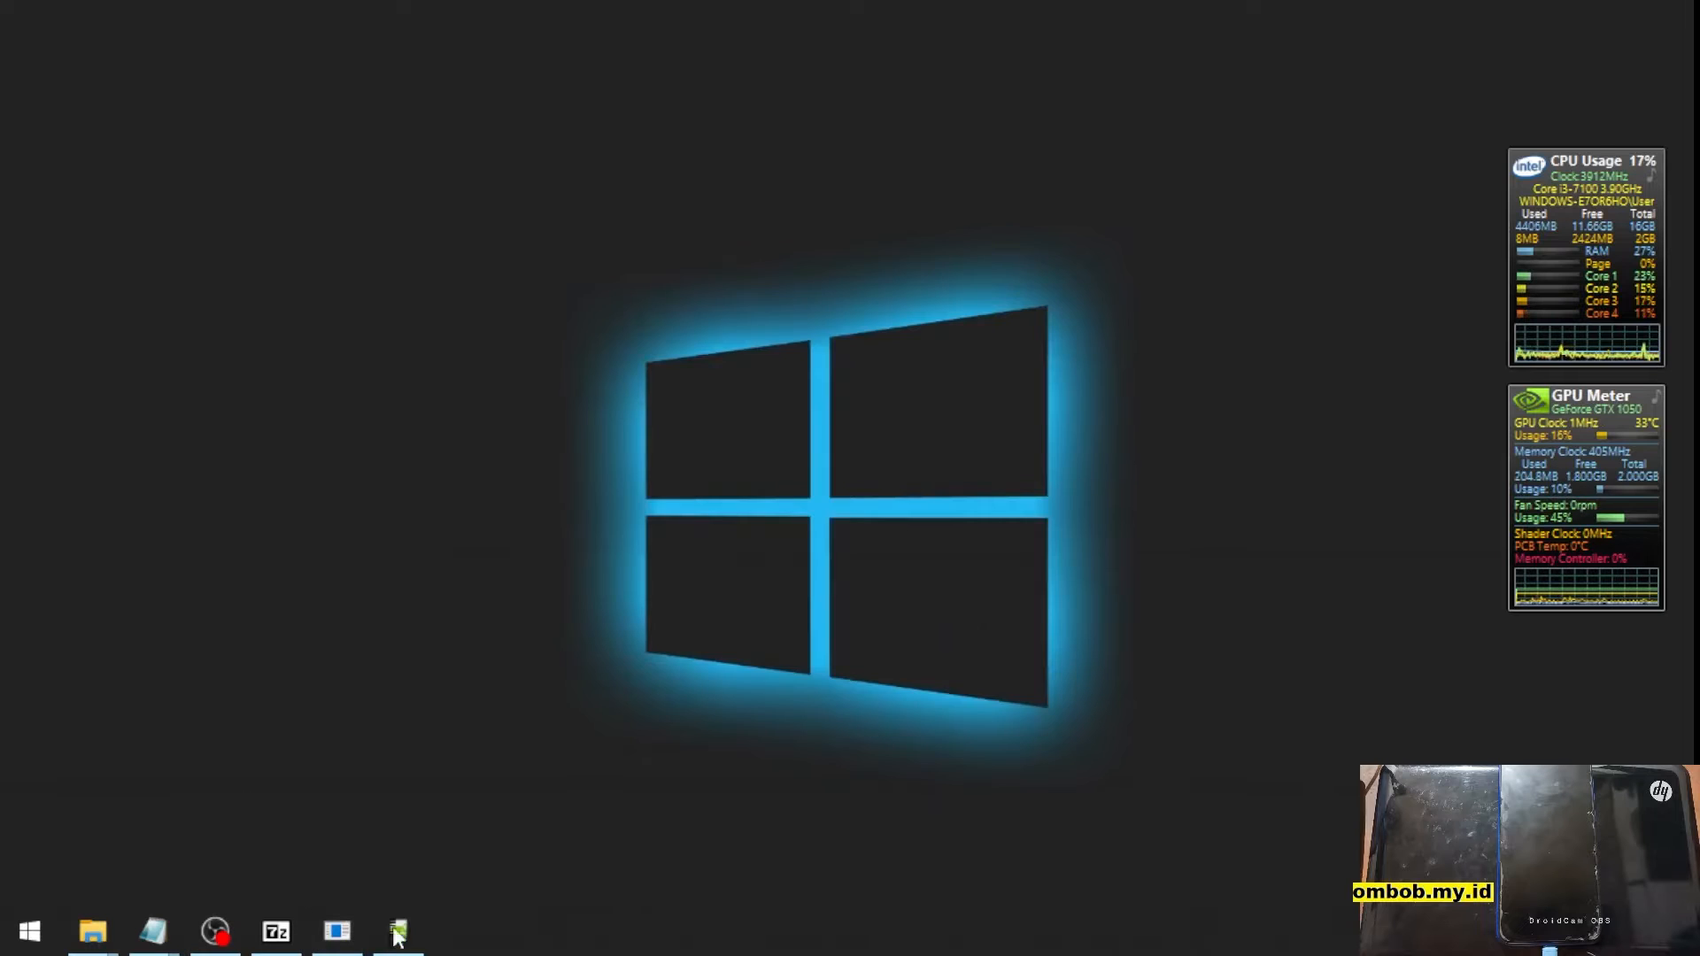
- Bring up SP Flash Tool and open the dandelion_global_images firmware folder
{"action": "left_click", "coordinate": [396, 930]}
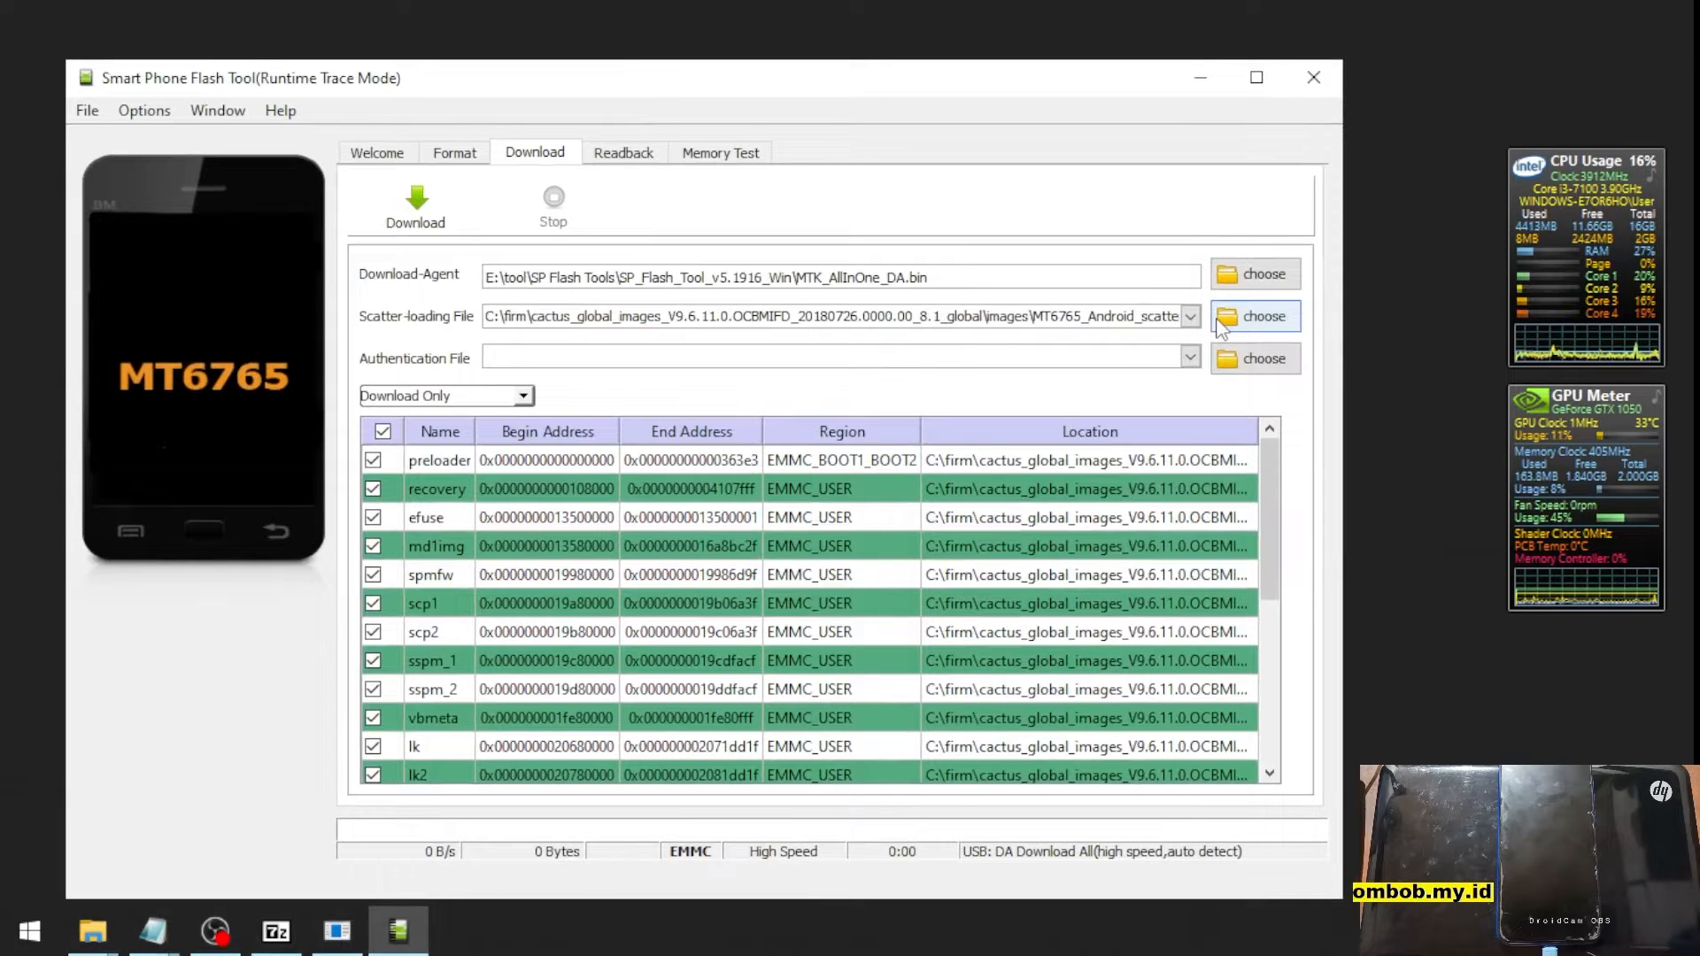
{"action": "mouse_move", "coordinate": [1164, 343]}
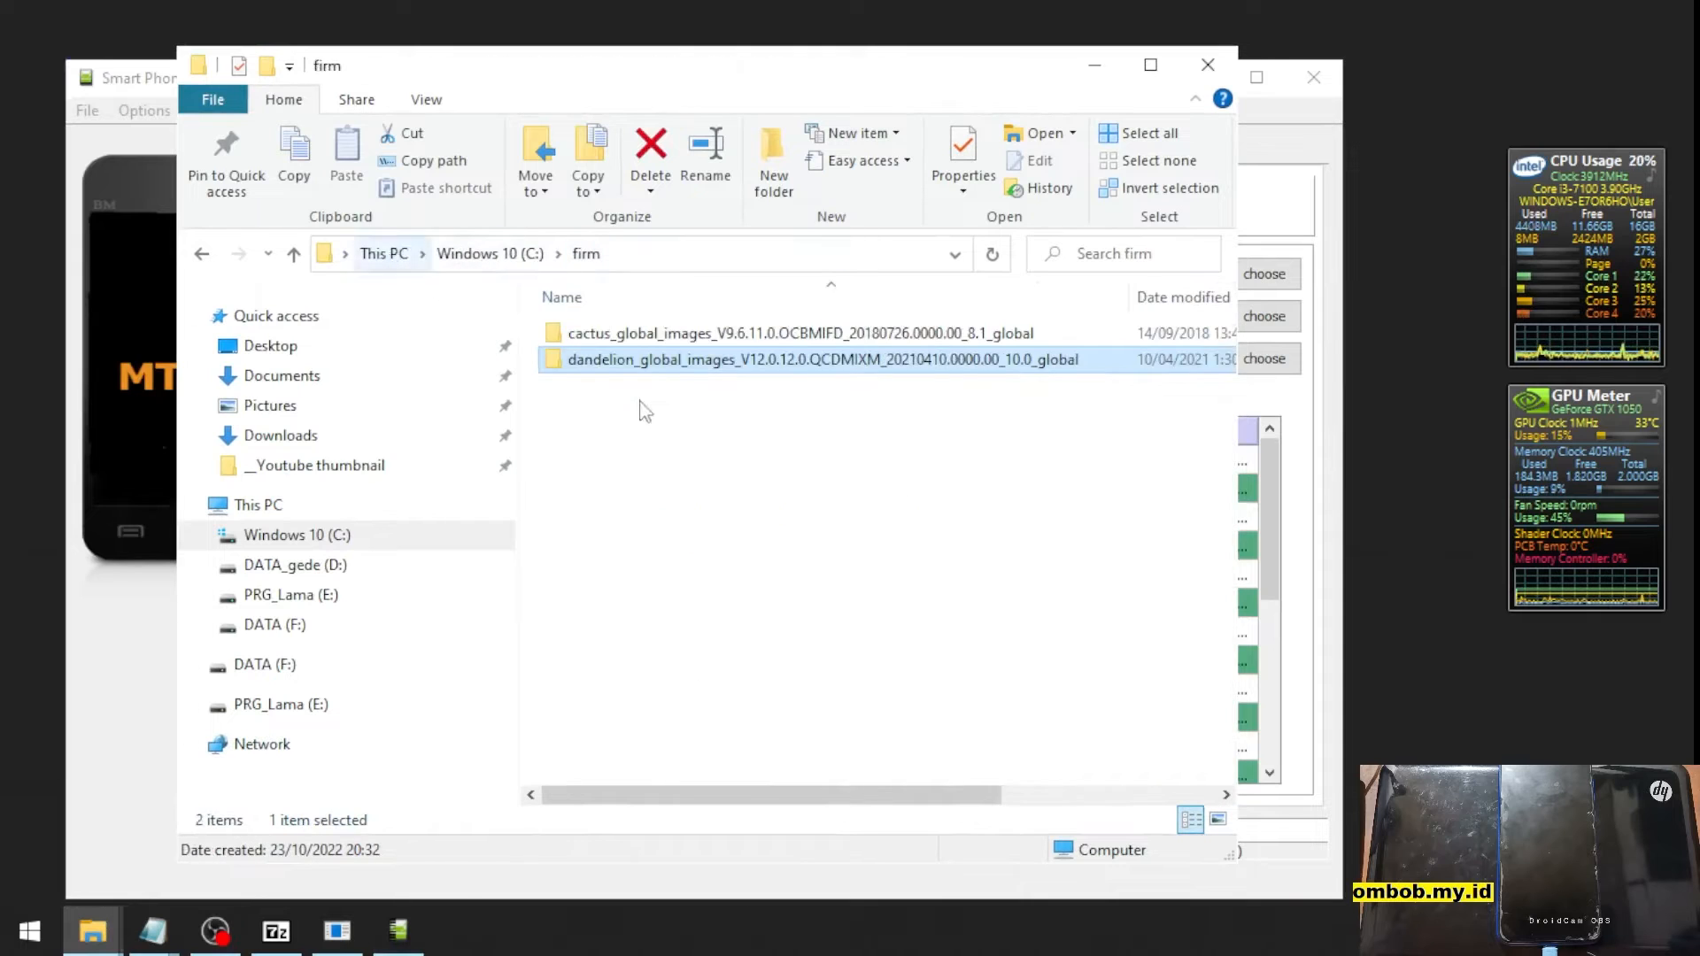
{"action": "double_click", "coordinate": [820, 359]}
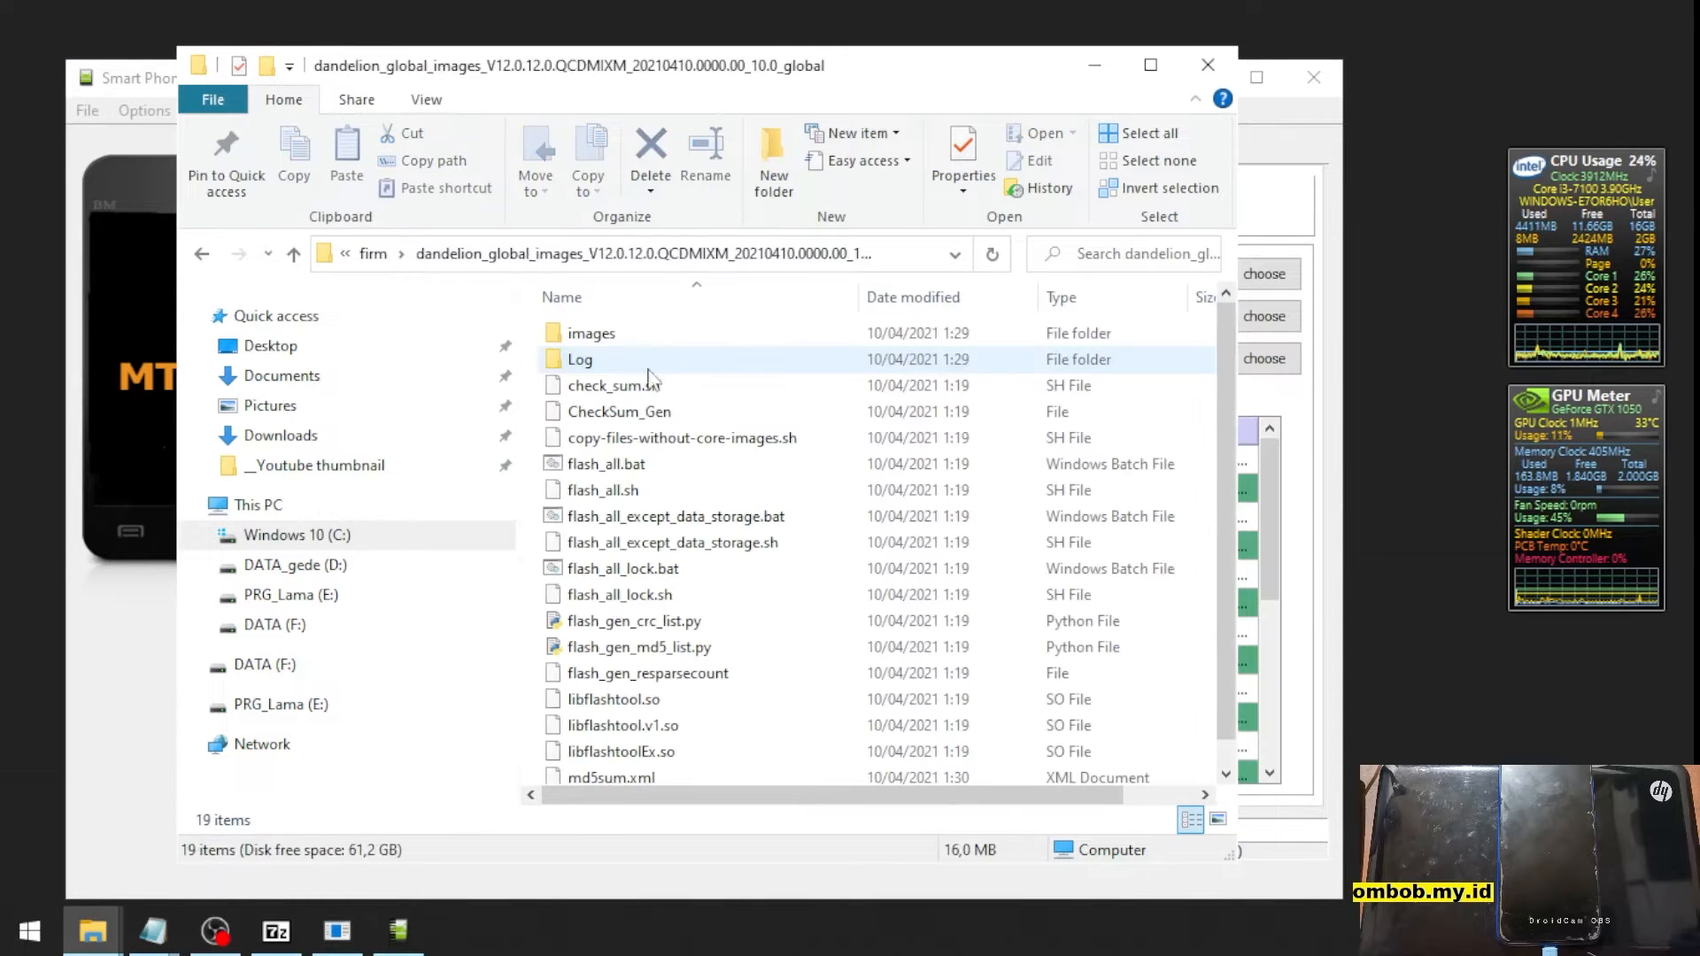
{"action": "mouse_move", "coordinate": [592, 333]}
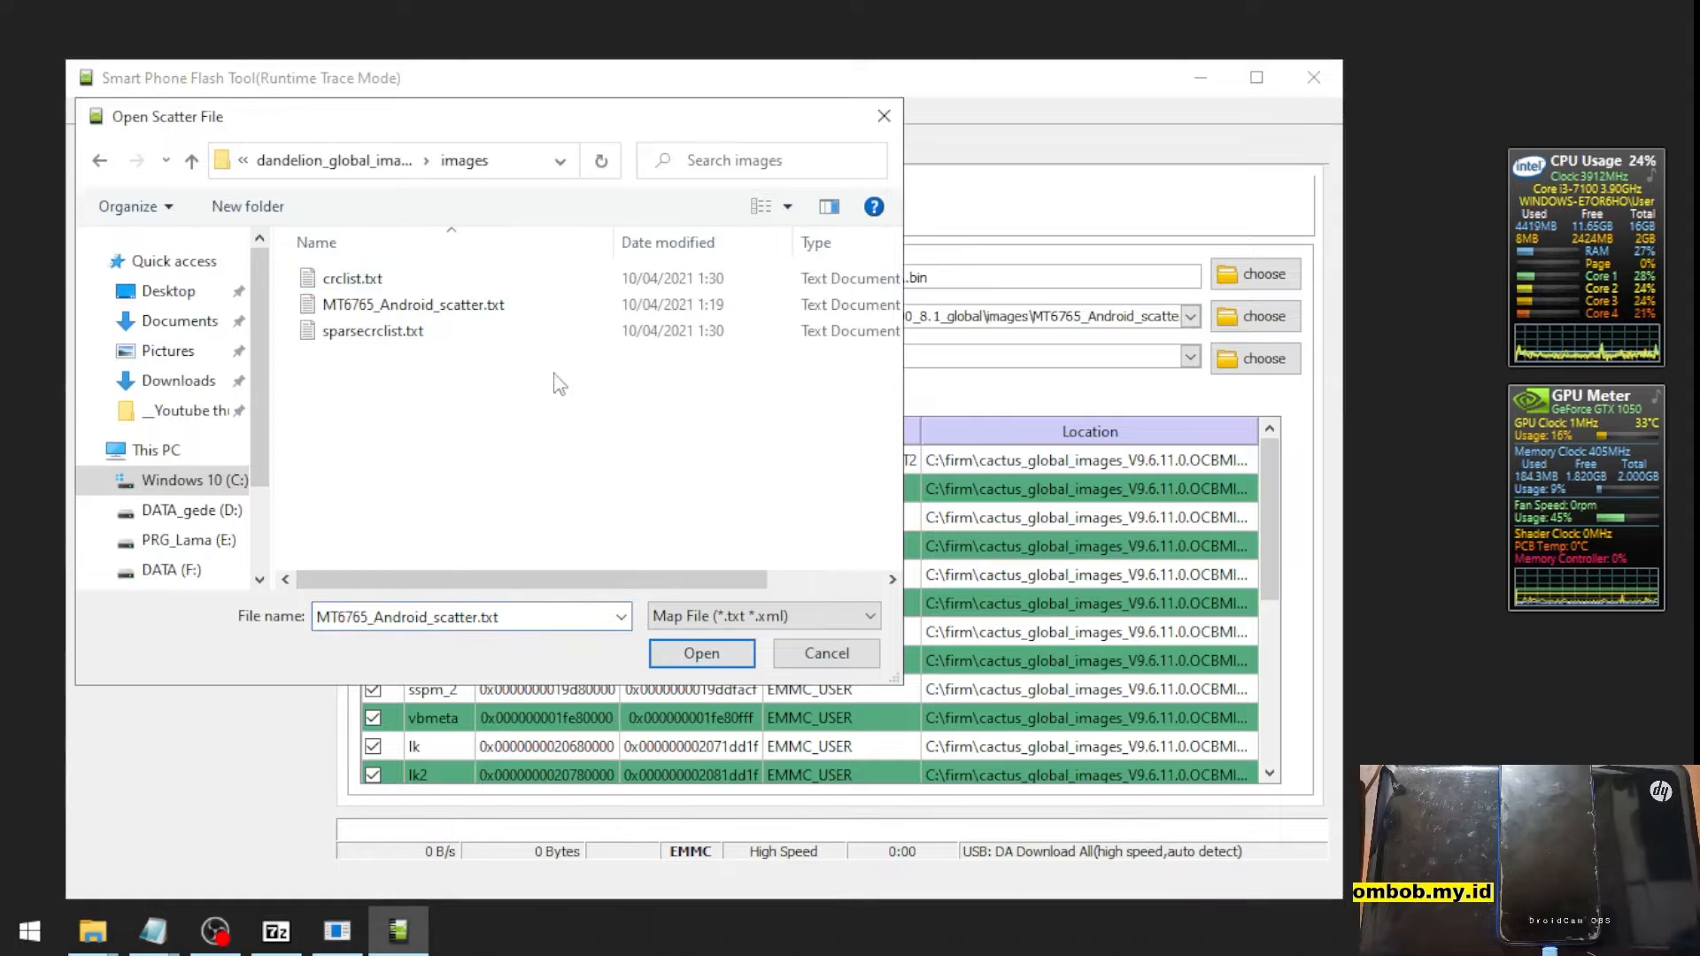
- Load MT6765_Android_scatter.txt and untick the preloader partition from the download list
{"action": "left_click", "coordinate": [412, 303]}
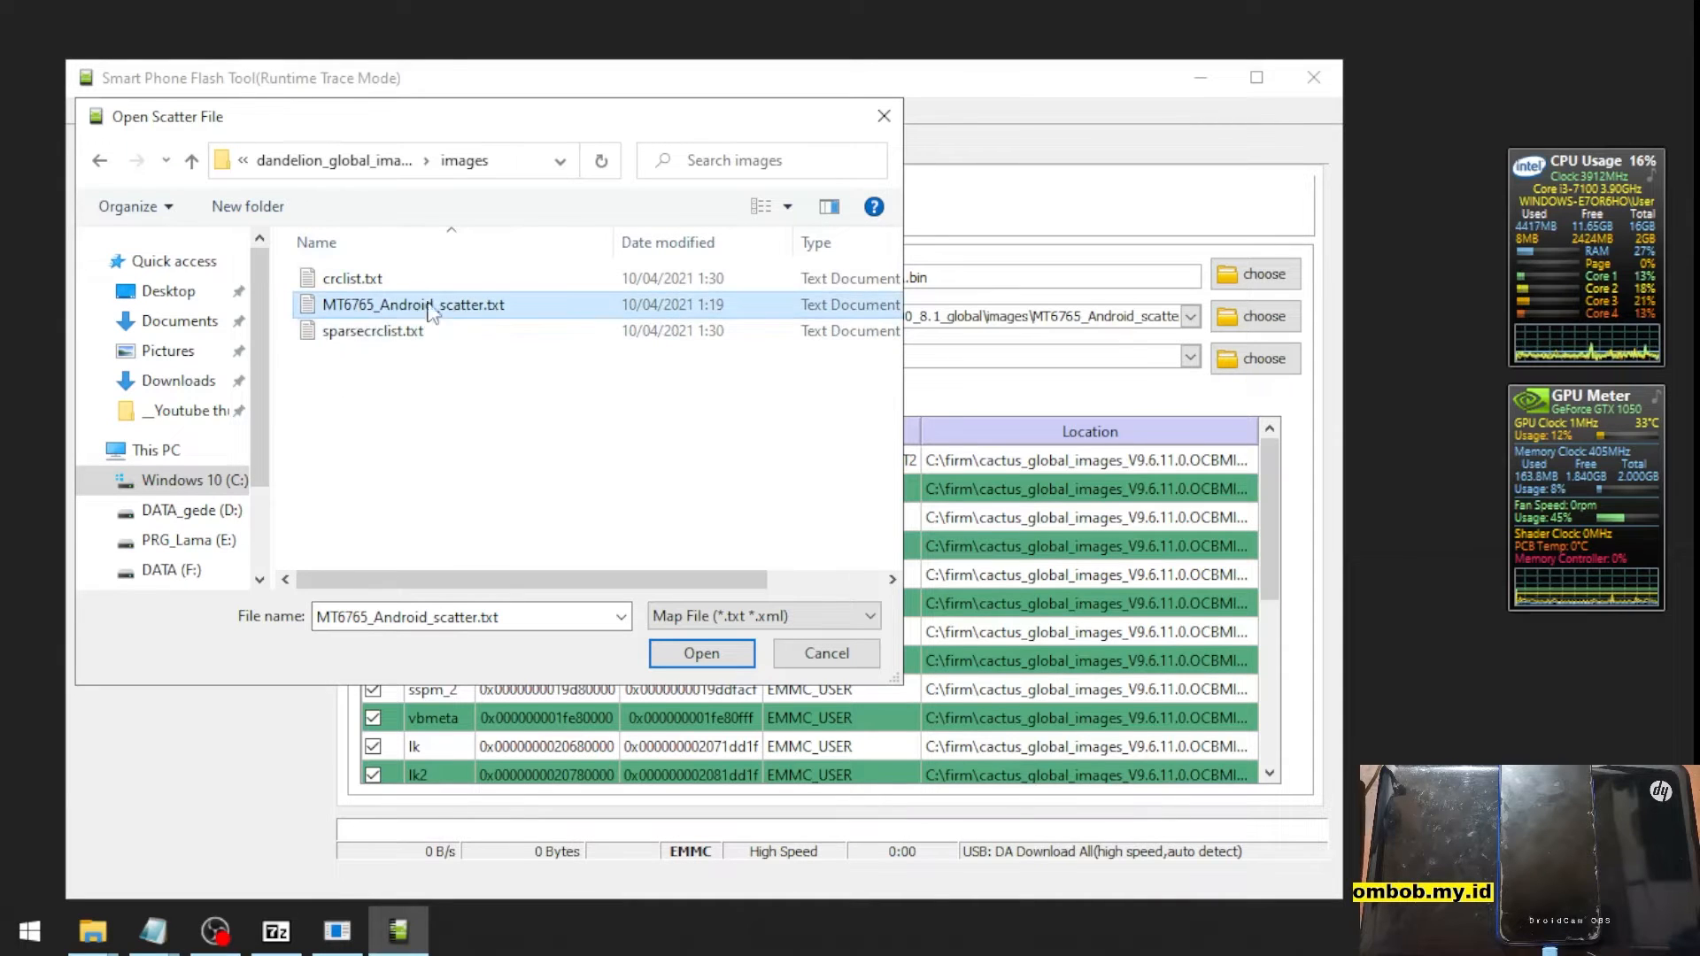
{"action": "left_click", "coordinate": [701, 652]}
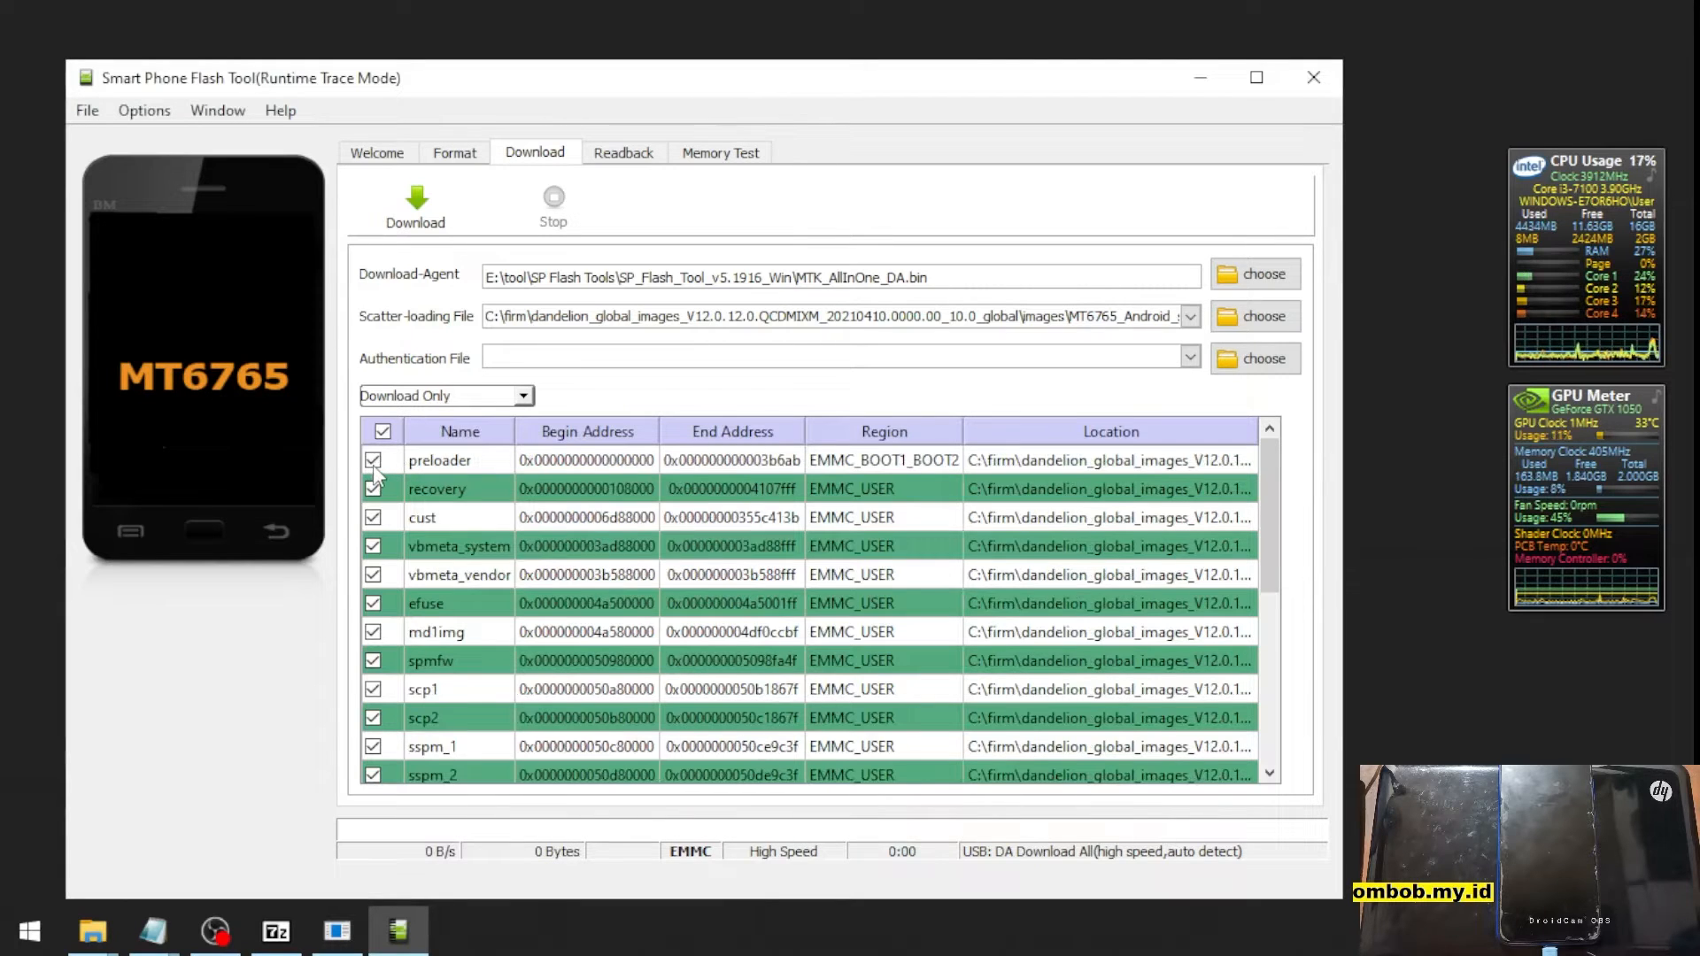
{"action": "left_click", "coordinate": [374, 459]}
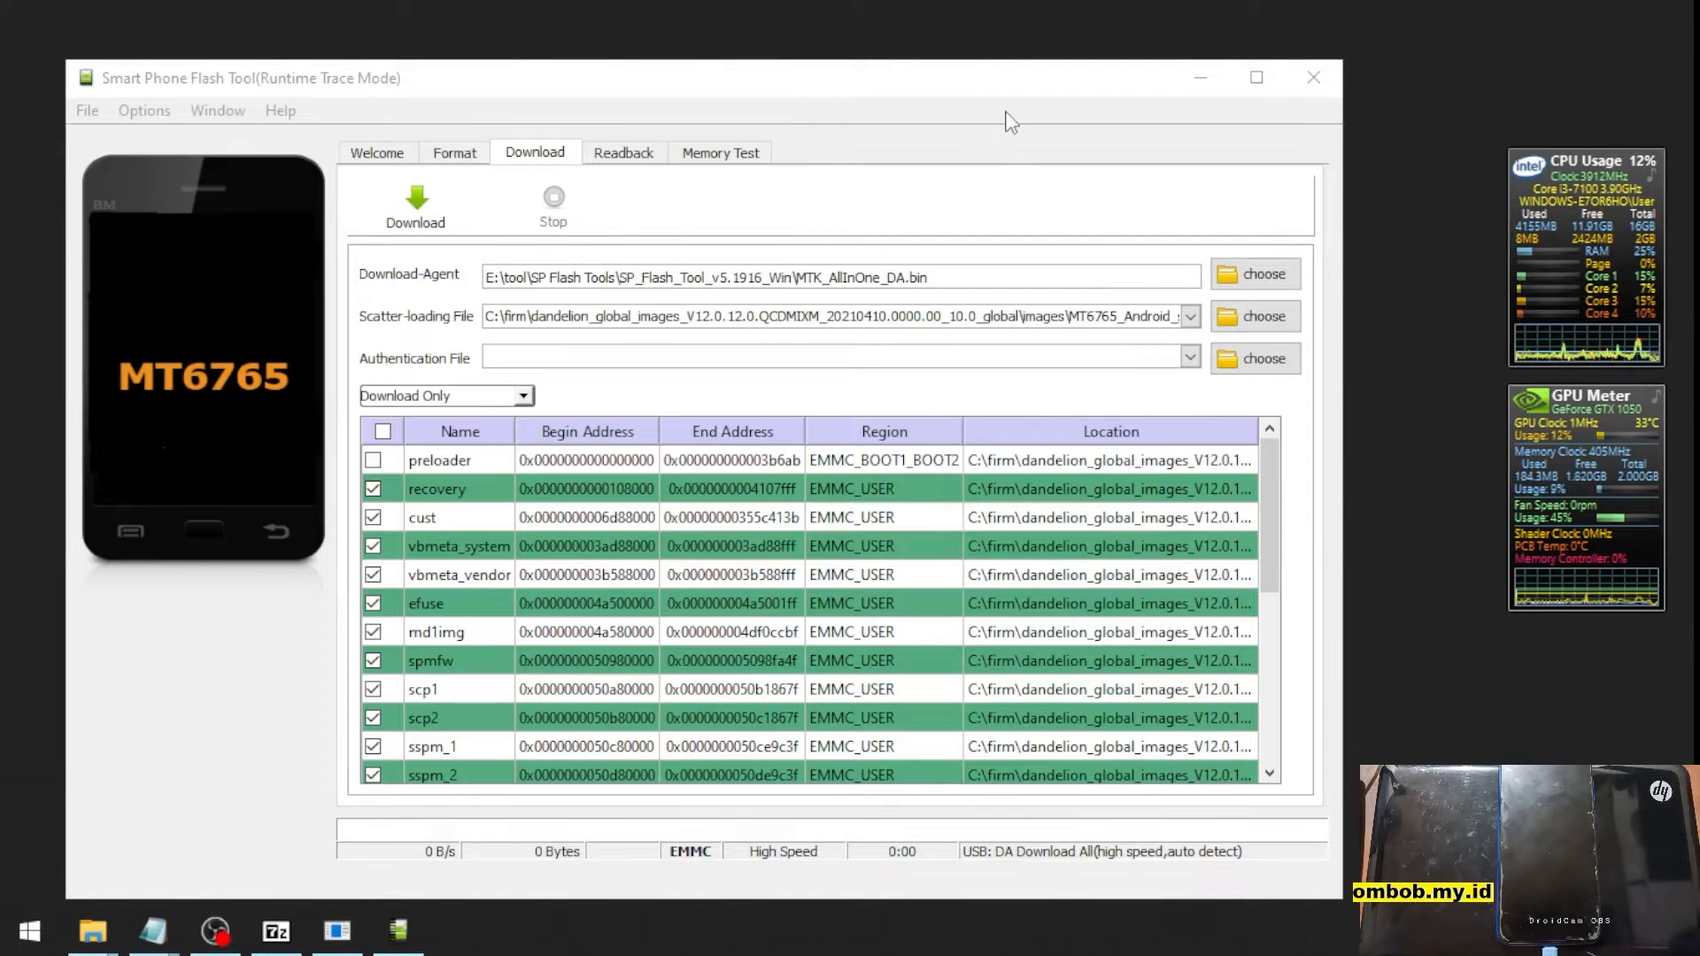
{"action": "left_click", "coordinate": [213, 930]}
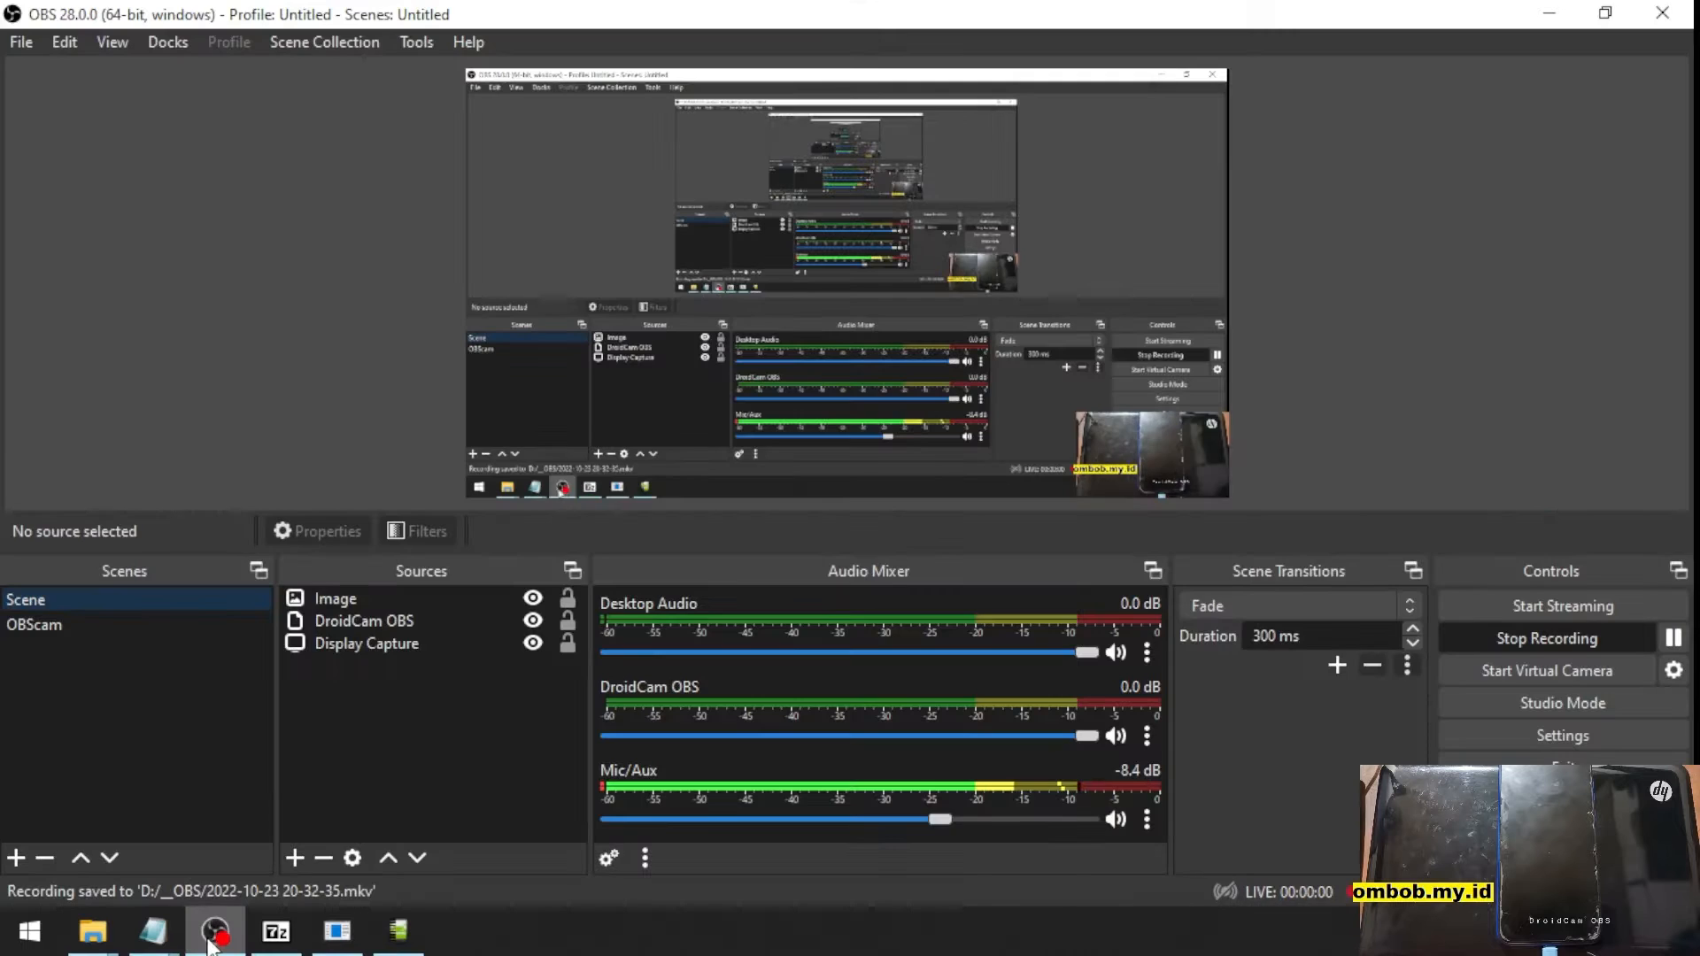
- Flash the dandelion ROM with Download and dismiss the Download Ok result at 100%
{"action": "left_click", "coordinate": [396, 930]}
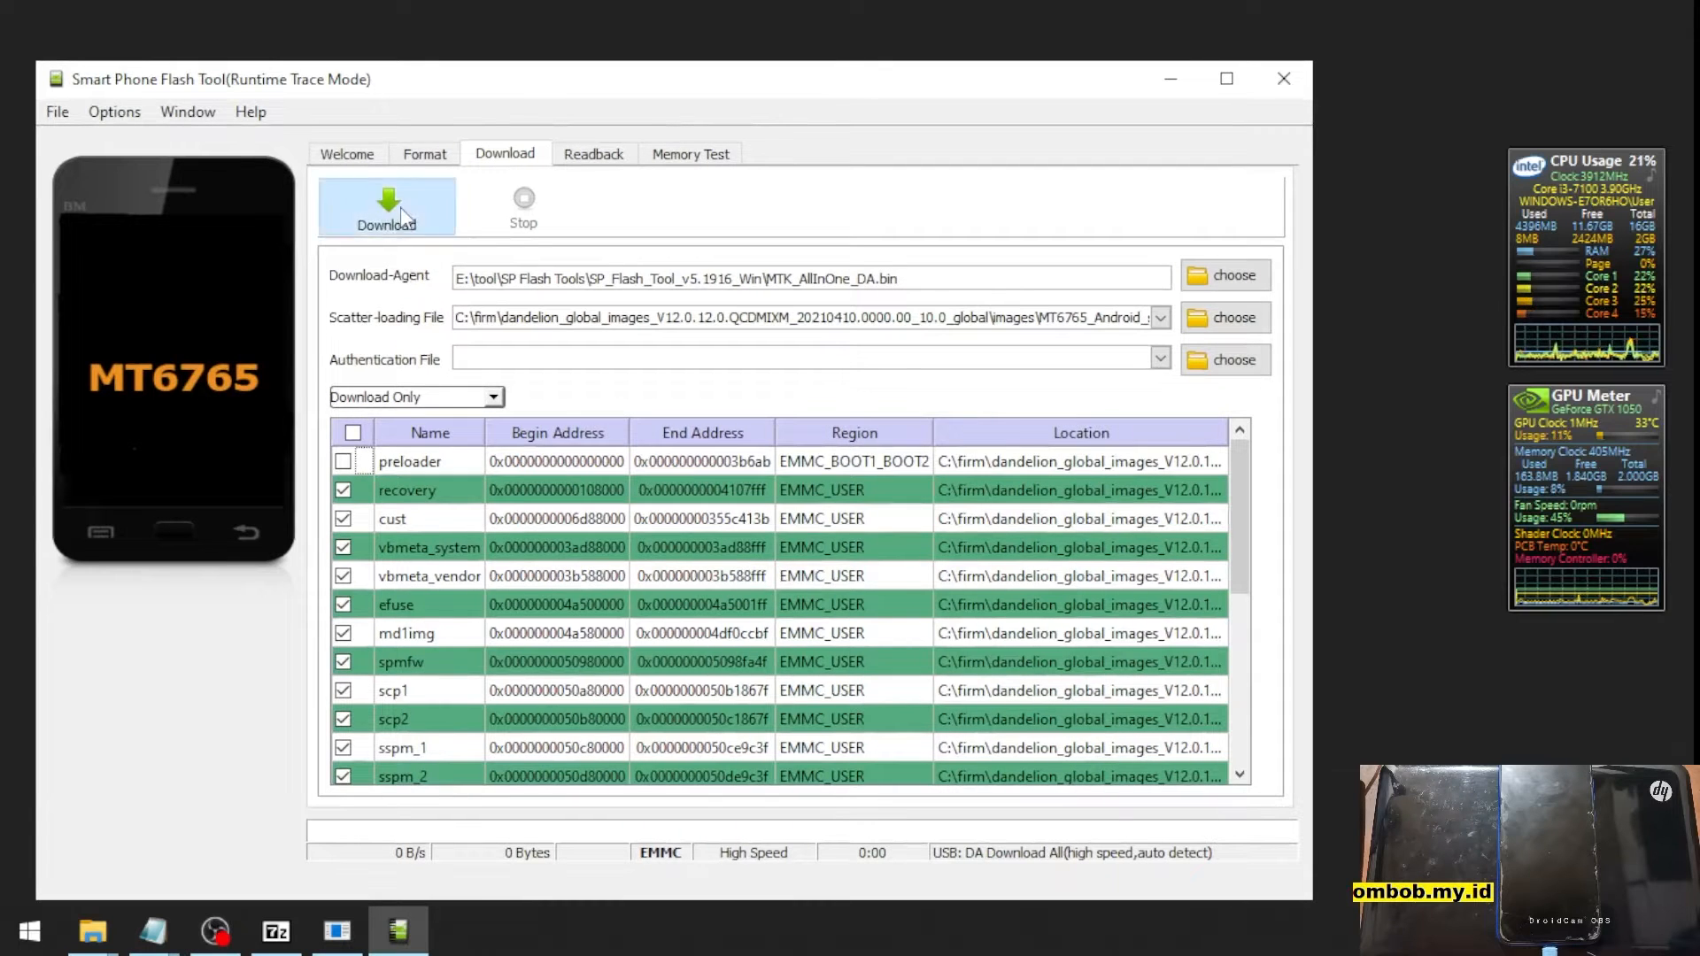
{"action": "left_click", "coordinate": [386, 206]}
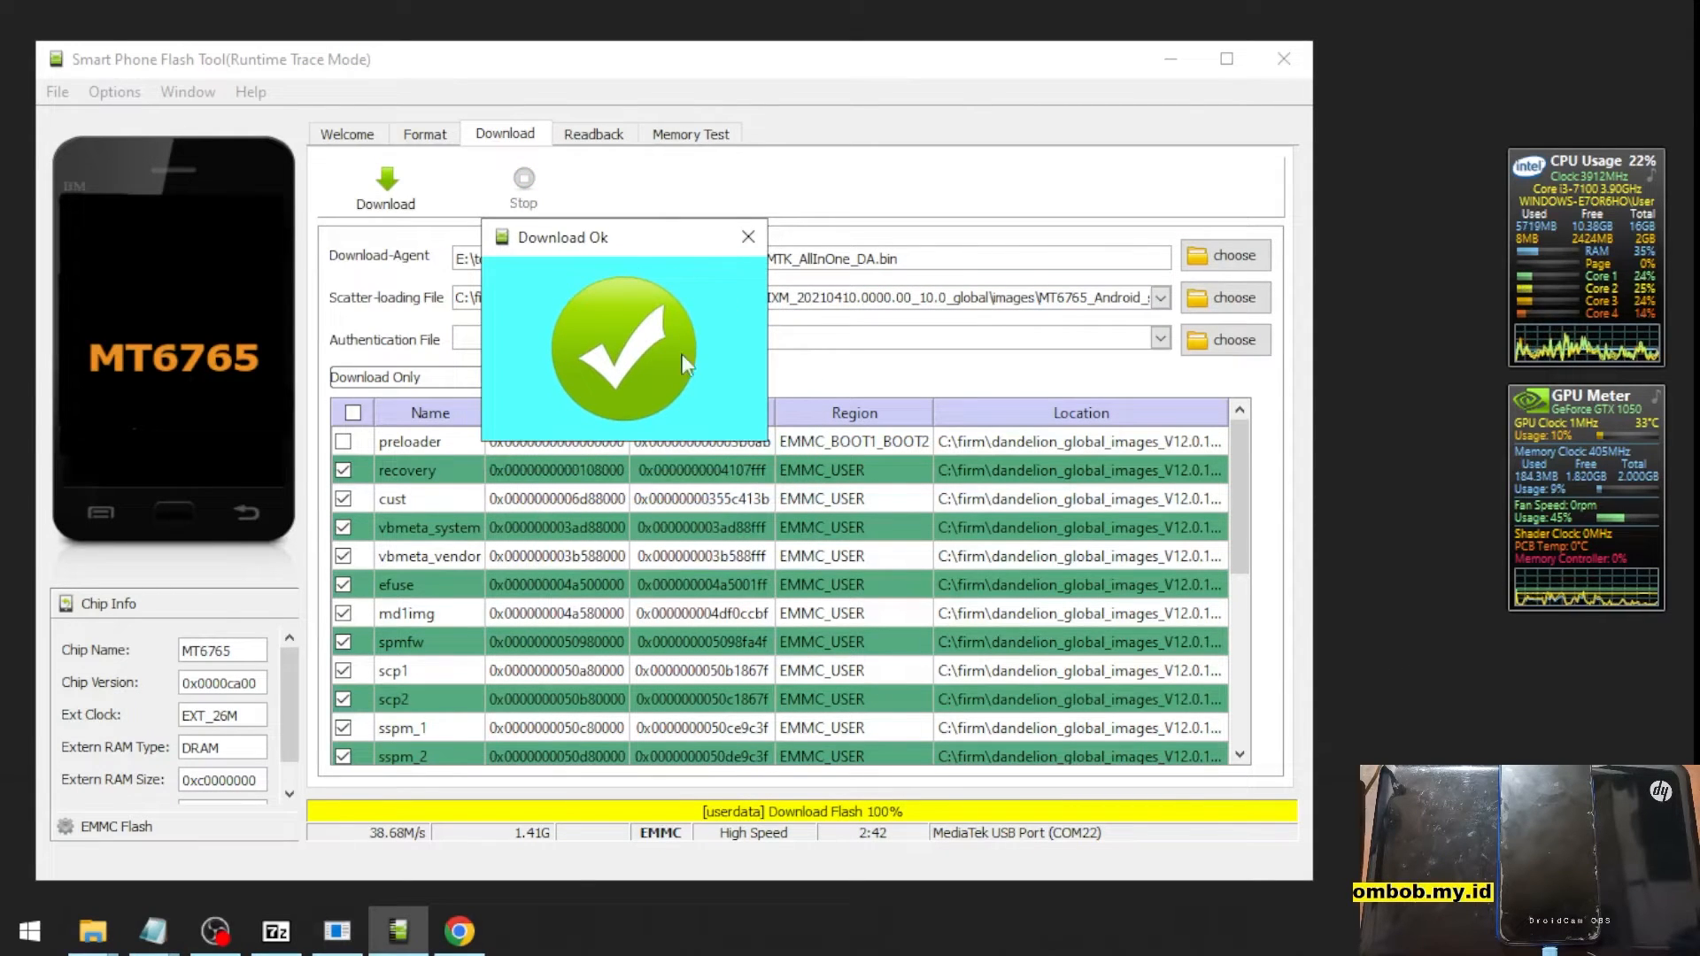
{"action": "left_click", "coordinate": [747, 237]}
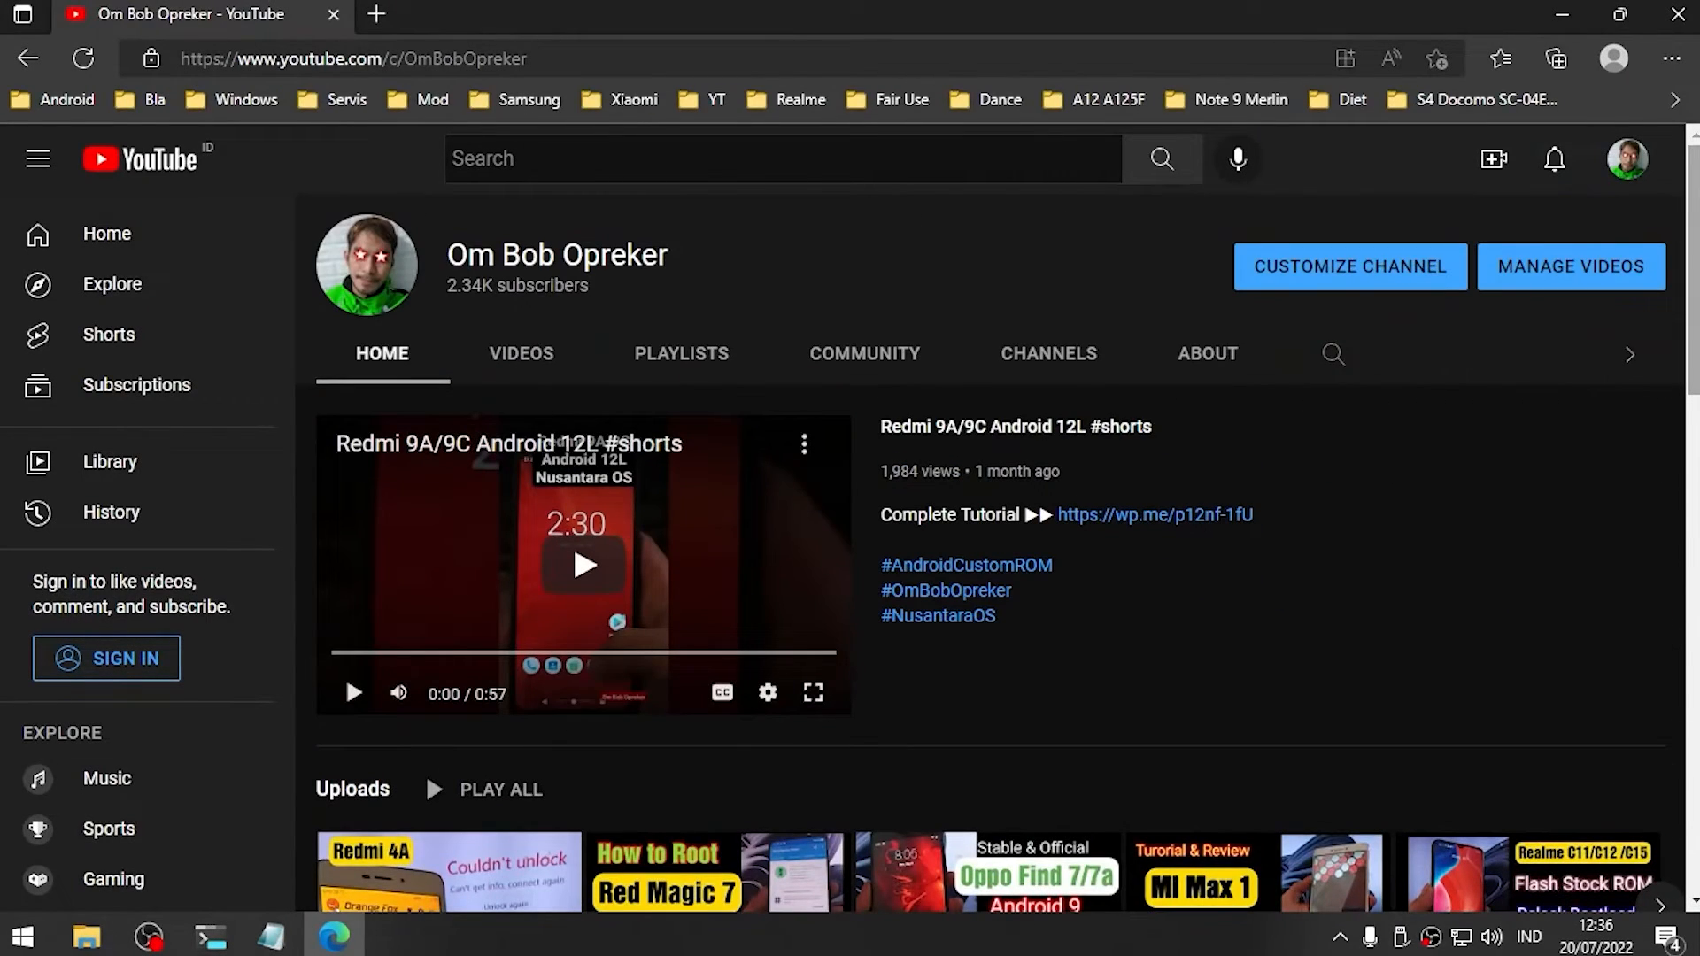
- Open the channel's Videos tab and scroll through its shorts and Android ROM tutorials
{"action": "scroll", "scroll_direction": "down", "scroll_amount": 3}
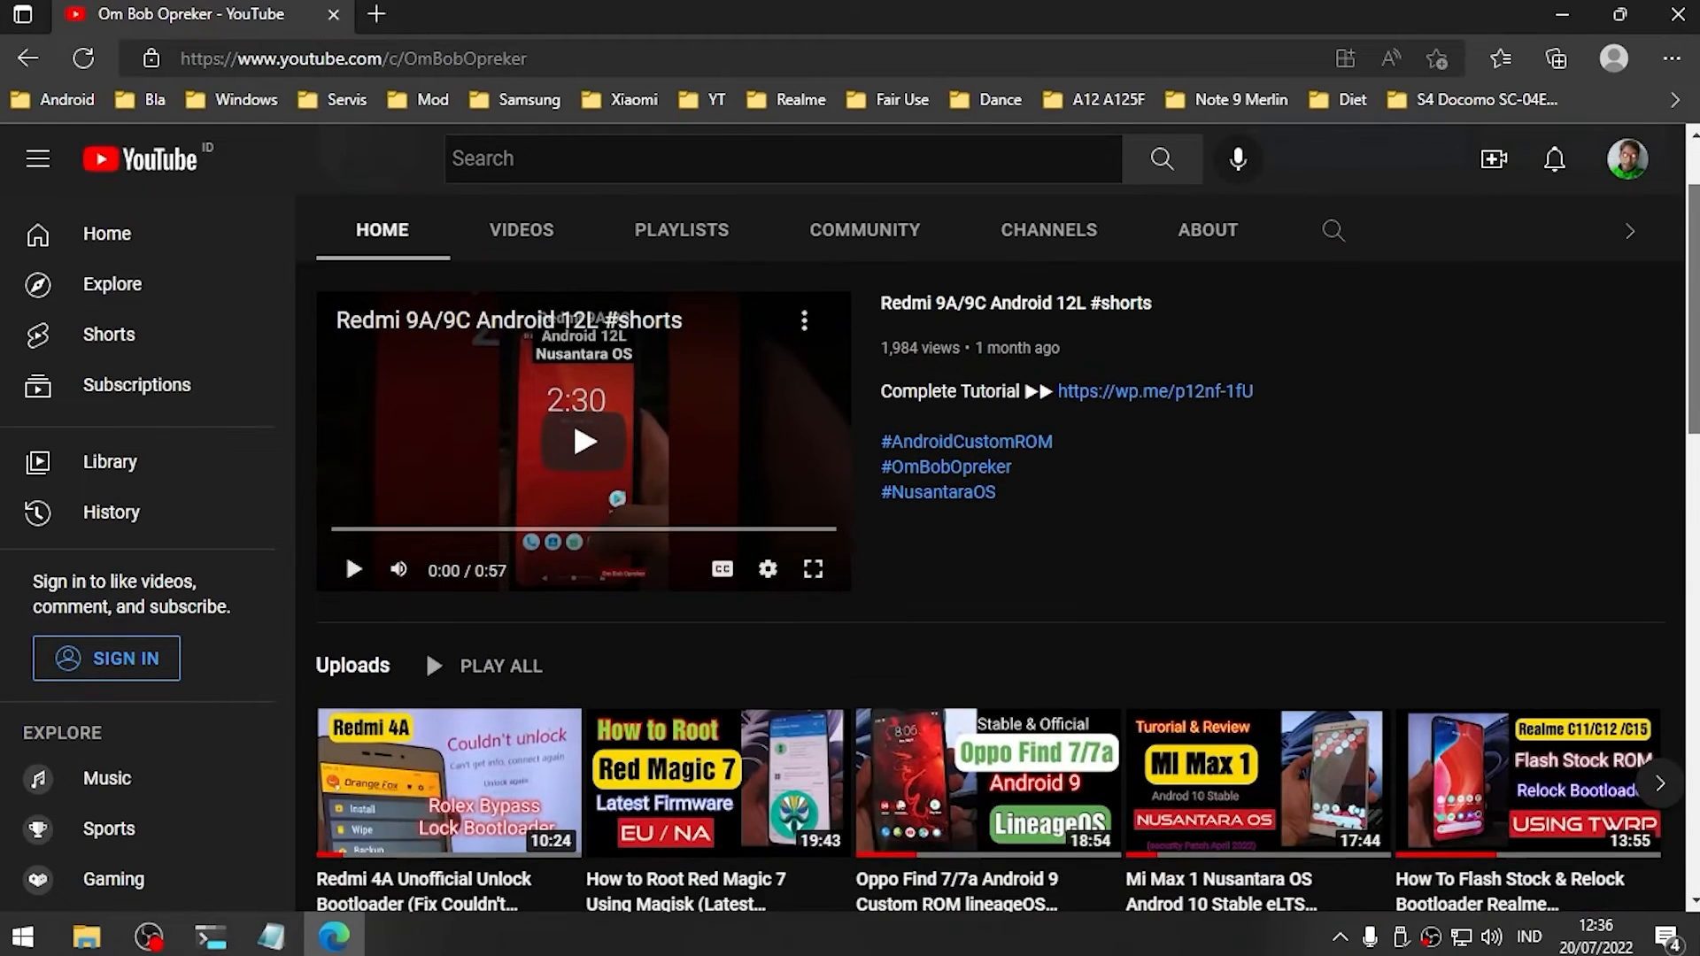
{"action": "scroll", "scroll_direction": "down", "scroll_amount": 3}
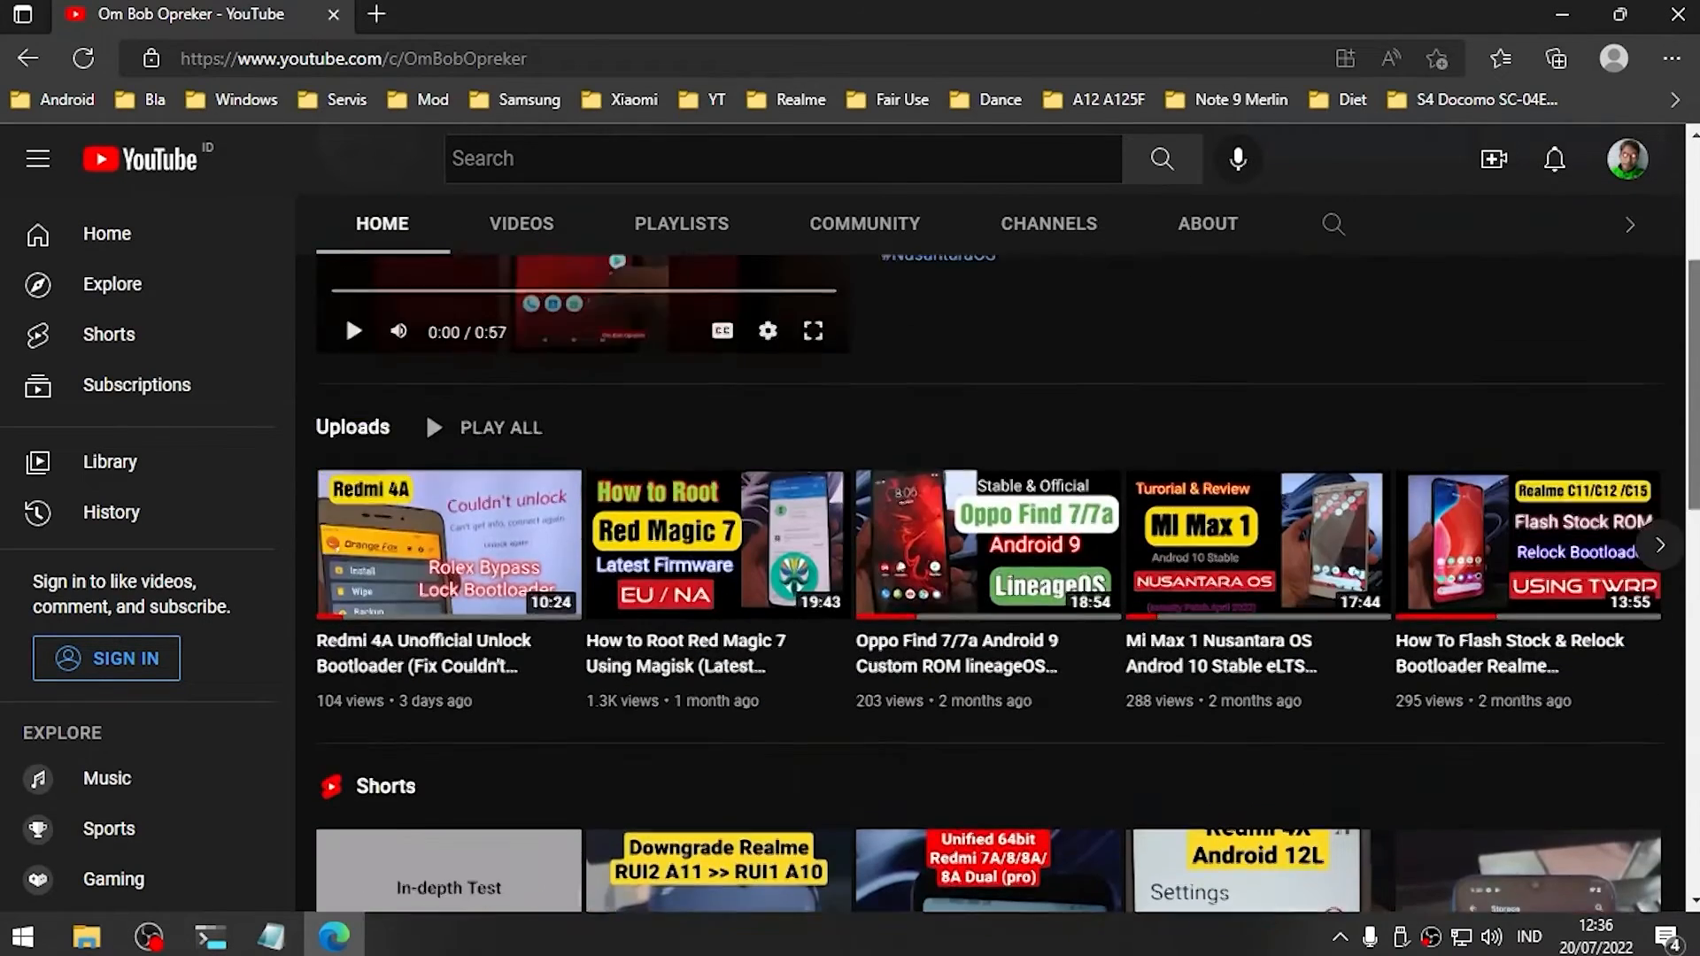
{"action": "left_click", "coordinate": [521, 223]}
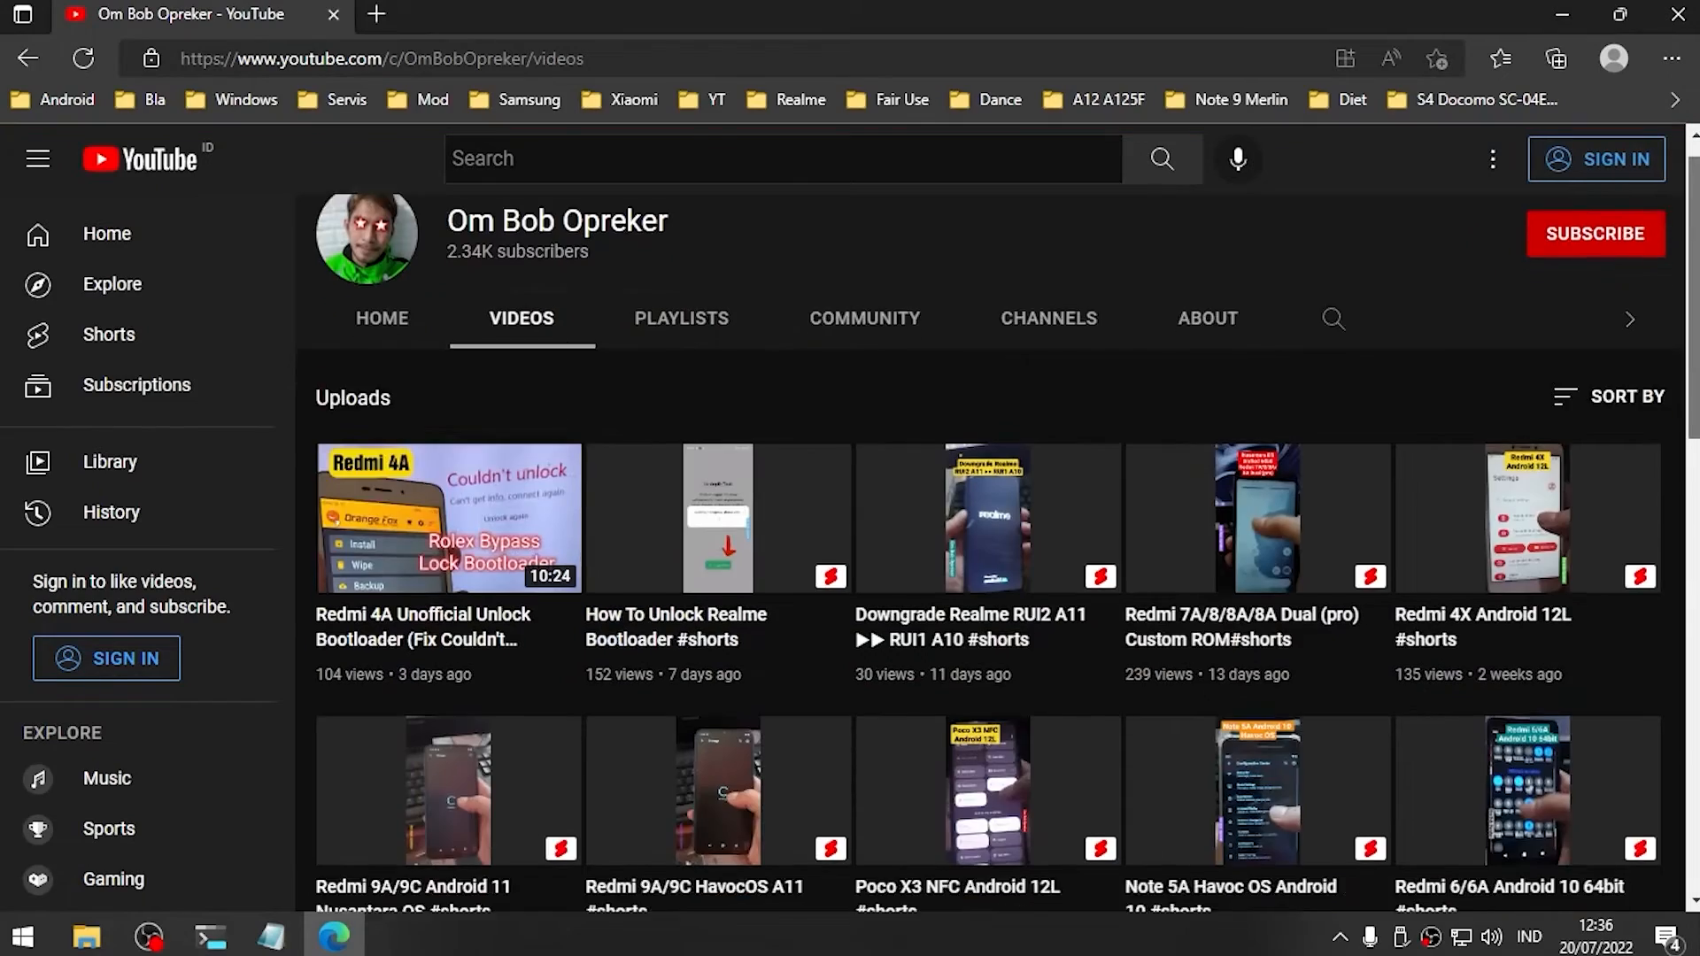
{"action": "scroll", "scroll_direction": "down", "scroll_amount": 3}
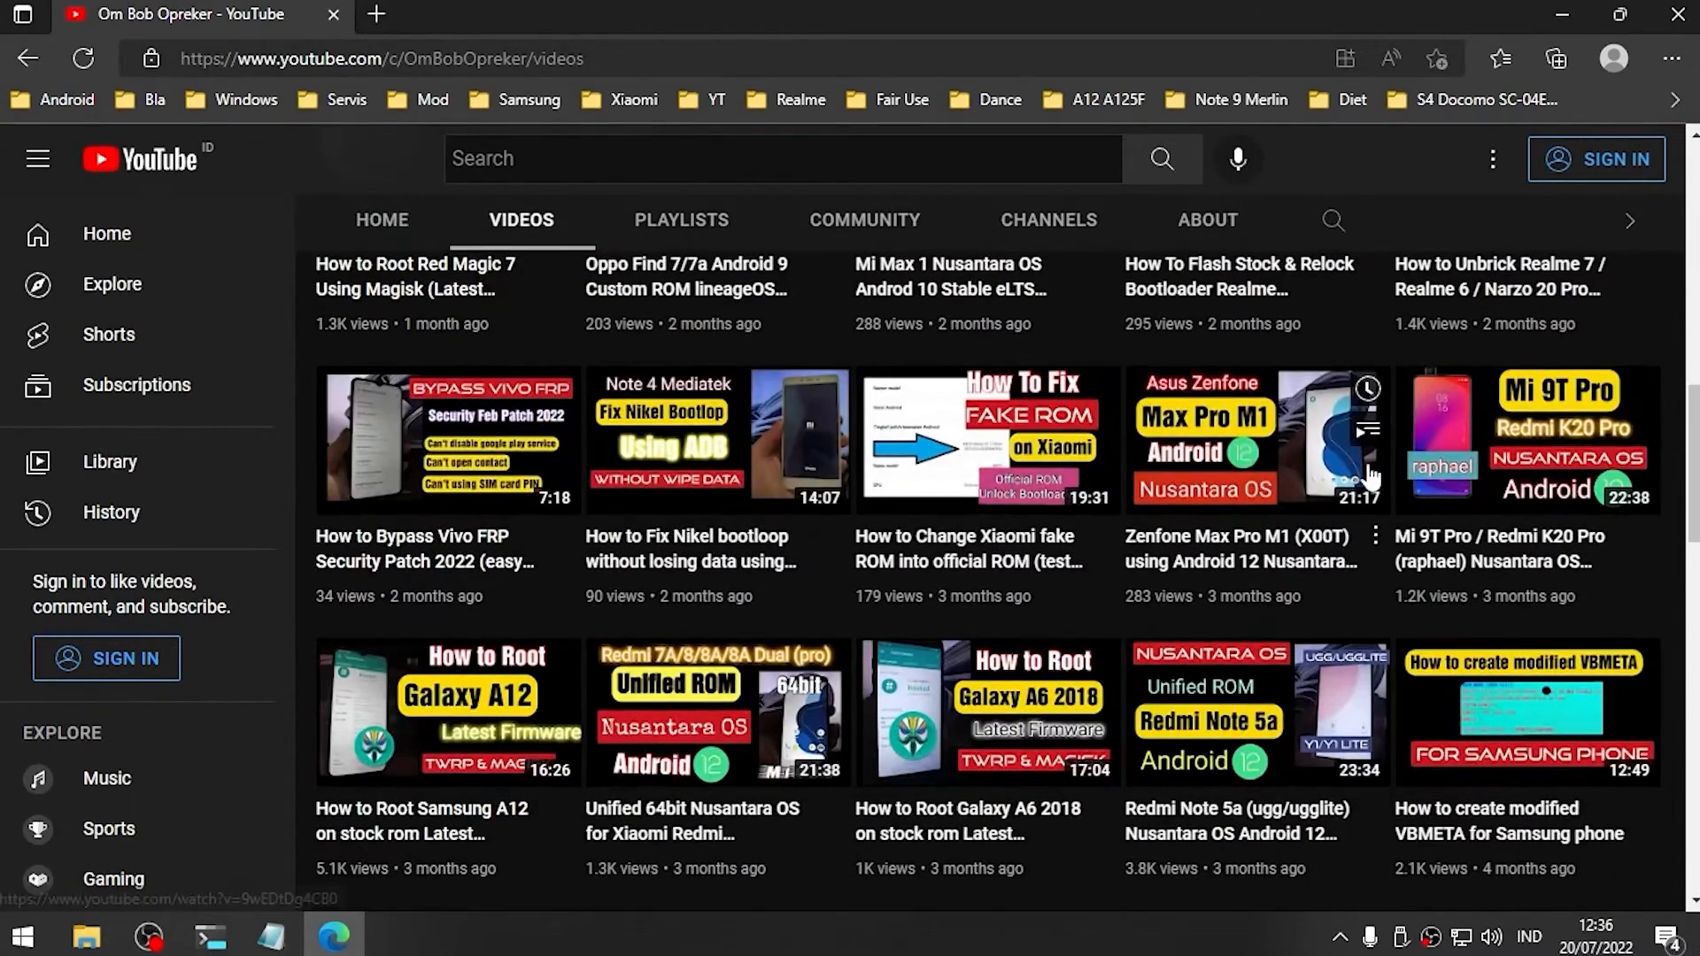
{"action": "mouse_move", "coordinate": [1257, 439]}
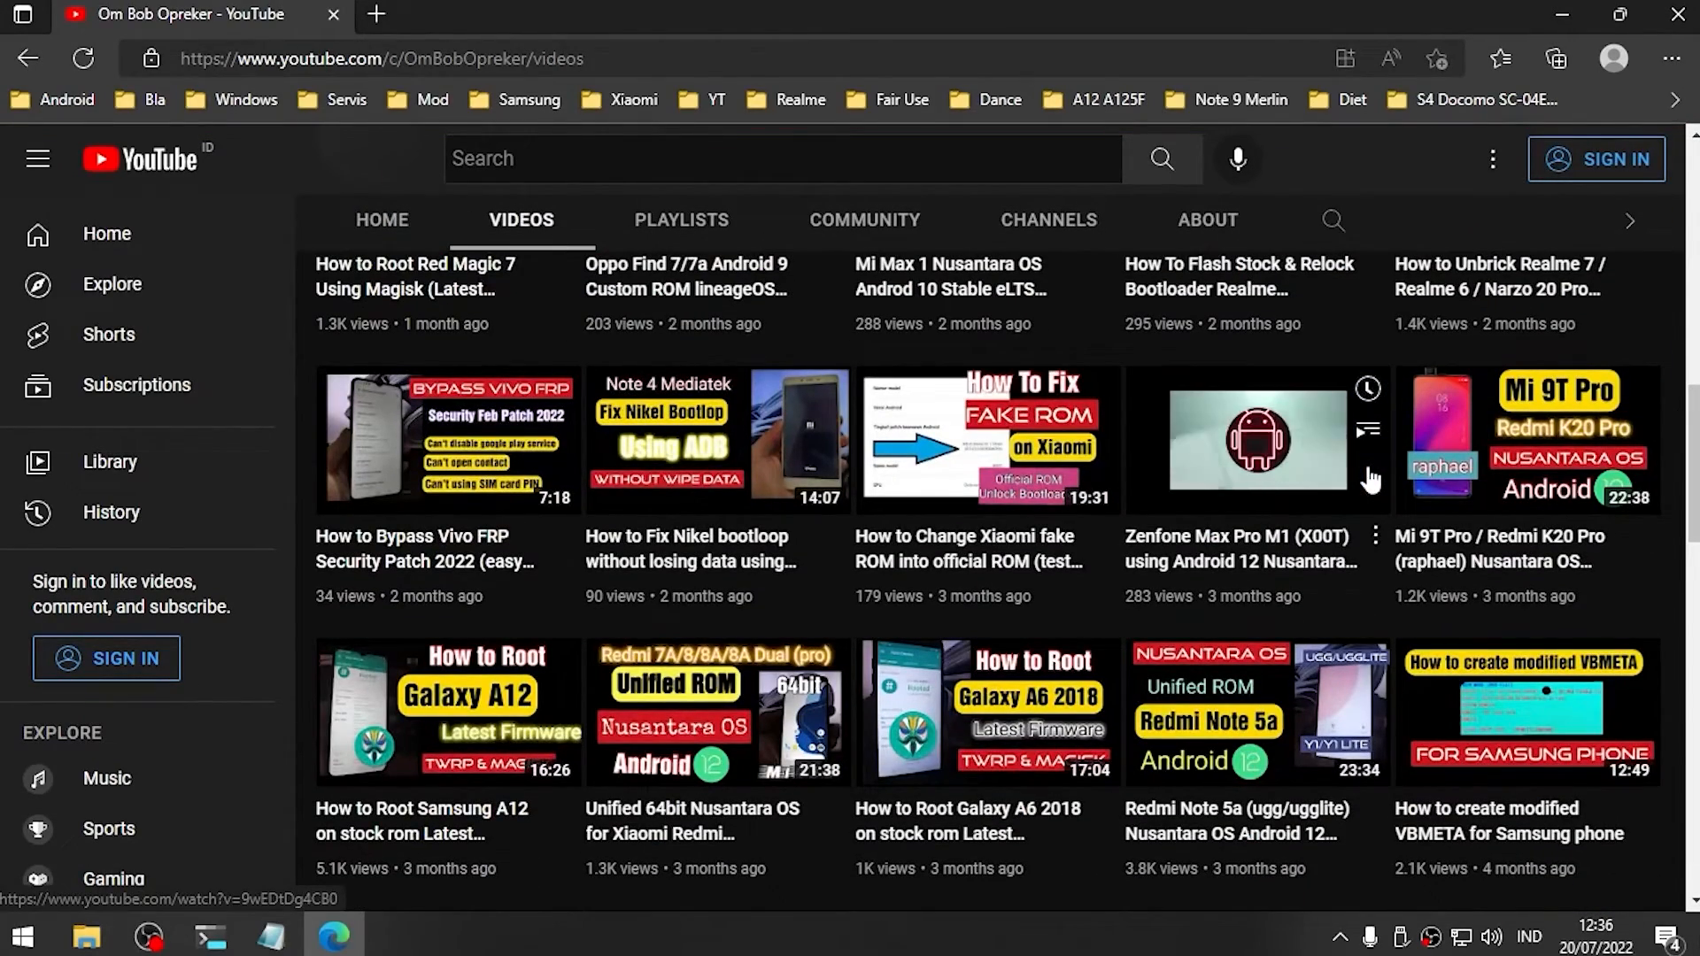
{"action": "scroll", "scroll_direction": "down", "scroll_amount": 3}
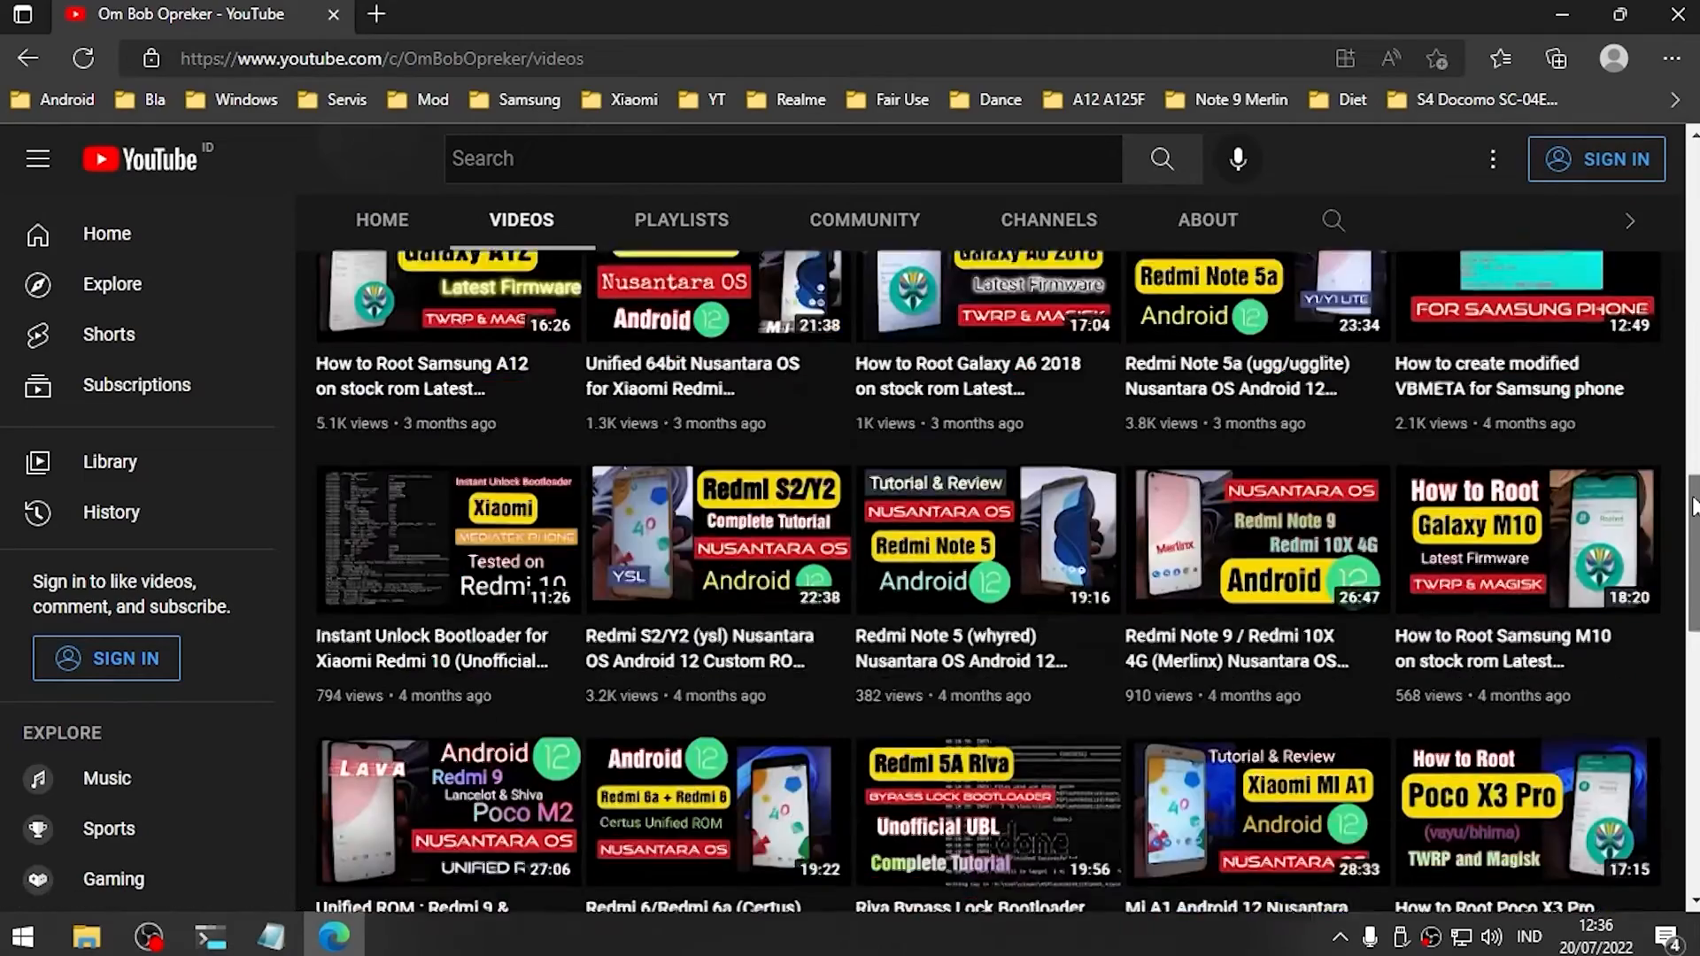
{"action": "scroll", "scroll_direction": "up", "scroll_amount": 3}
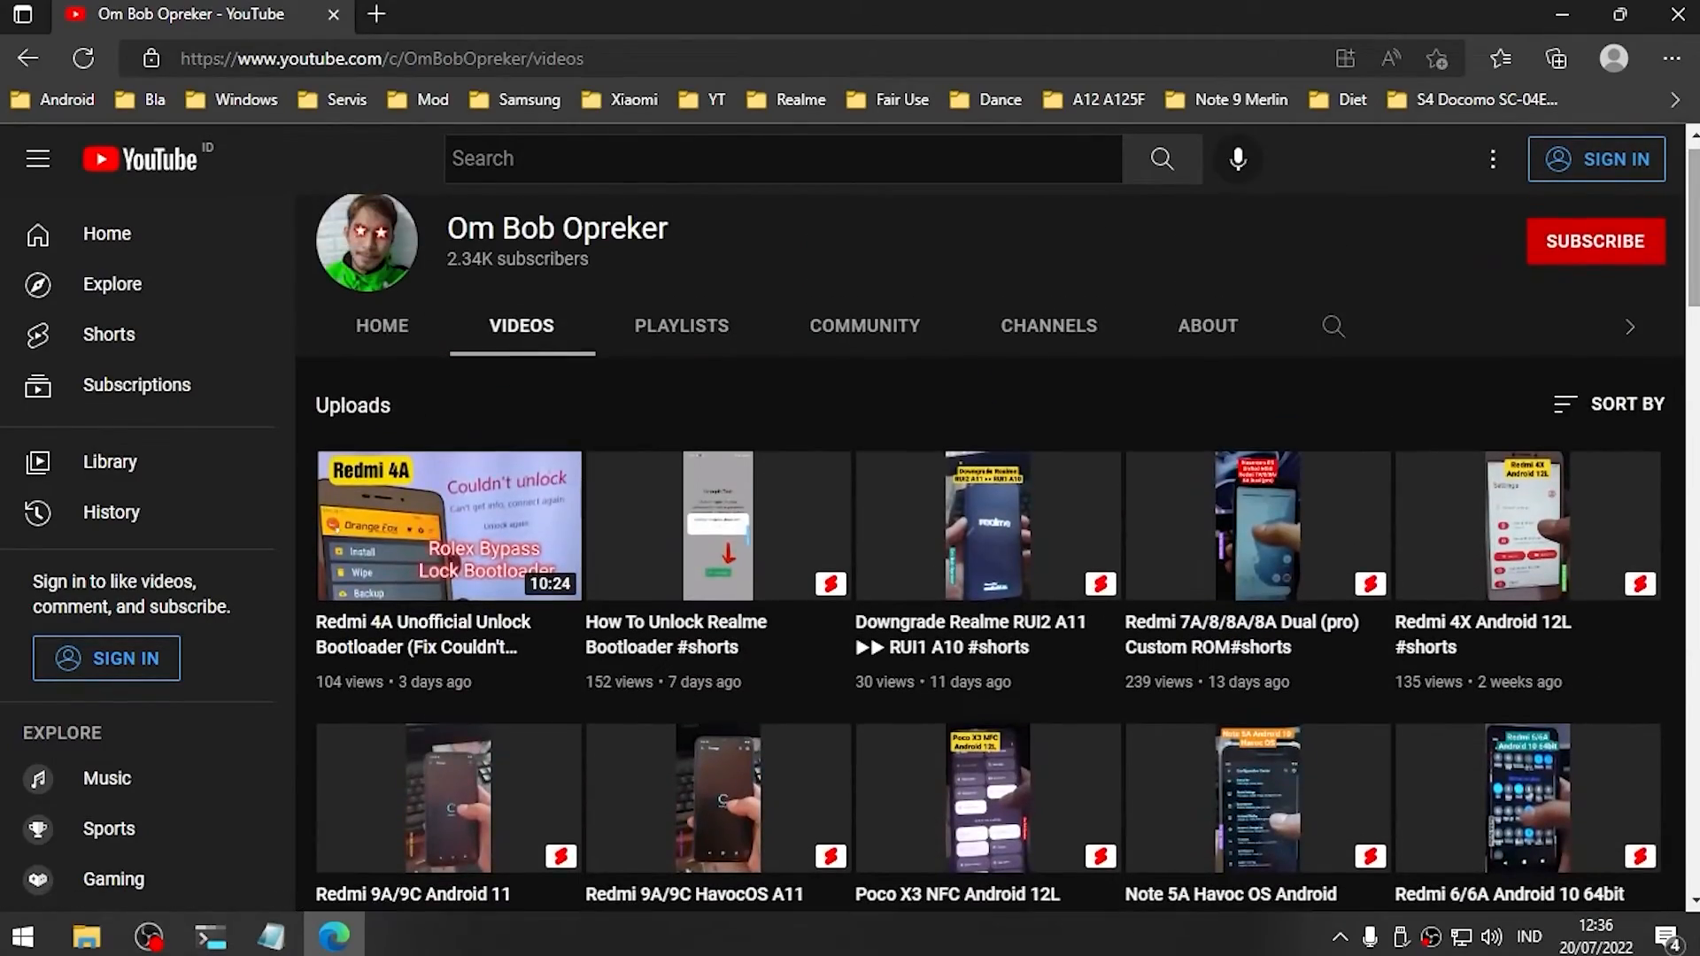
{"action": "scroll", "scroll_direction": "down", "scroll_amount": 3}
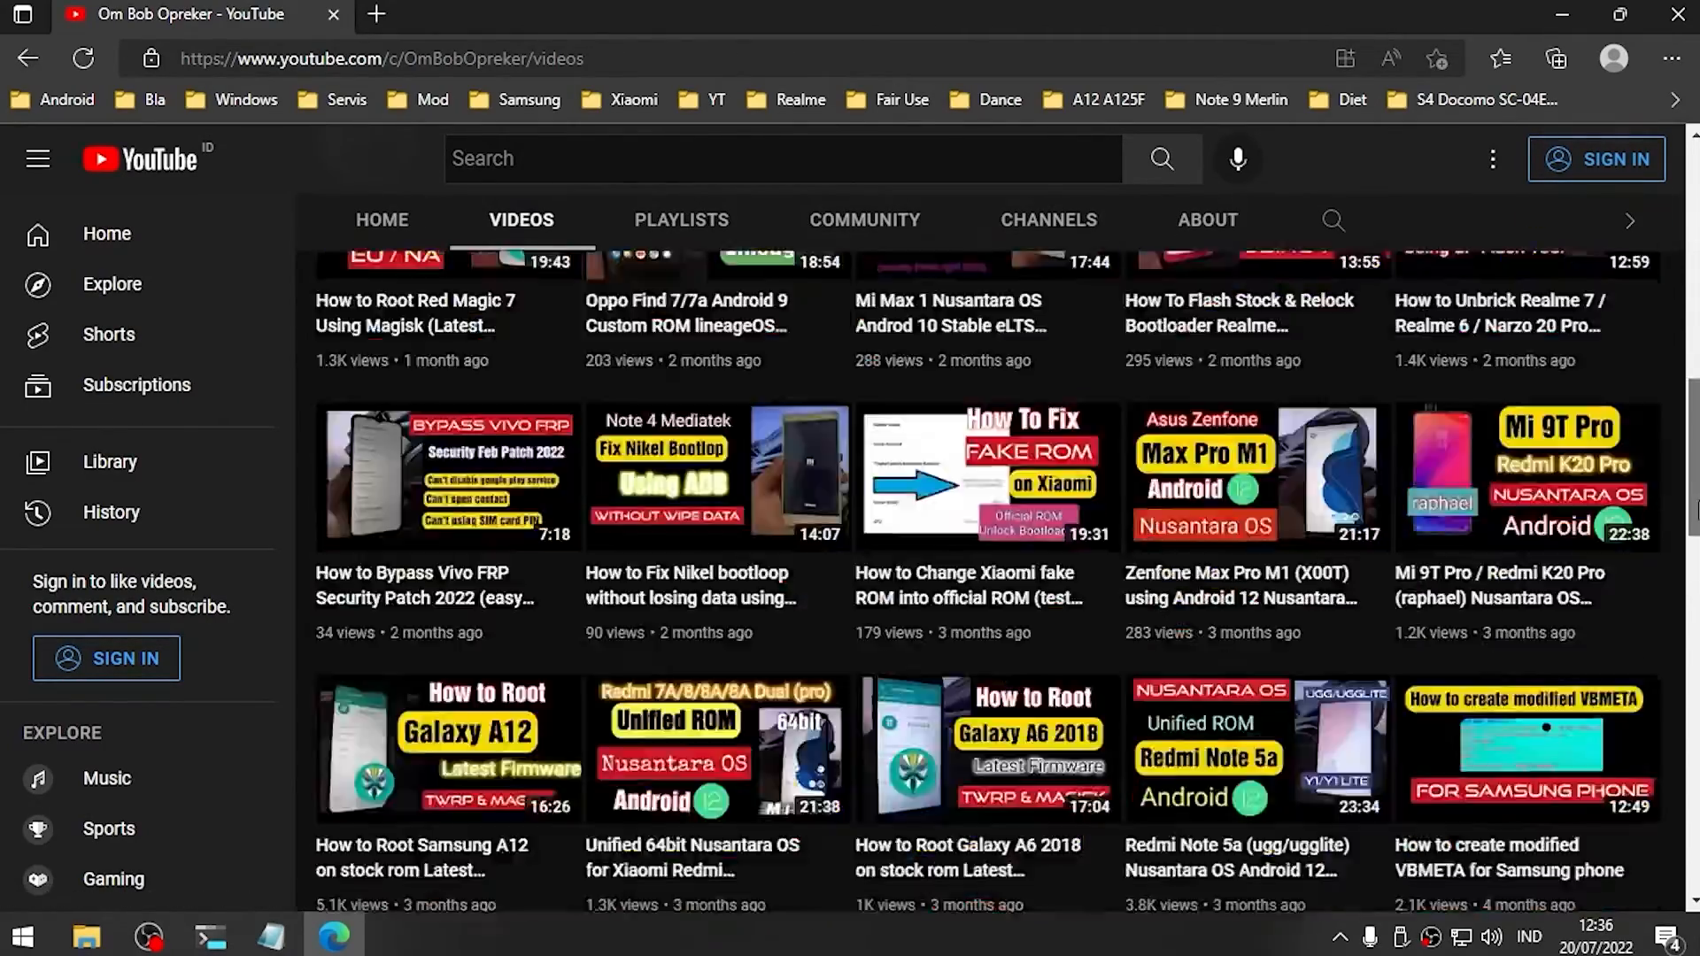
{"action": "scroll", "scroll_direction": "down", "scroll_amount": 3}
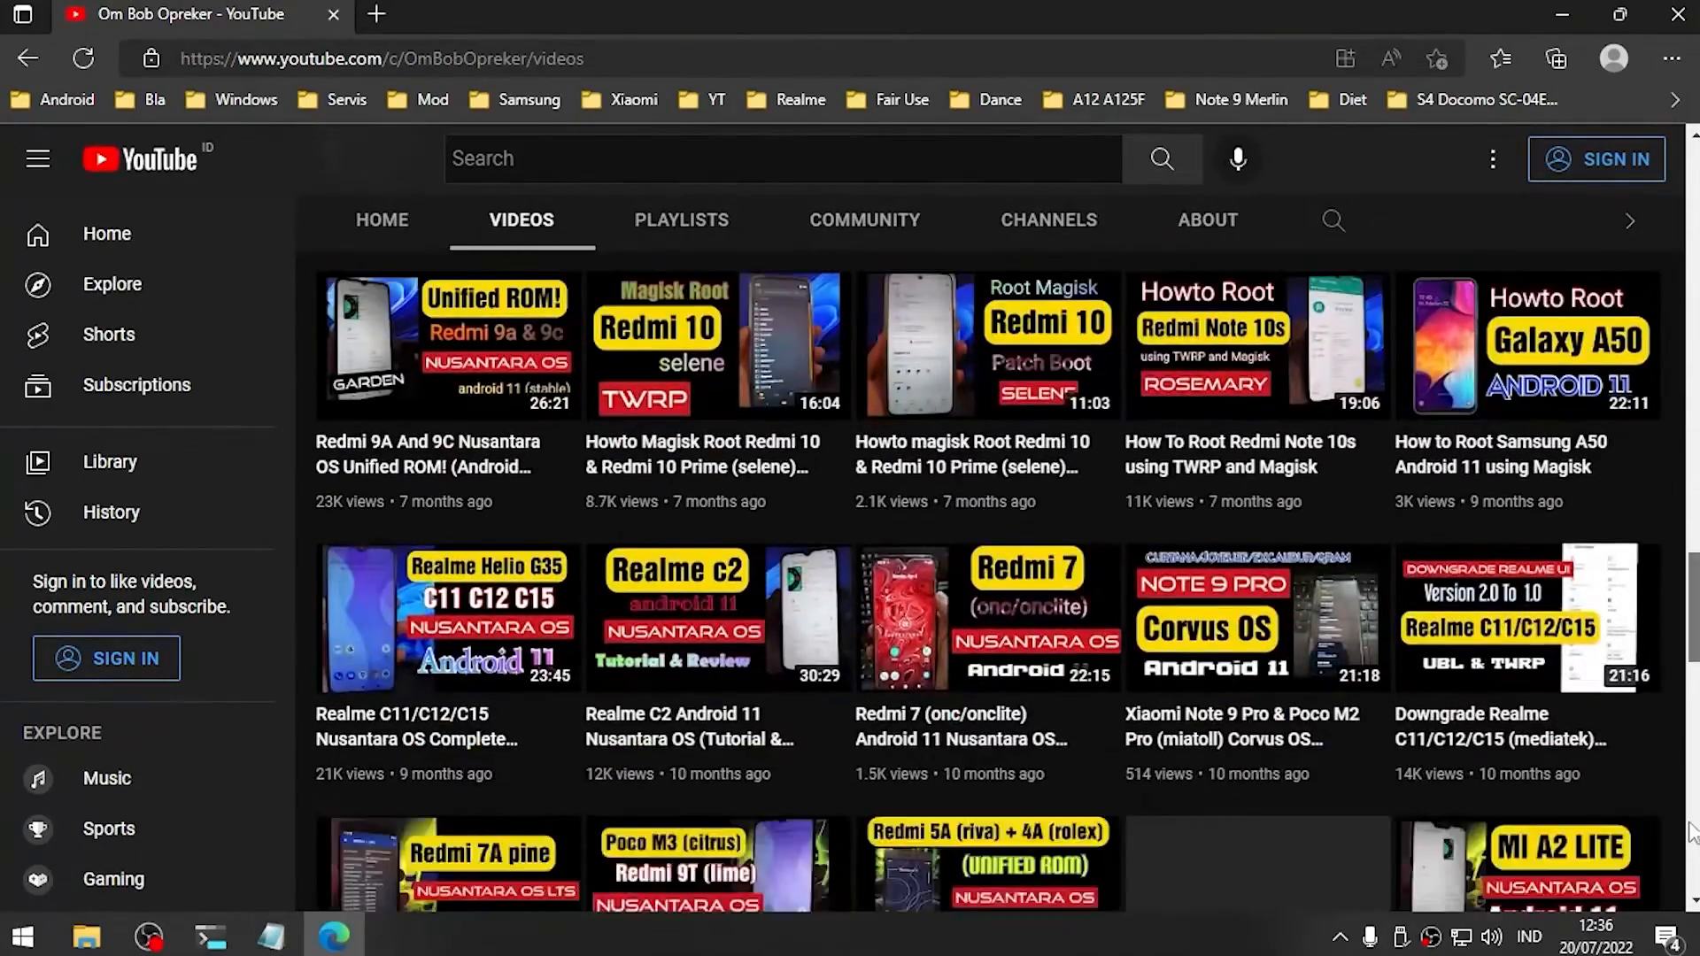
{"action": "scroll", "scroll_direction": "down", "scroll_amount": 3}
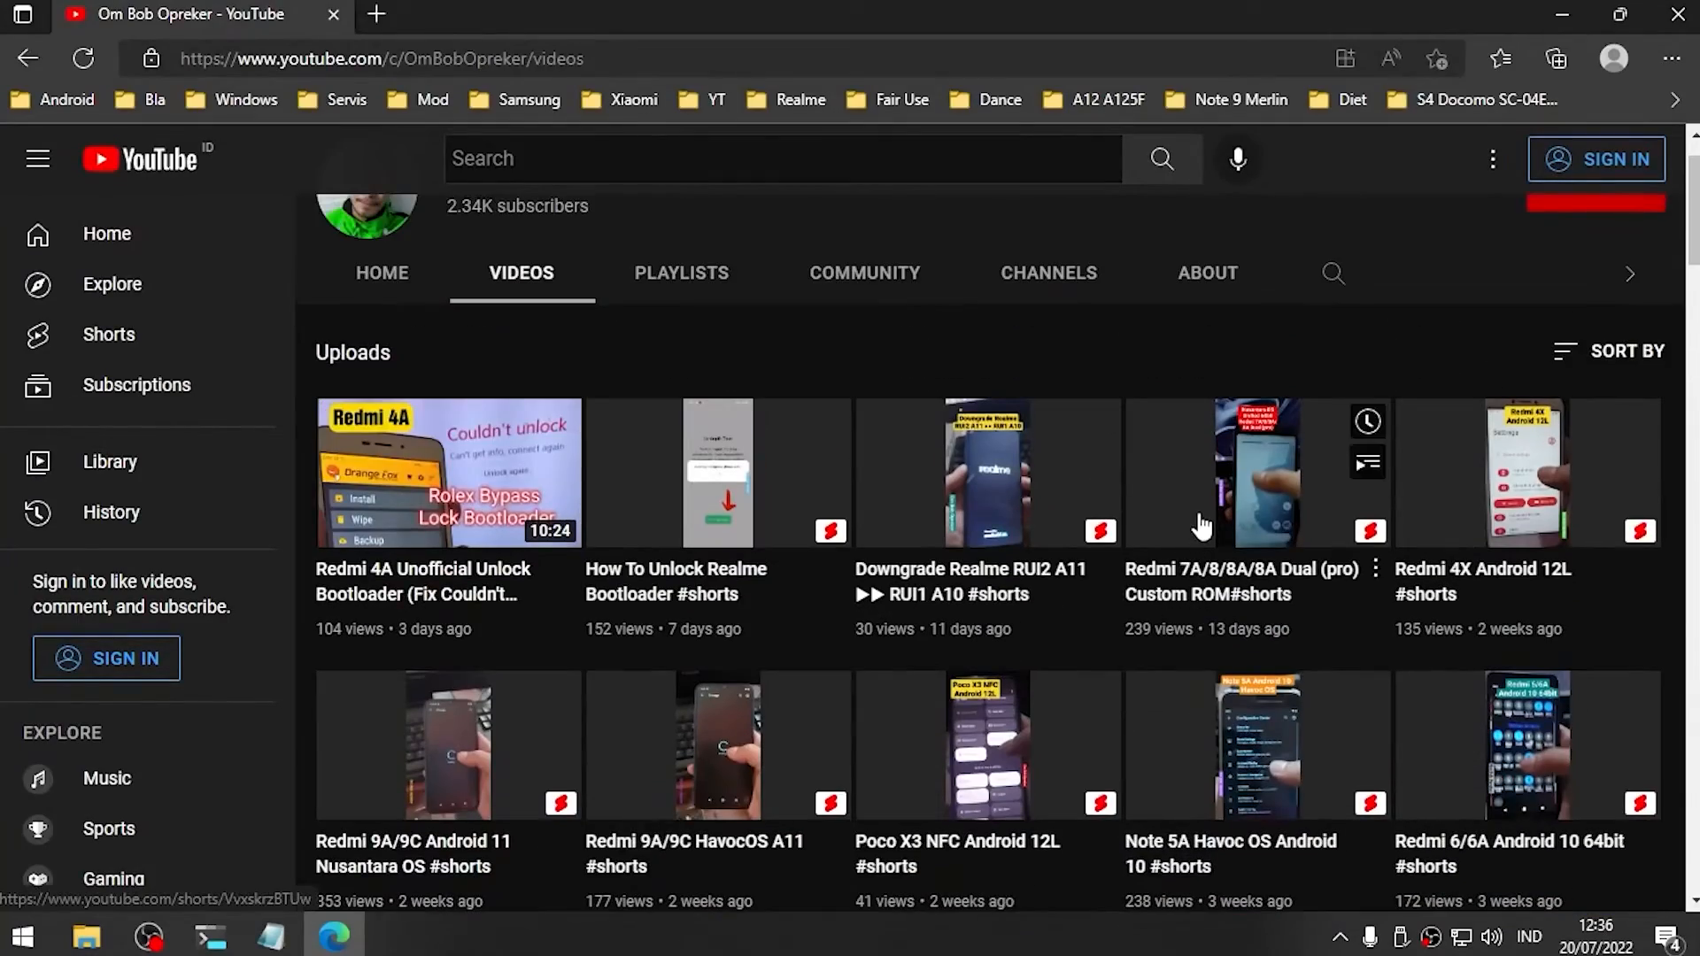
{"action": "scroll", "scroll_direction": "down", "scroll_amount": 3}
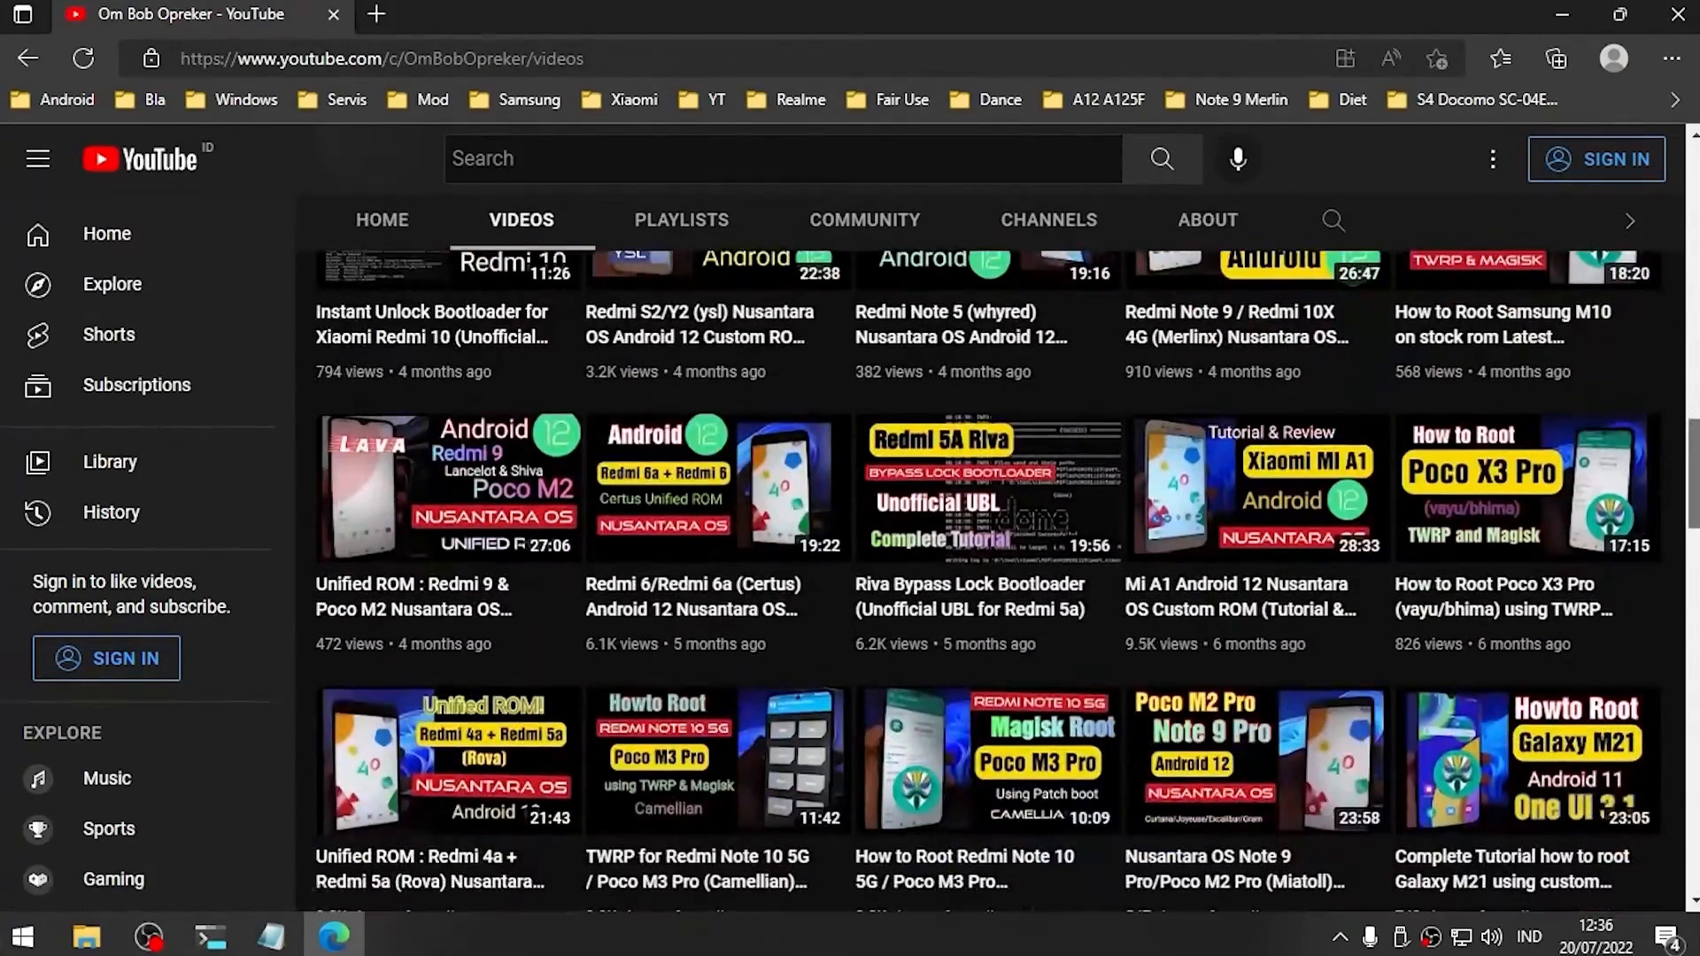
{"action": "scroll", "scroll_direction": "down", "scroll_amount": 3}
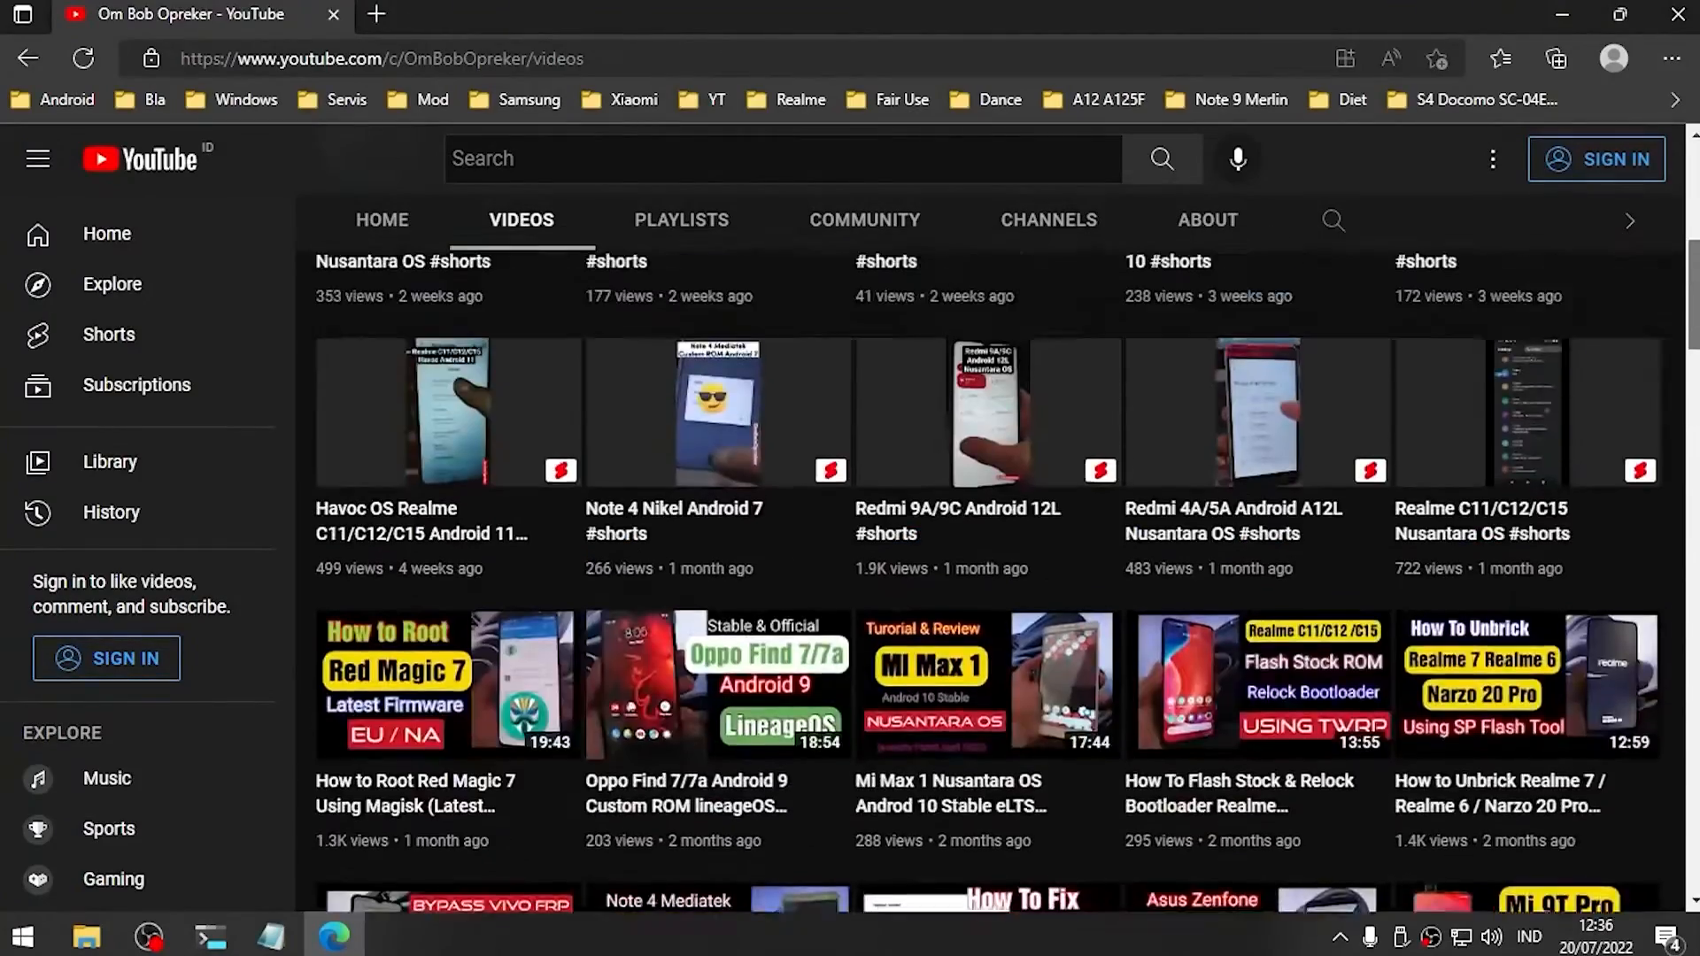